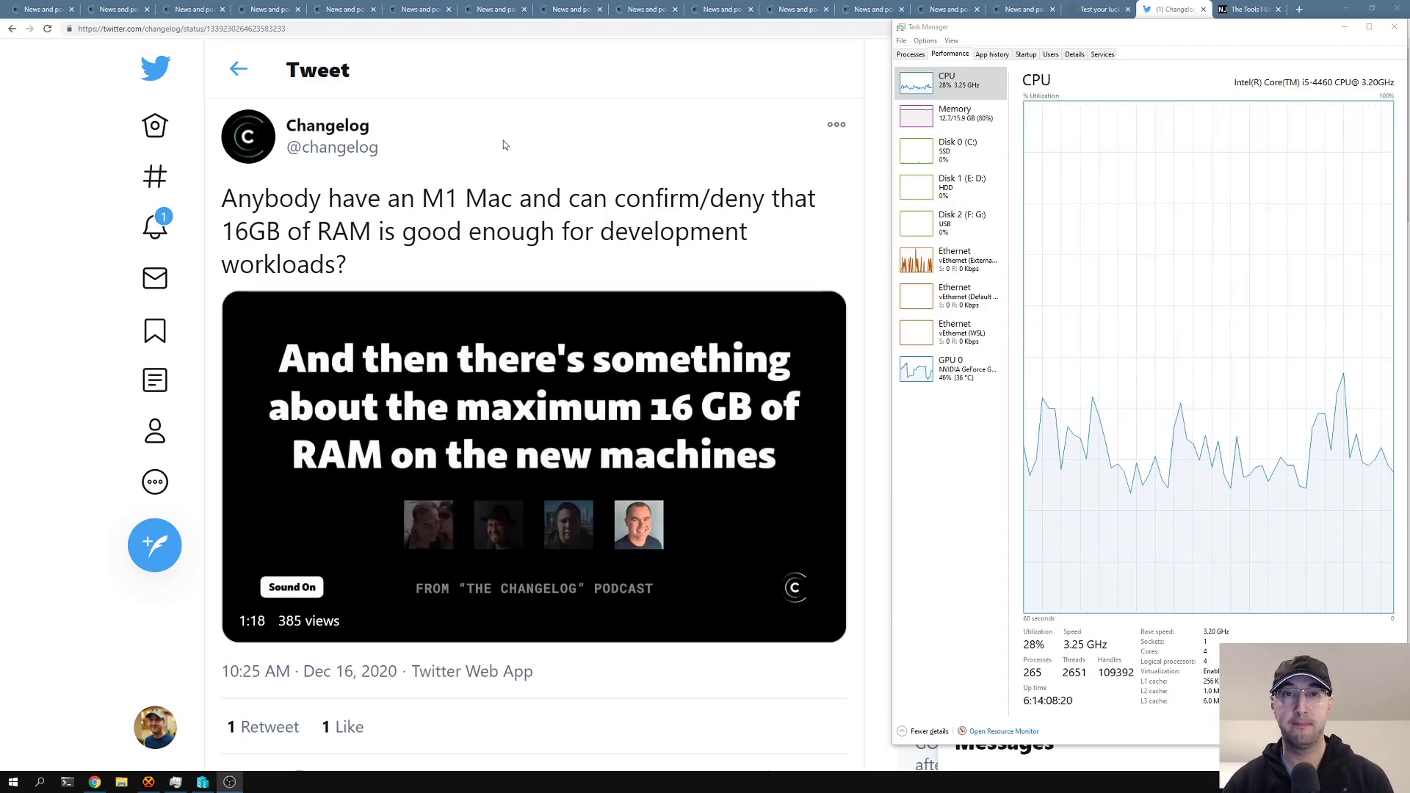
mouse_move(326, 125)
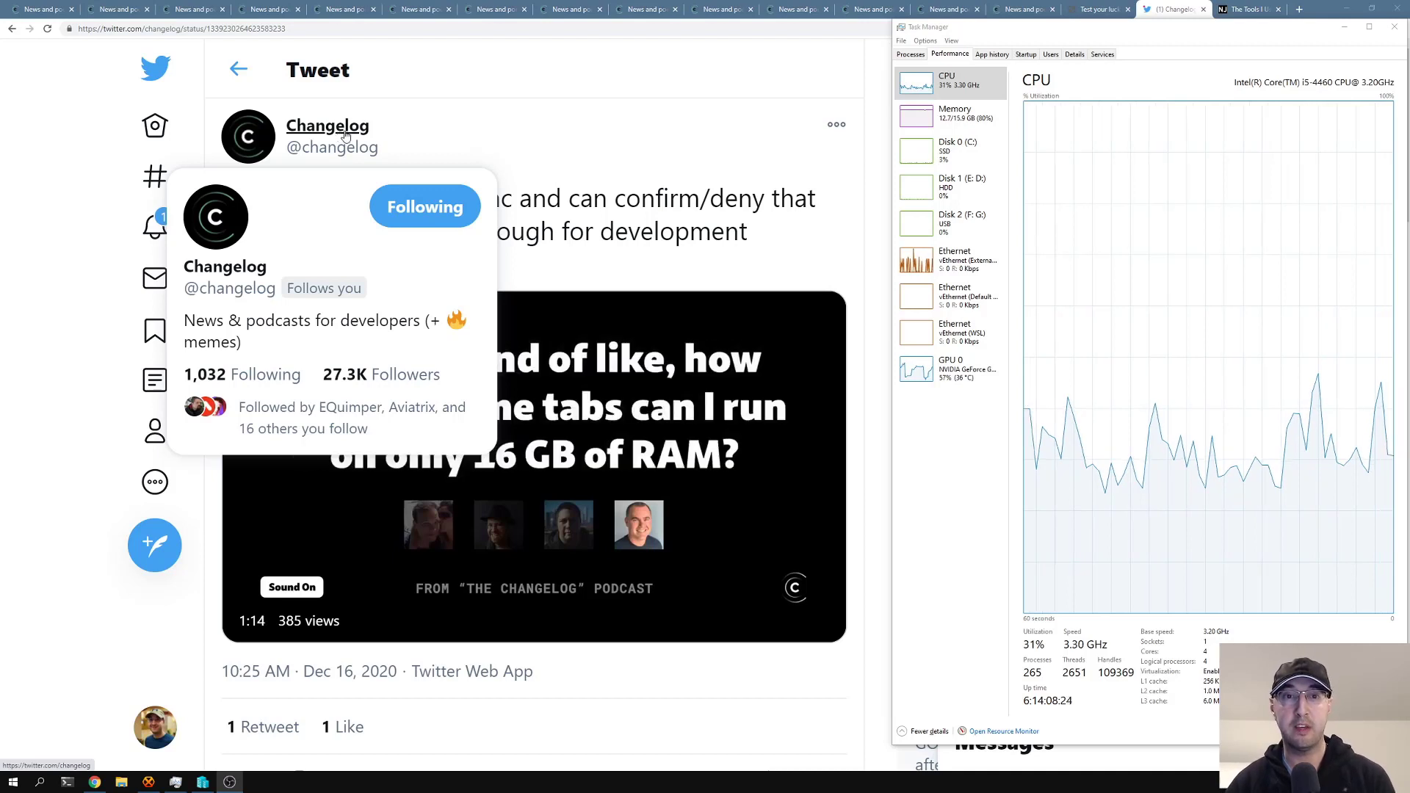
mouse_move(798, 229)
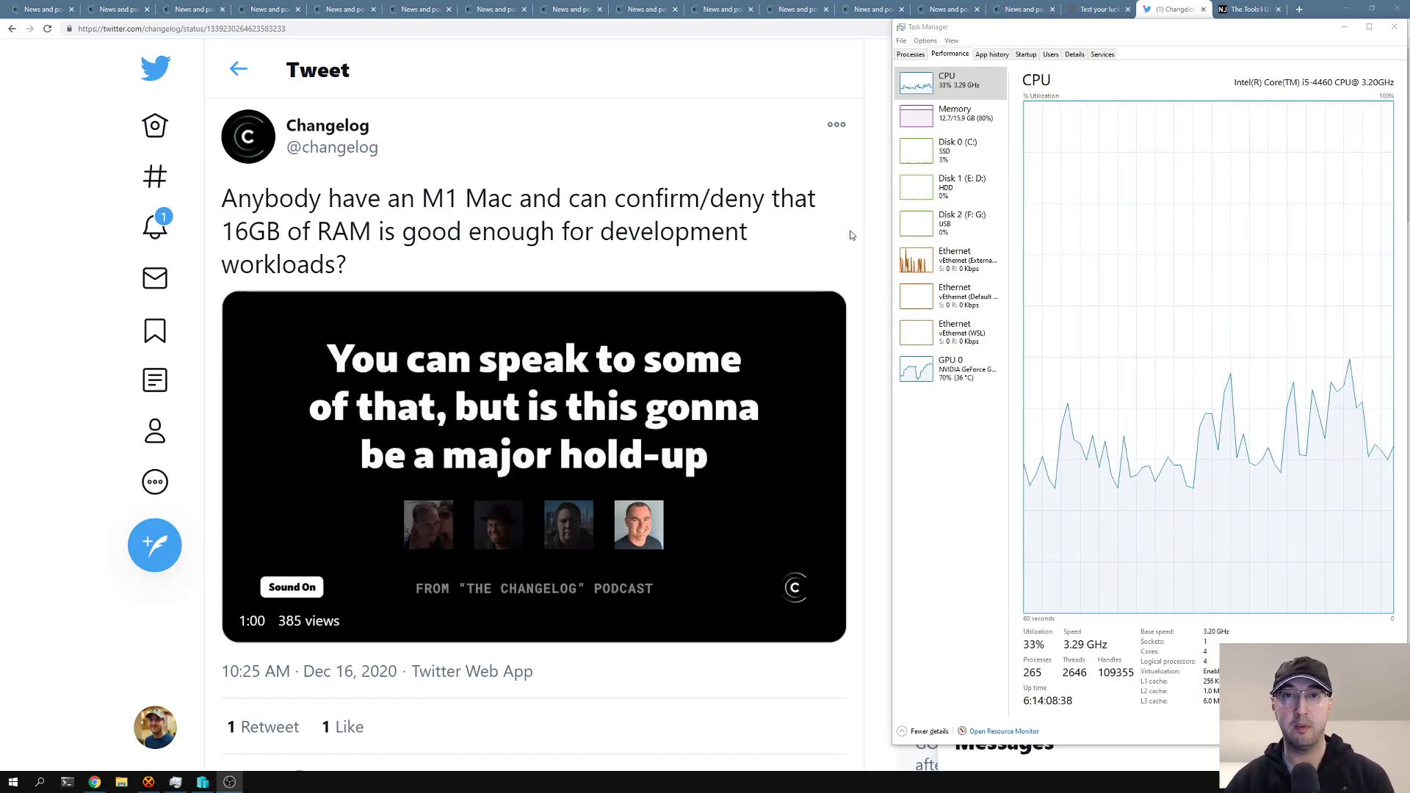
Step: Scroll the finished Changelog tweet down to show the 16GB RAM reply below
scroll("down", 3)
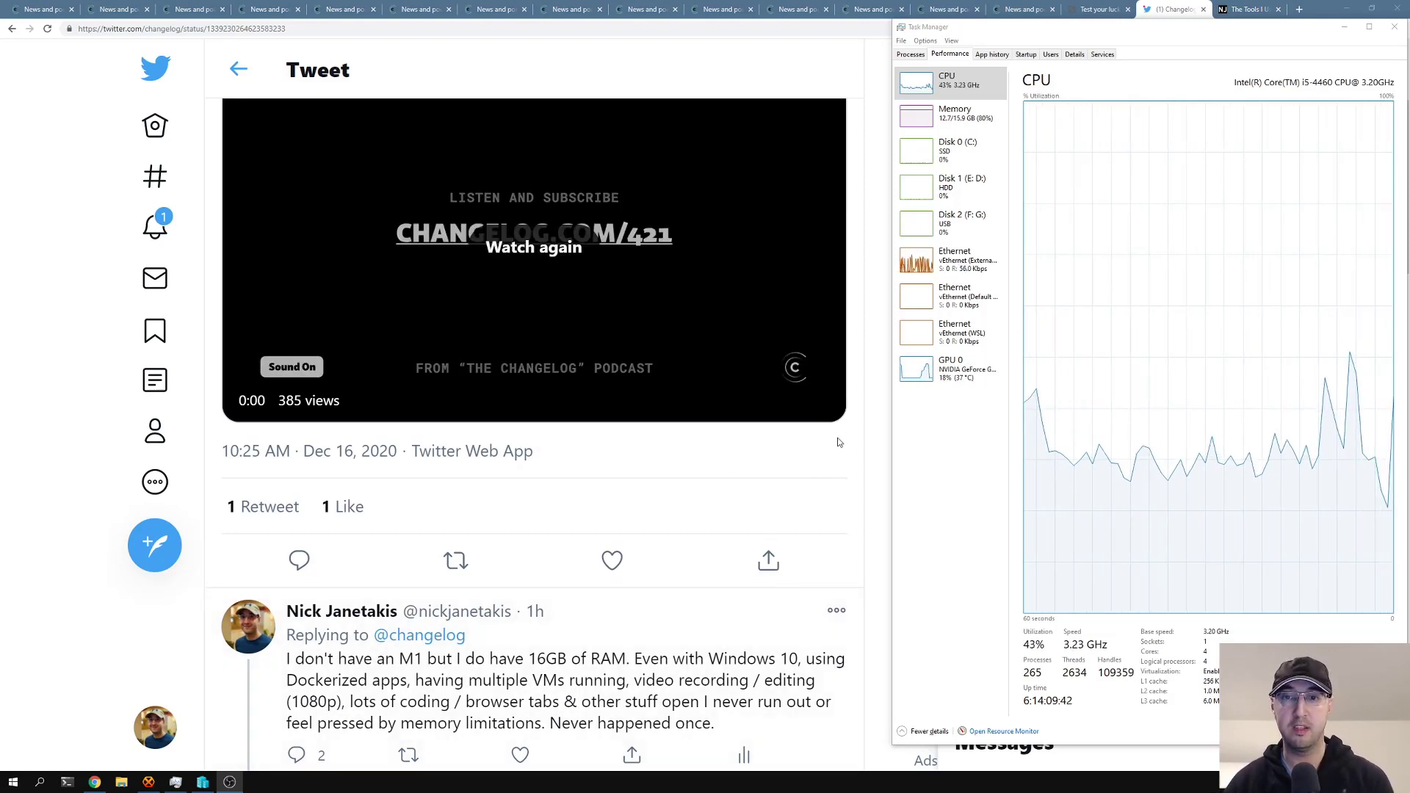
scroll("down", 3)
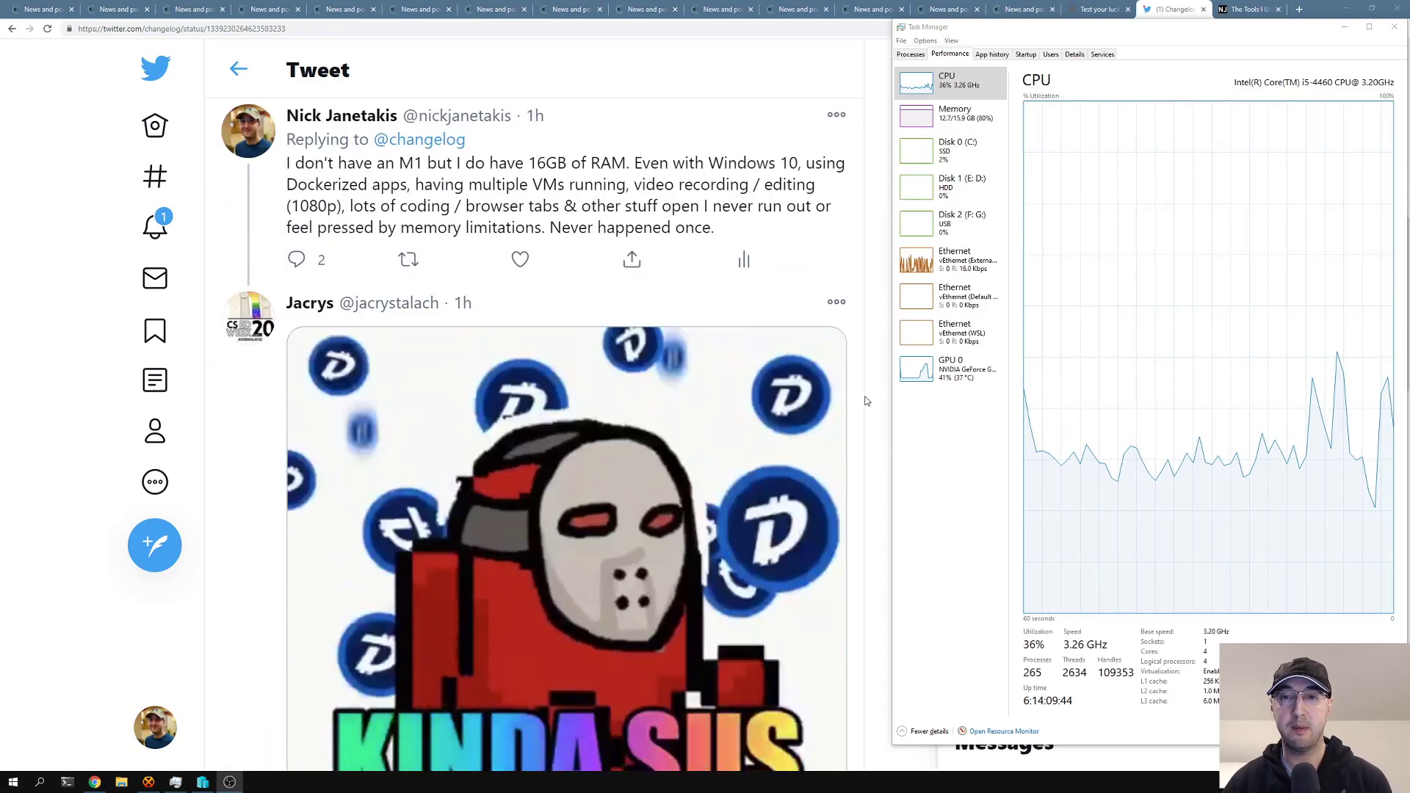
scroll("down", 3)
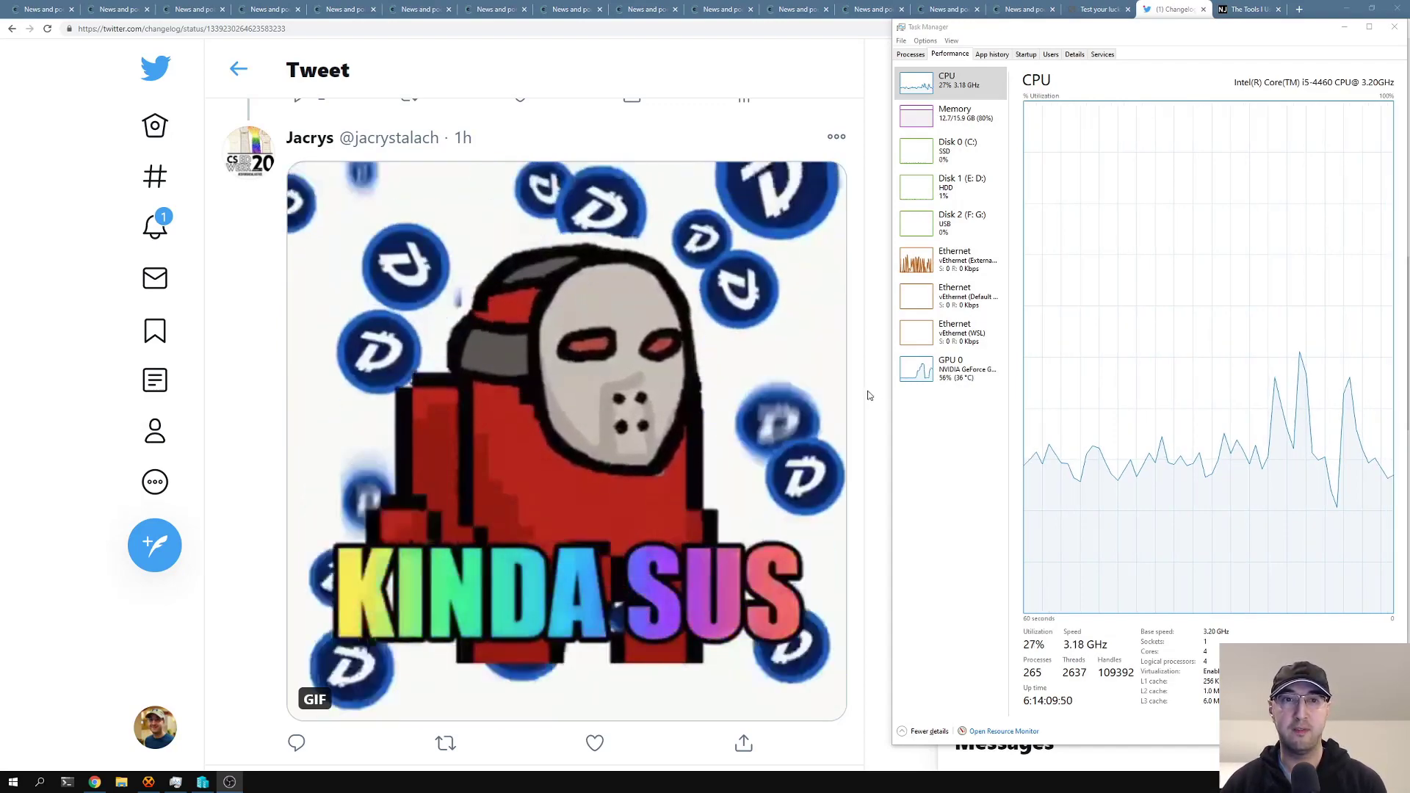
mouse_move(309, 136)
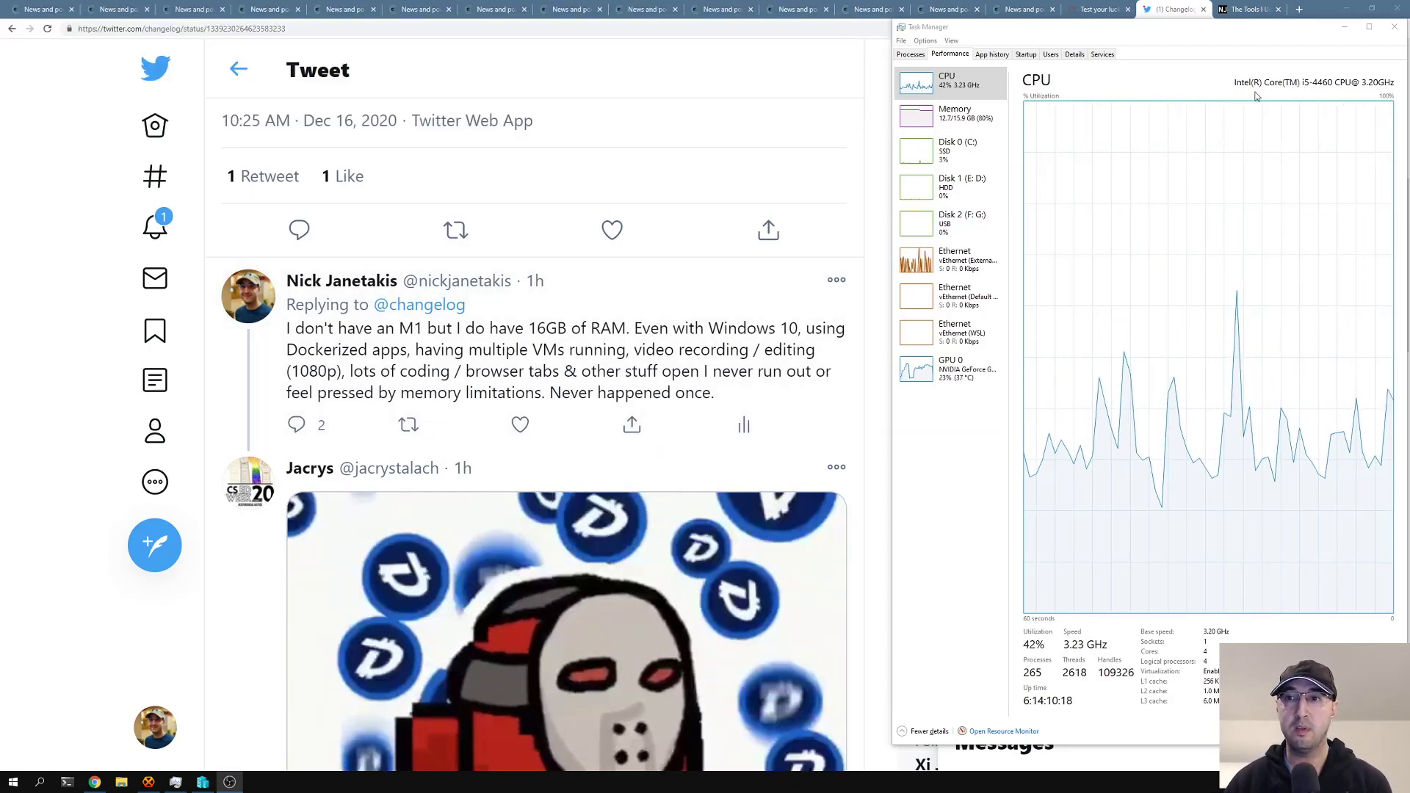
mouse_move(866, 234)
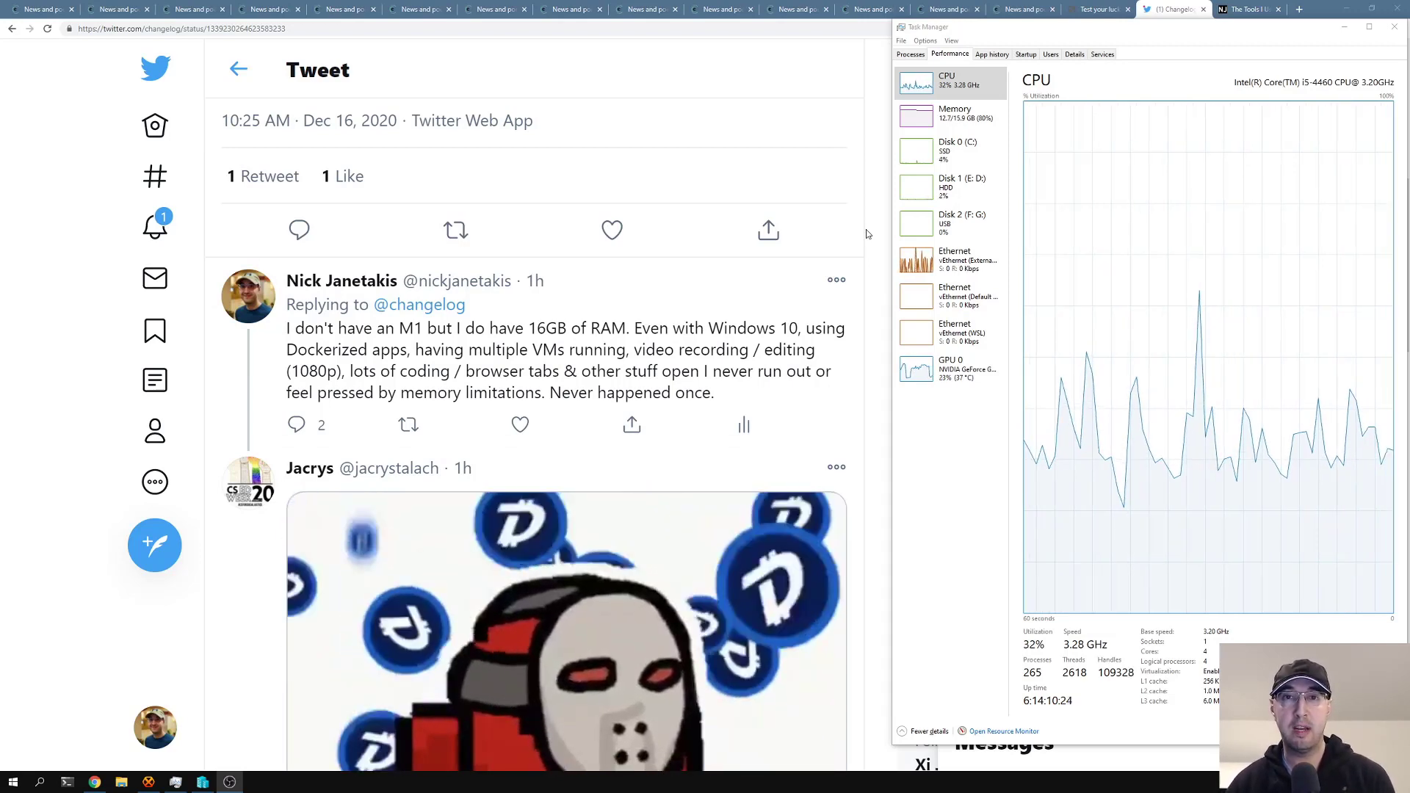
Step: Switch to 'The Tools I Use' tab showing the $850 PC parts list, then the next tab
left_click(1245, 8)
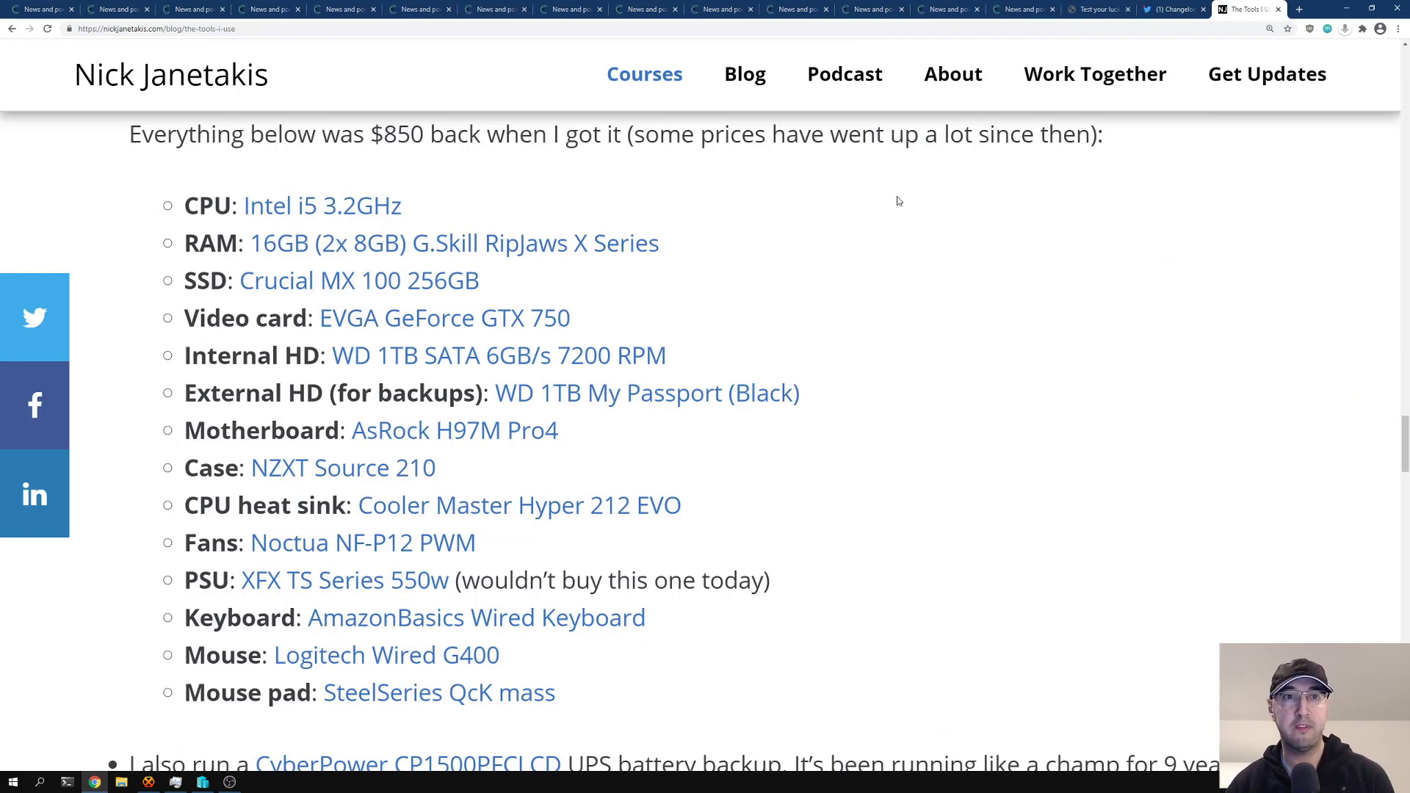
mouse_move(321, 205)
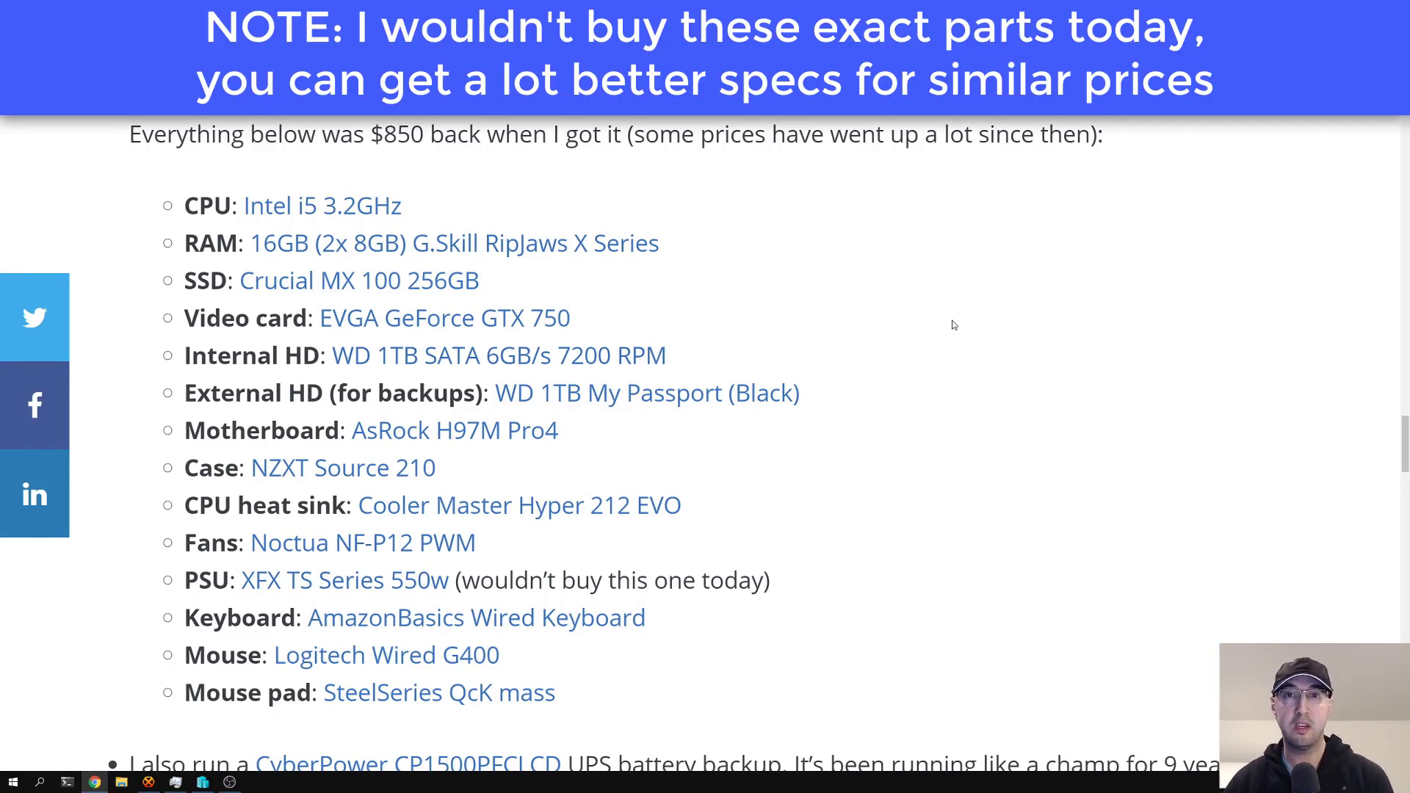
mouse_move(916, 304)
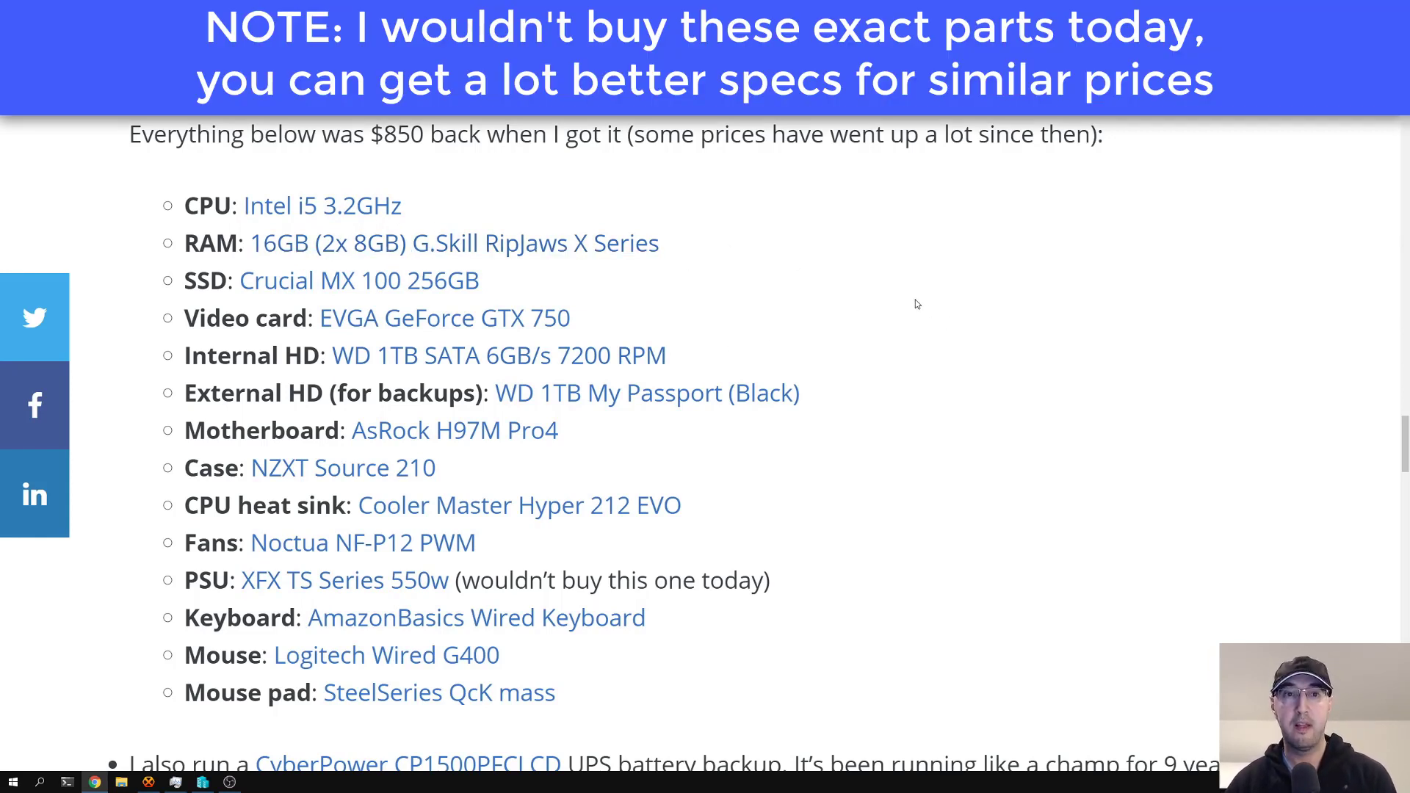
mouse_move(204, 294)
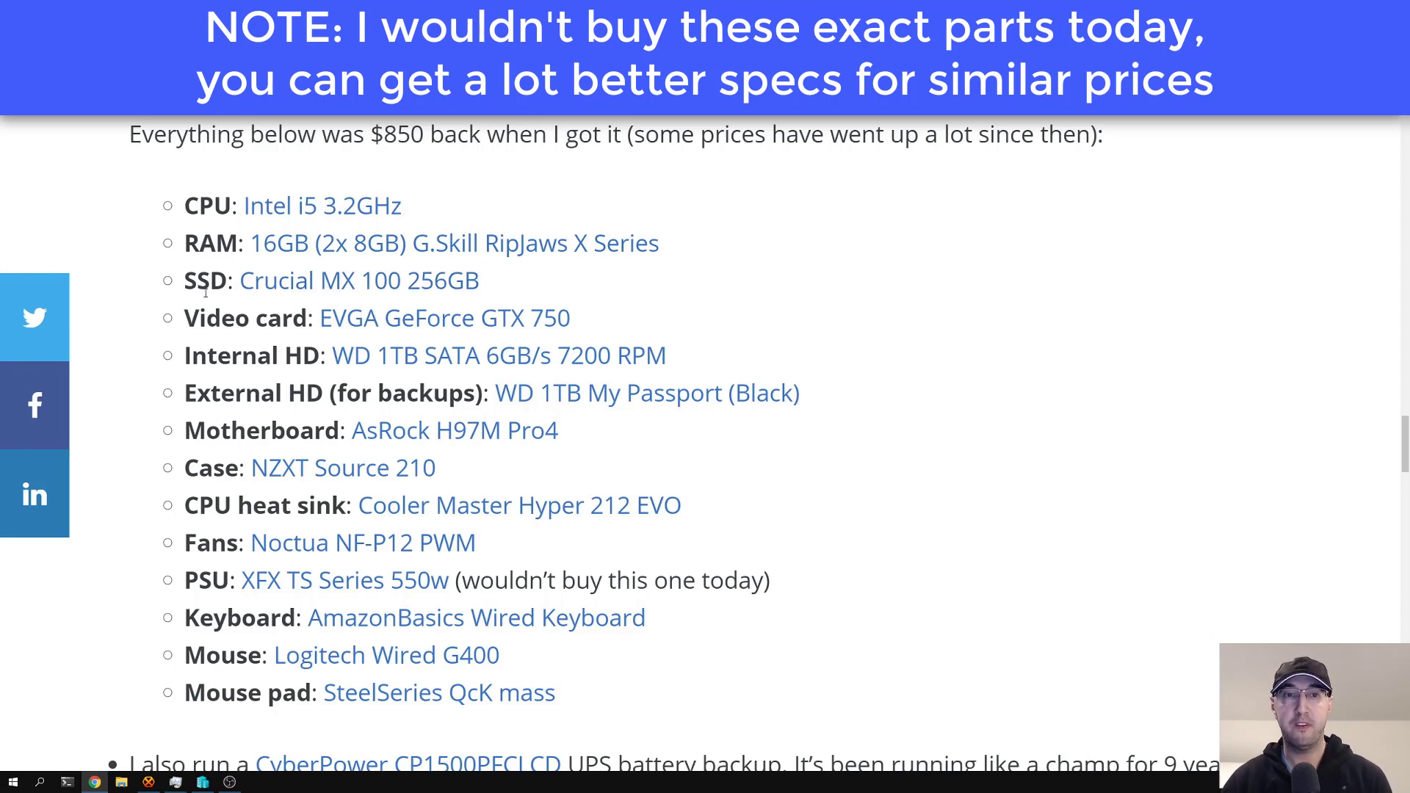
mouse_move(692, 288)
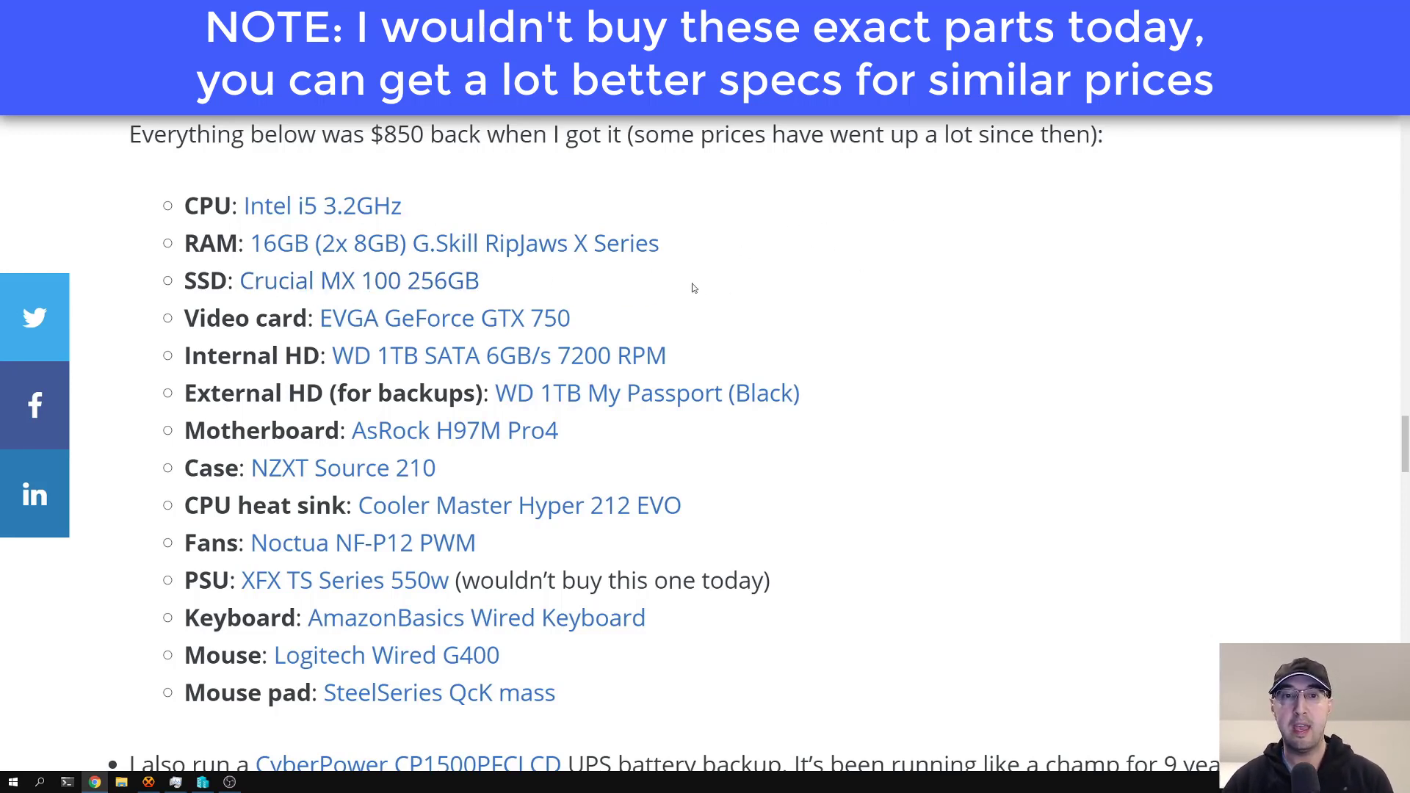
mouse_move(682, 312)
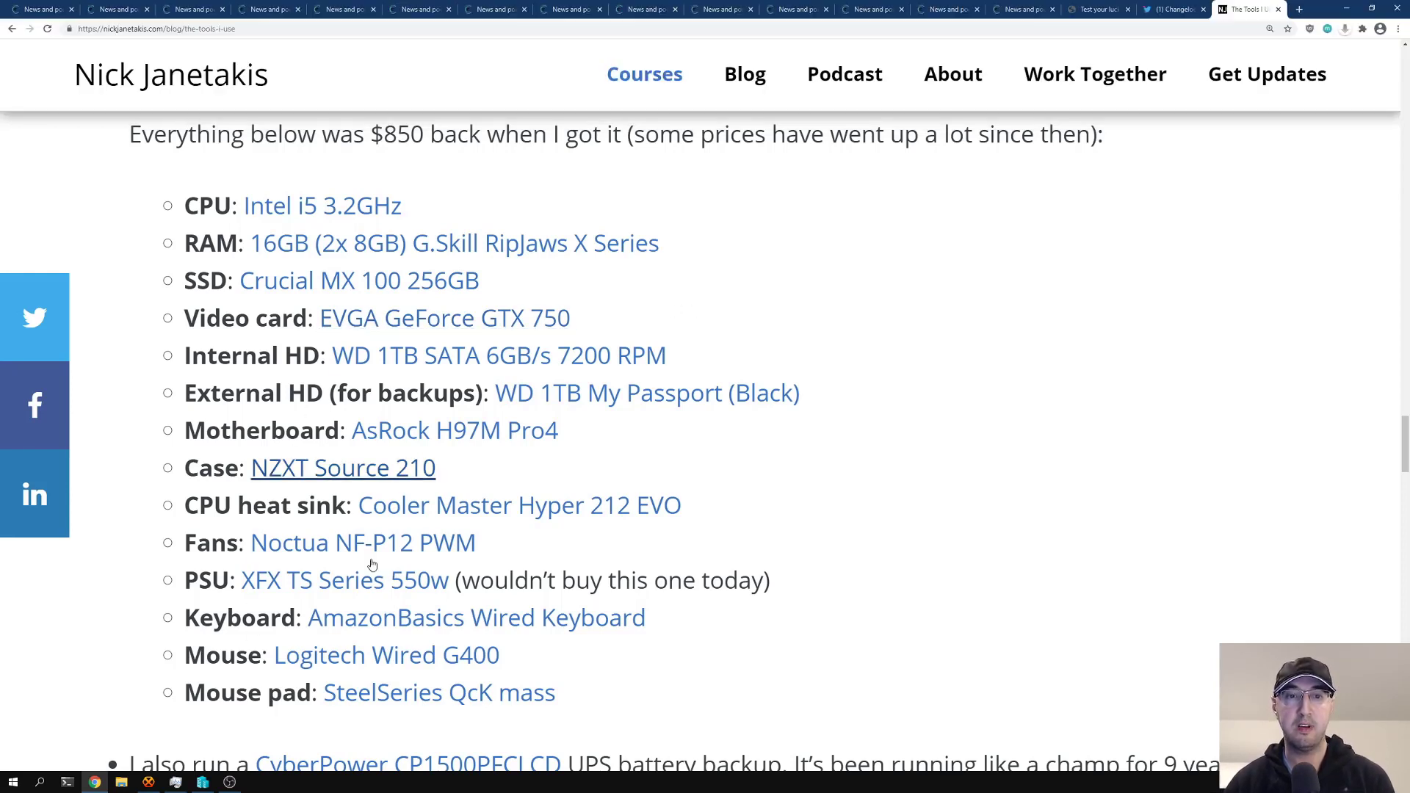
mouse_move(729, 328)
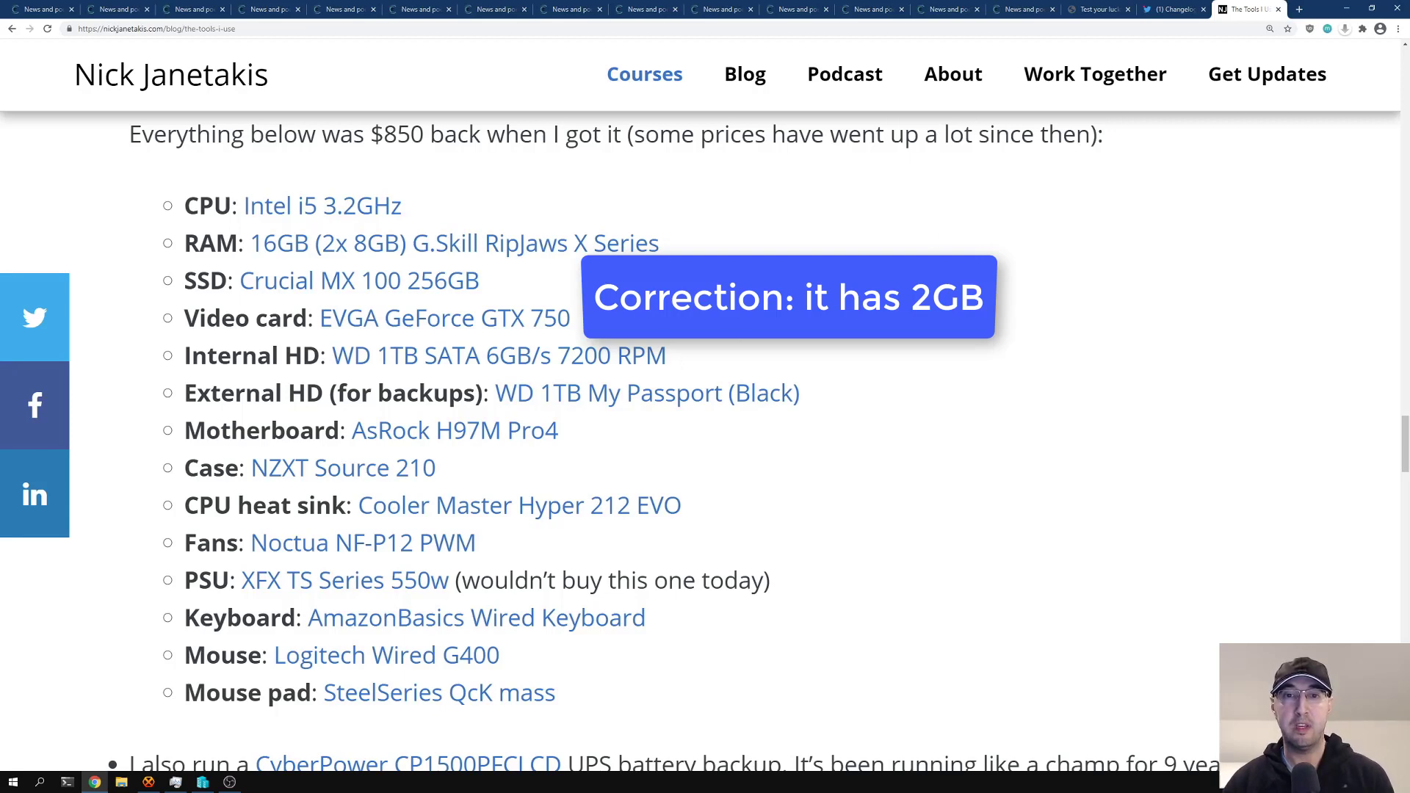
left_click(1172, 9)
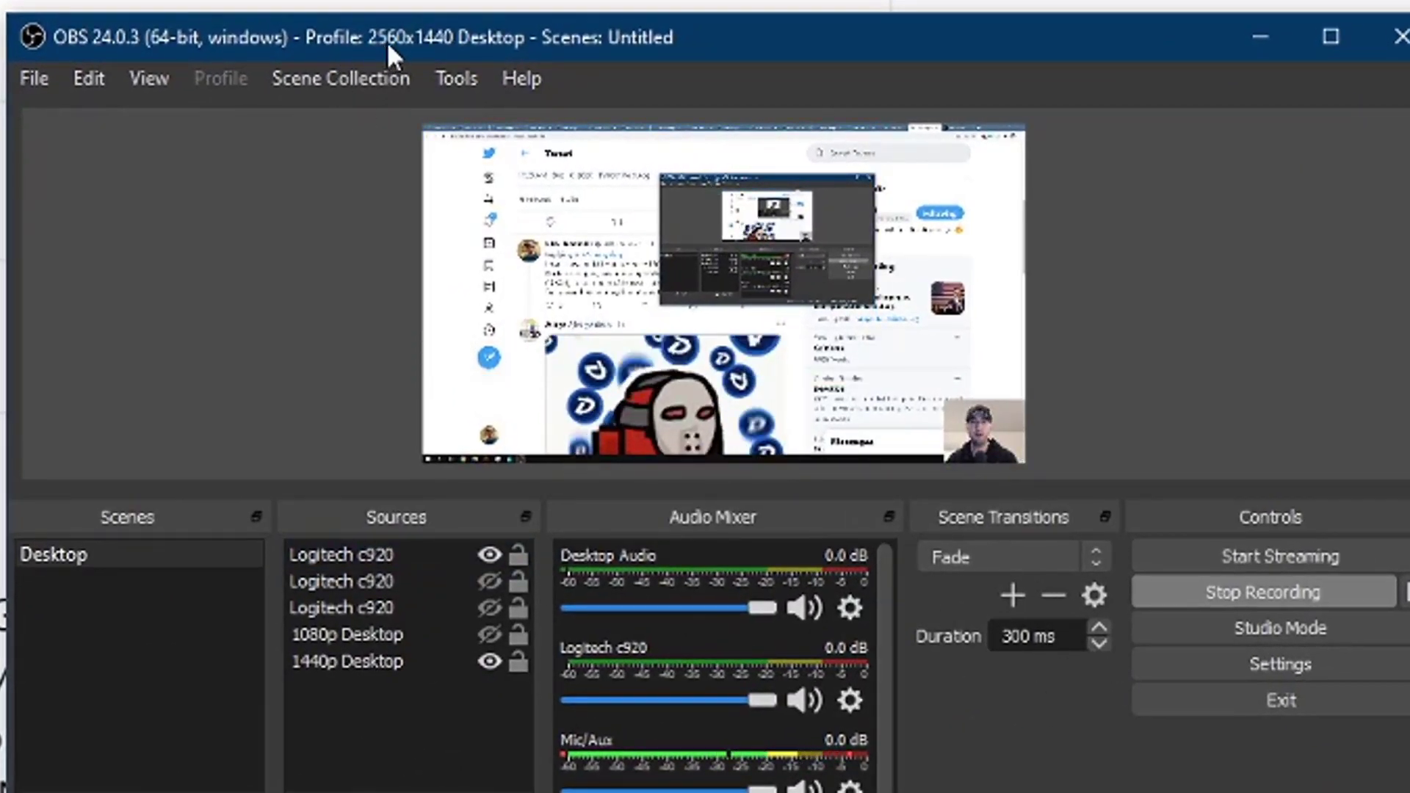
mouse_move(773, 49)
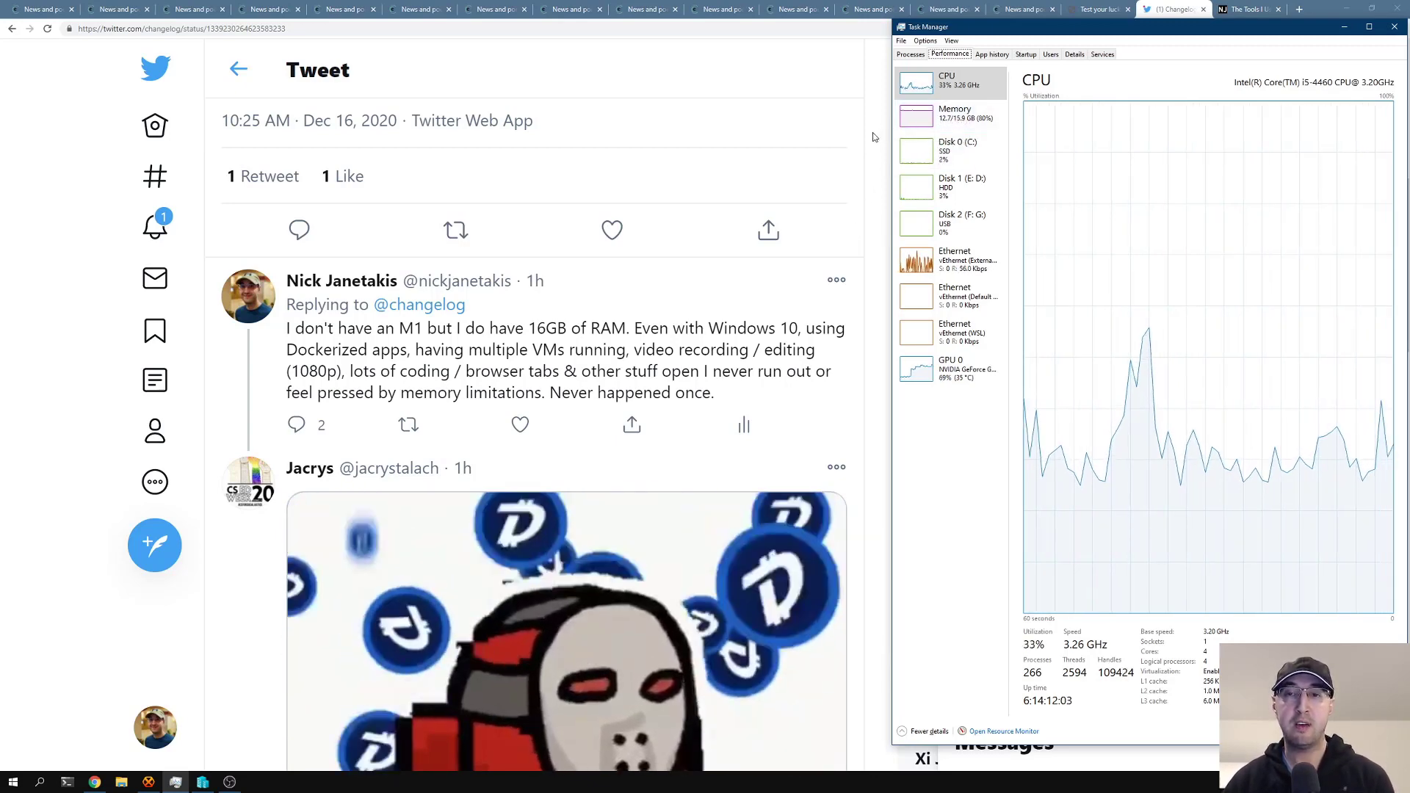
left_click(949, 150)
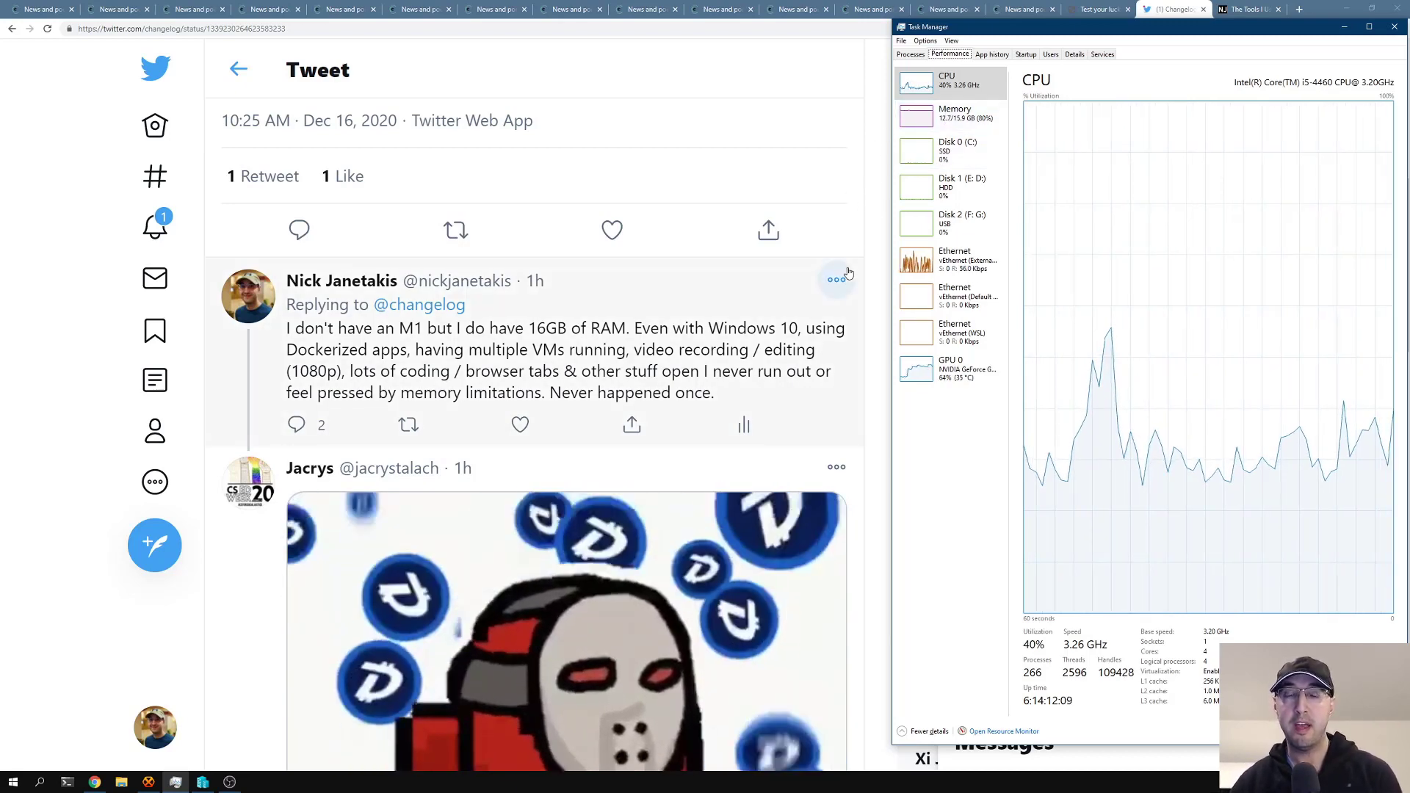
mouse_move(955, 131)
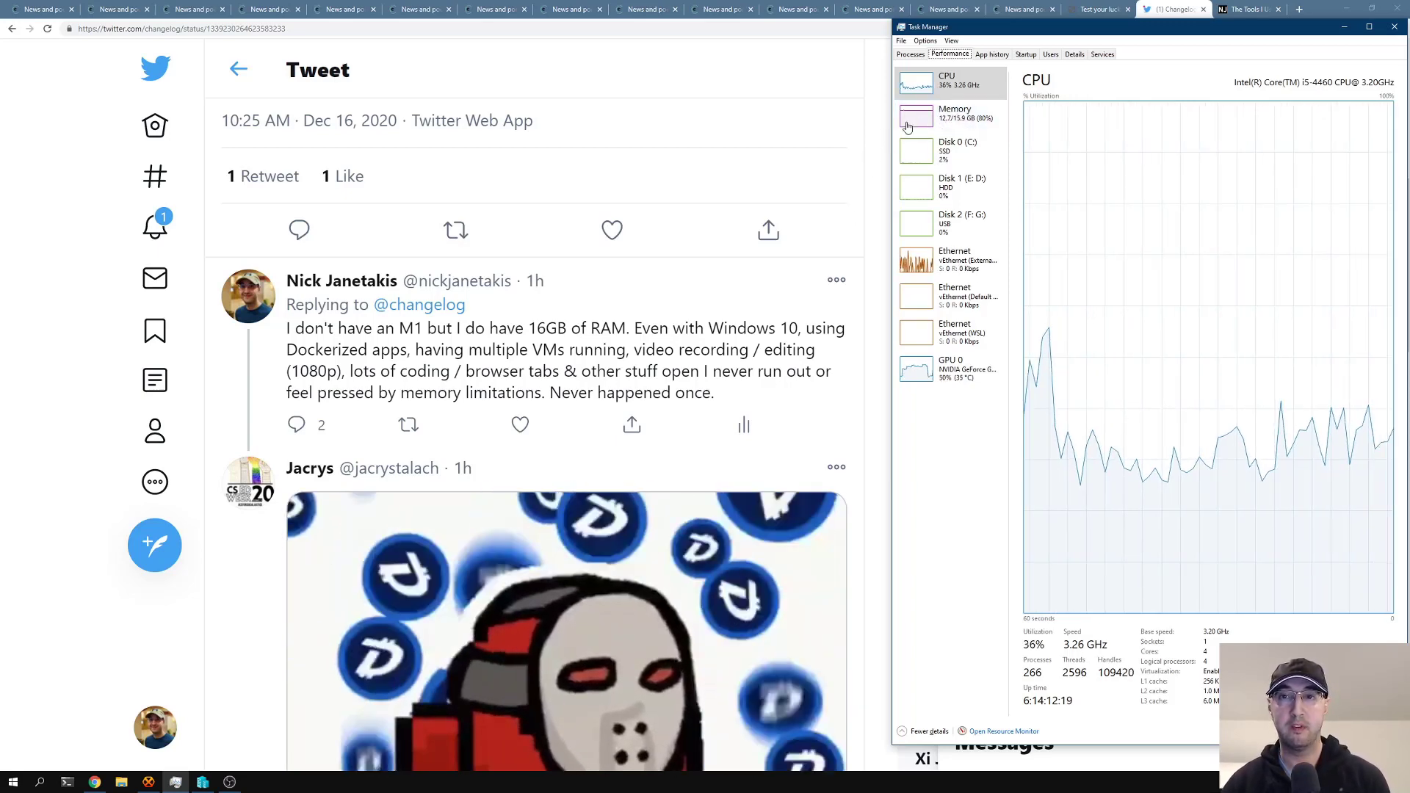
mouse_move(845, 166)
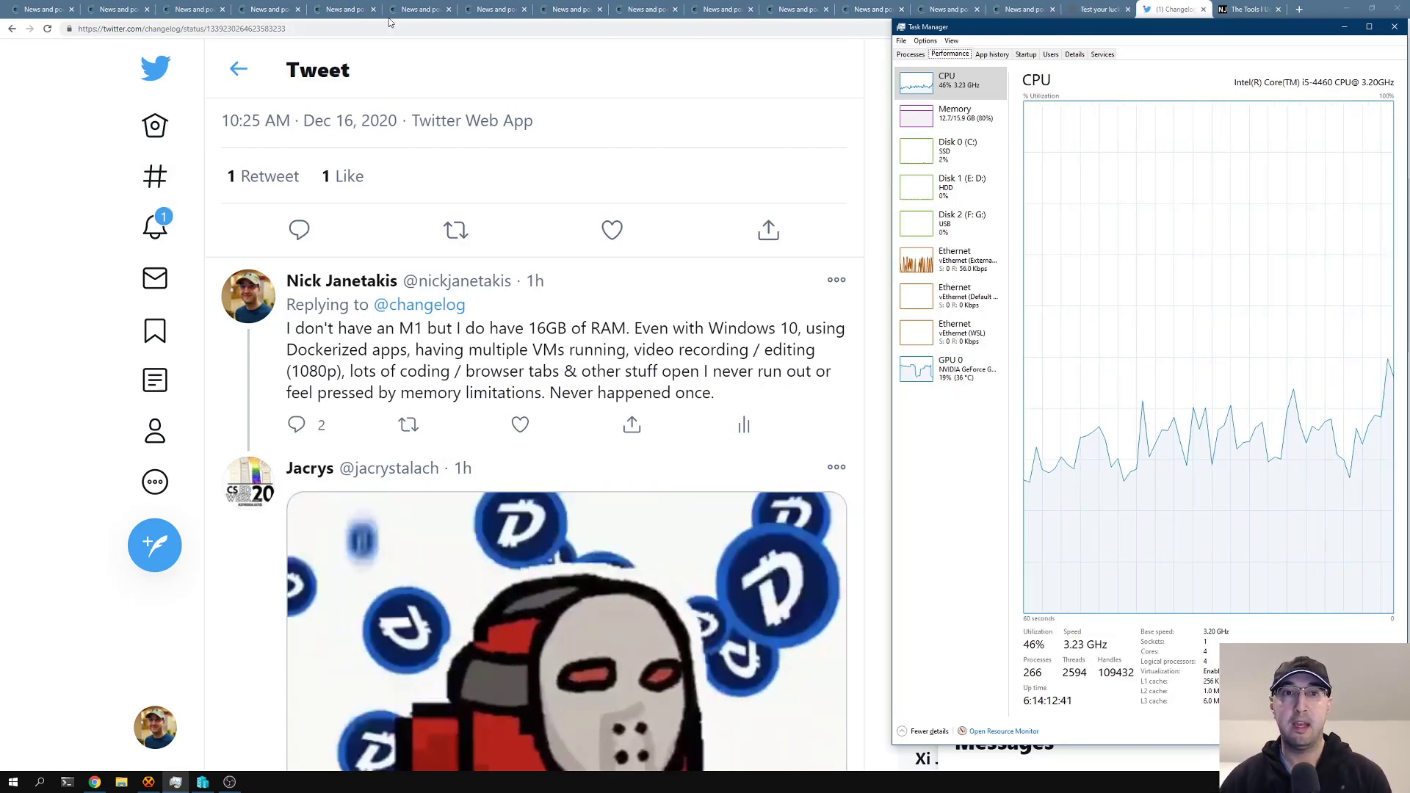
left_click(486, 9)
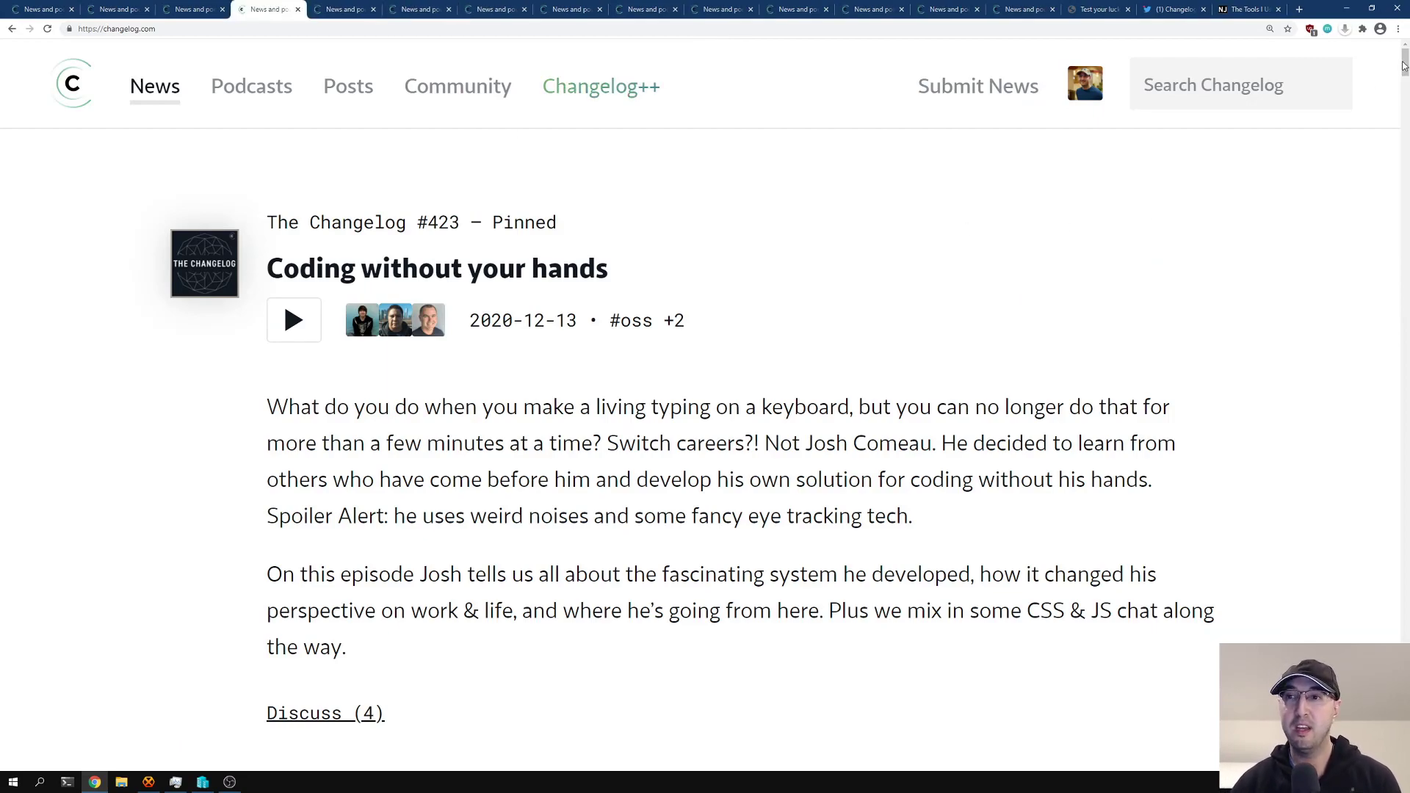
scroll("down", 3)
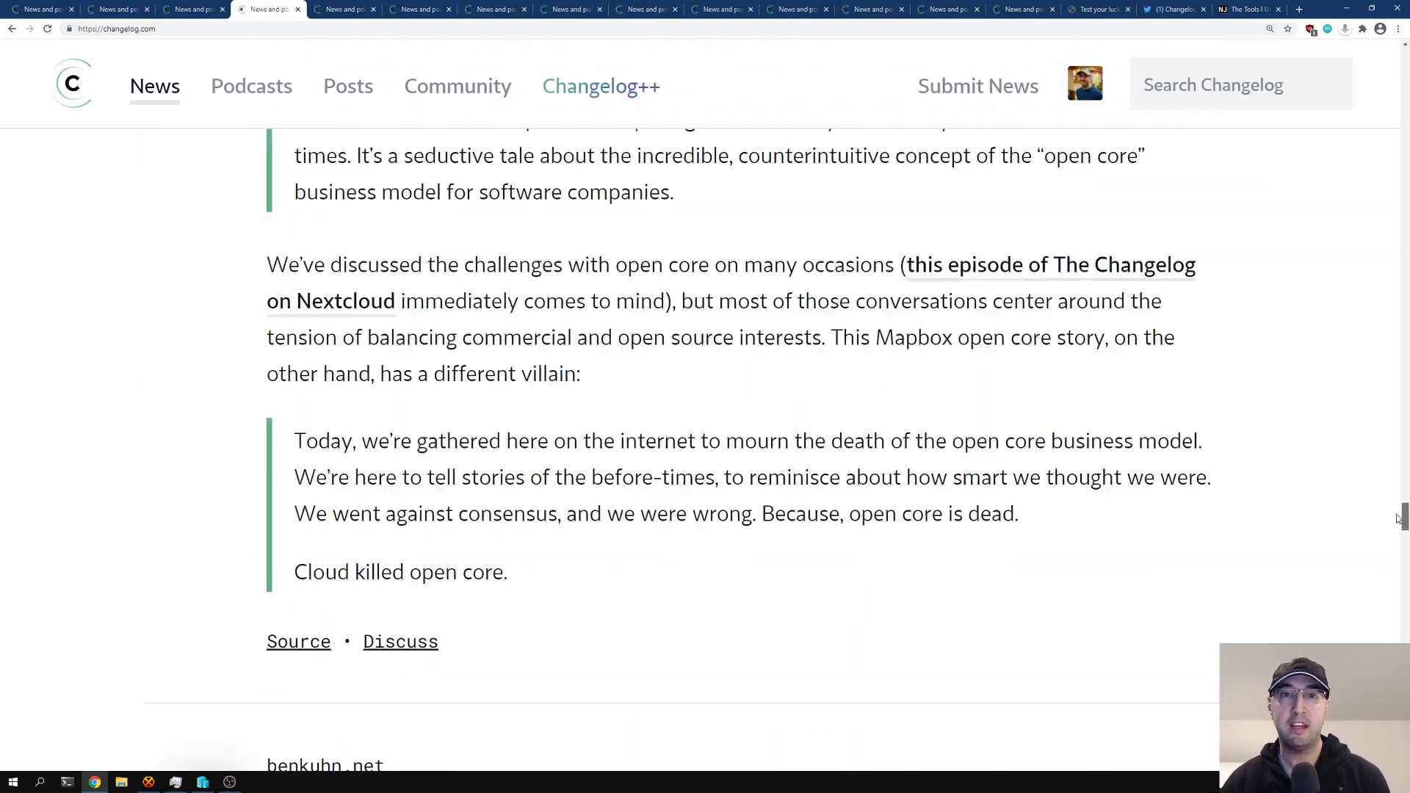
left_click(457, 85)
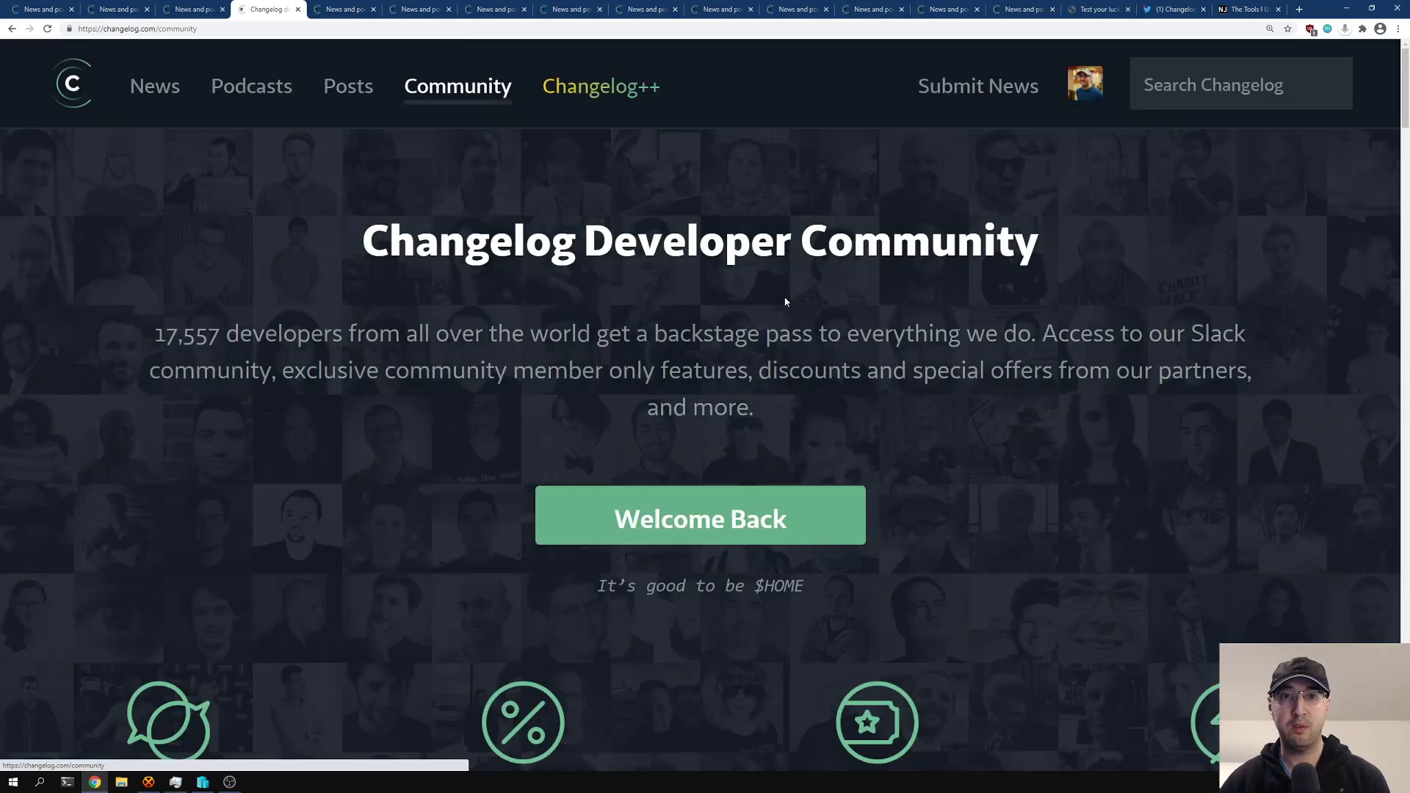
scroll("down", 3)
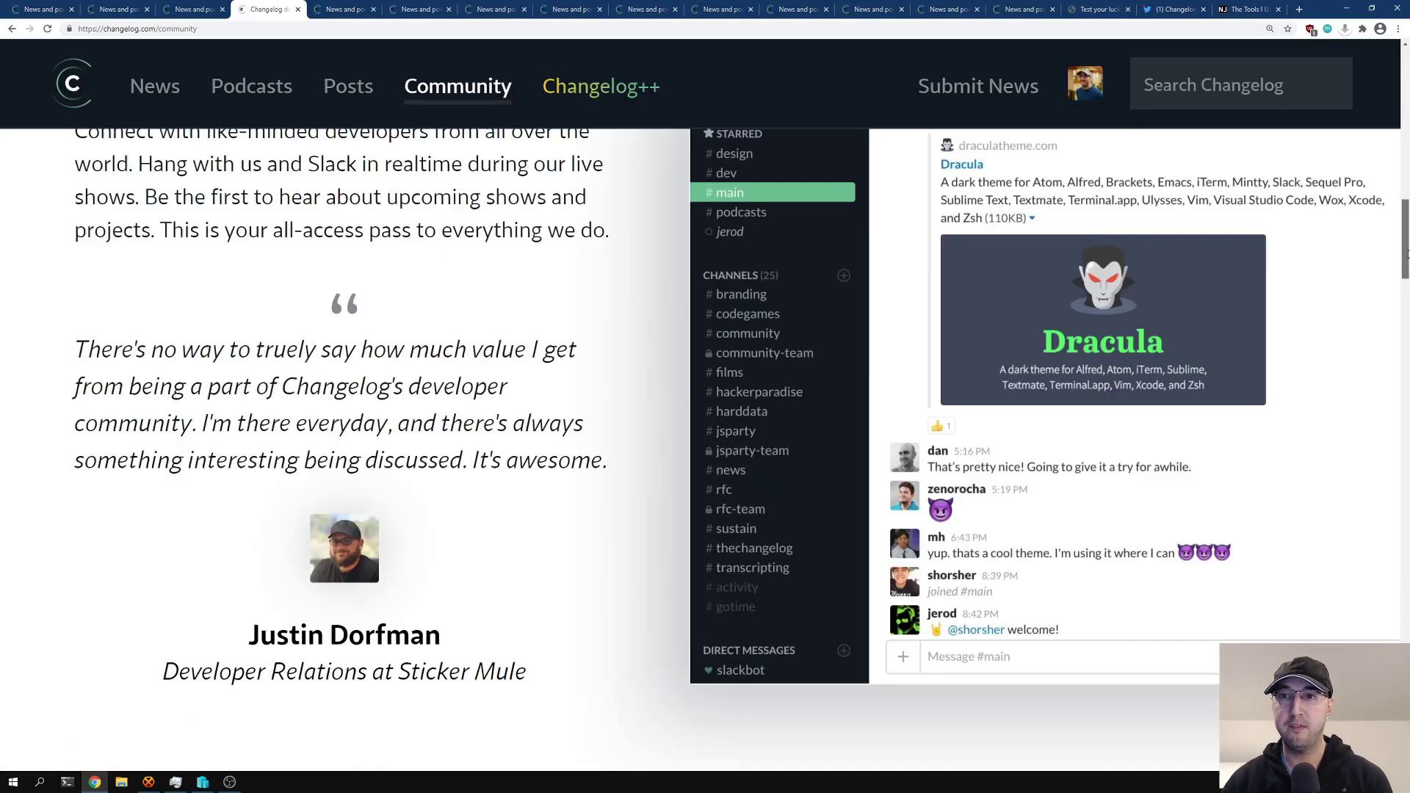
left_click(153, 85)
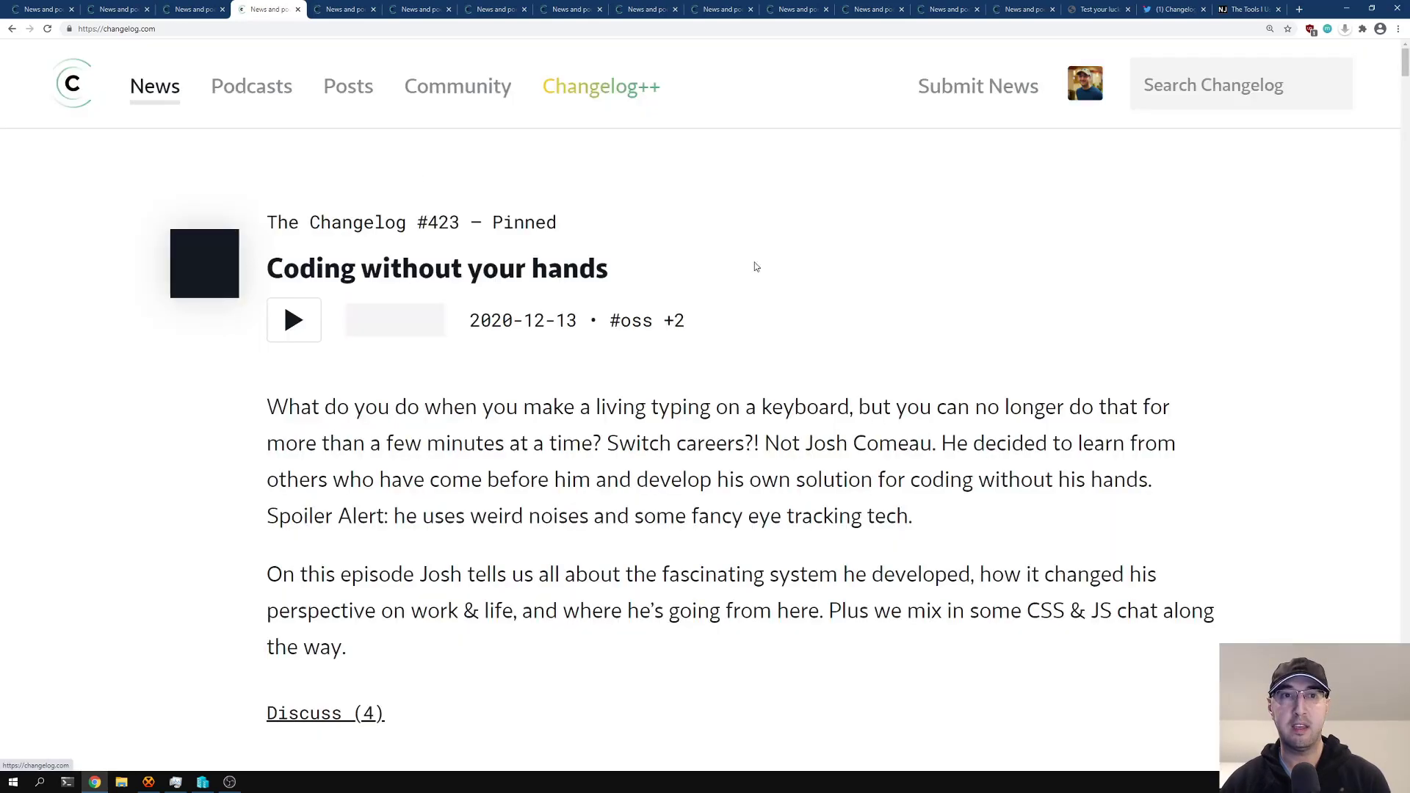
mouse_move(918, 245)
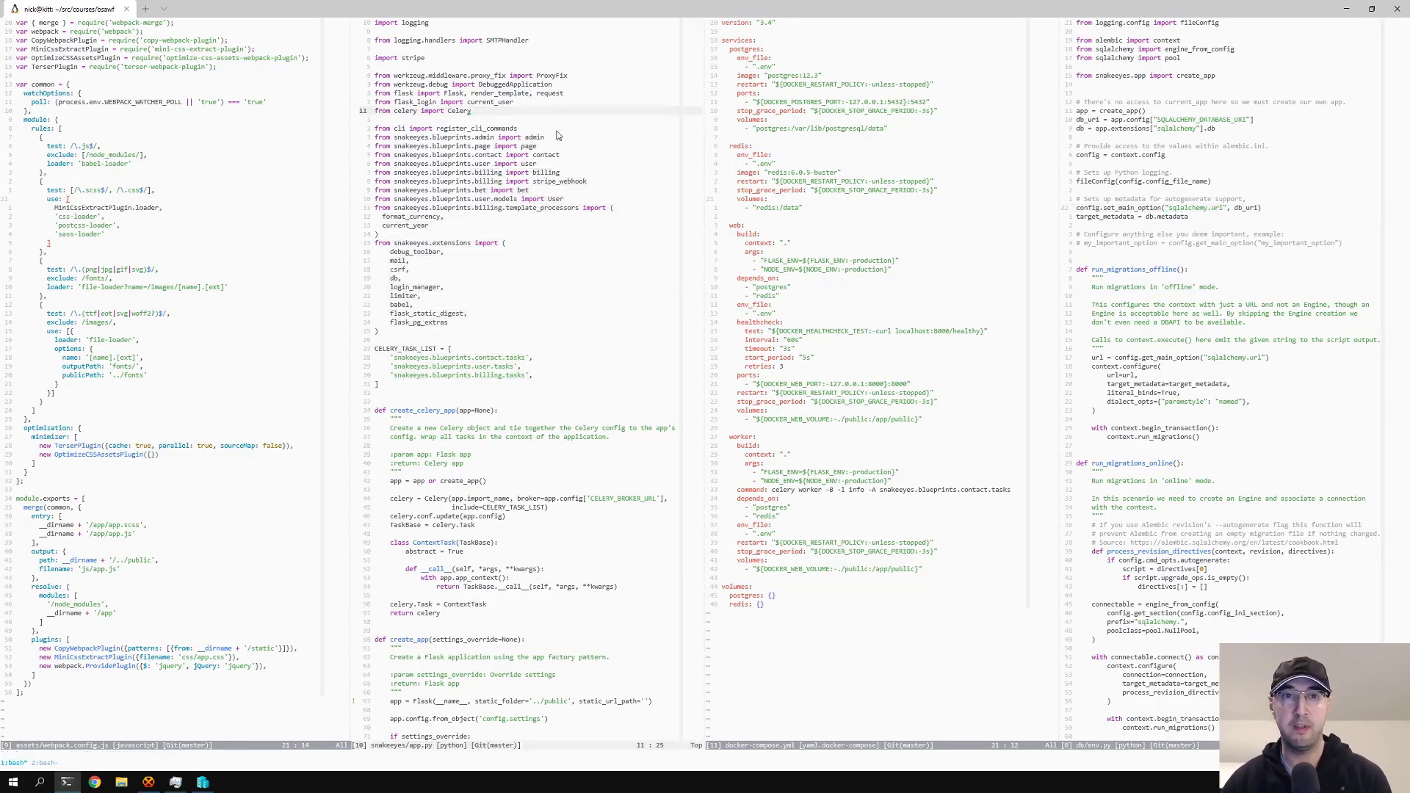
mouse_move(650, 225)
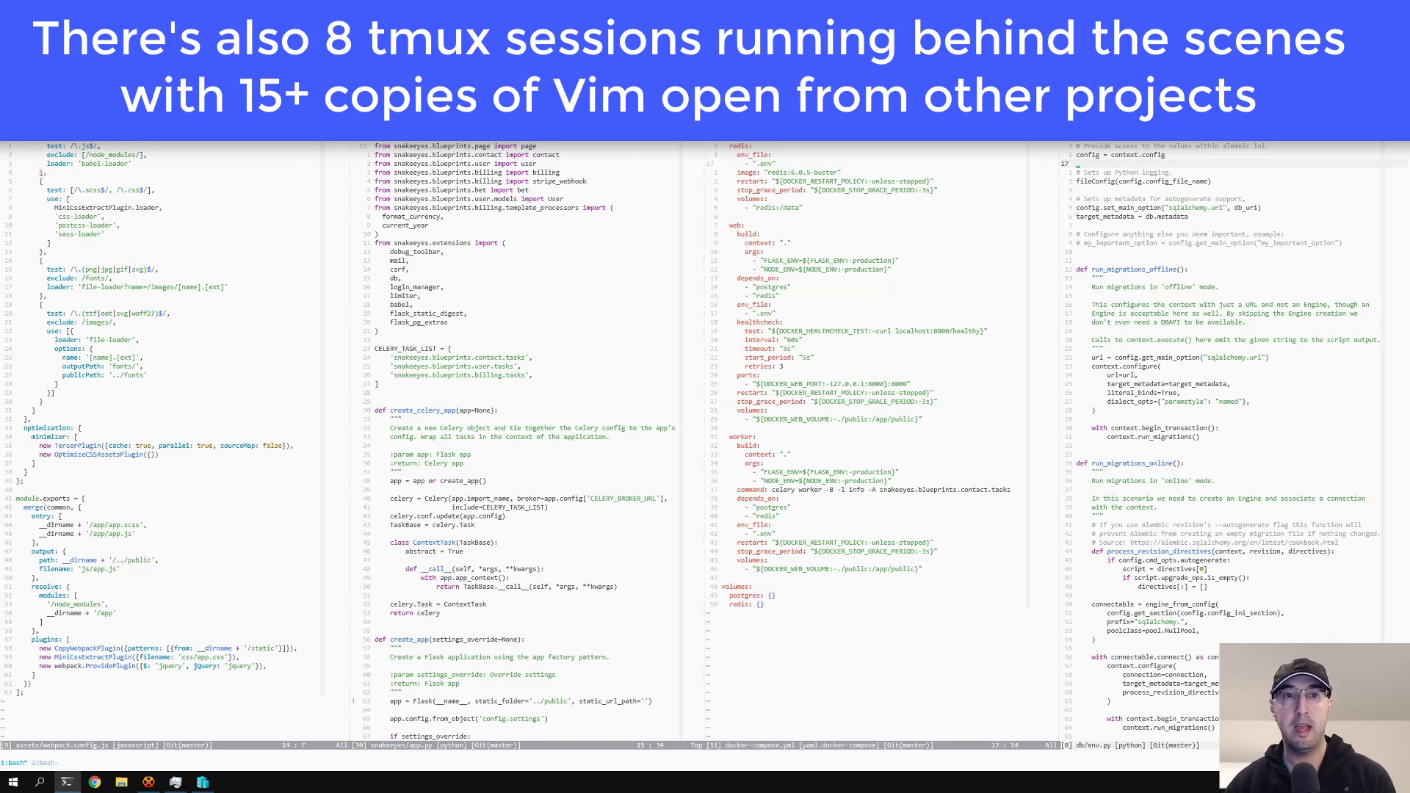
mouse_move(726, 564)
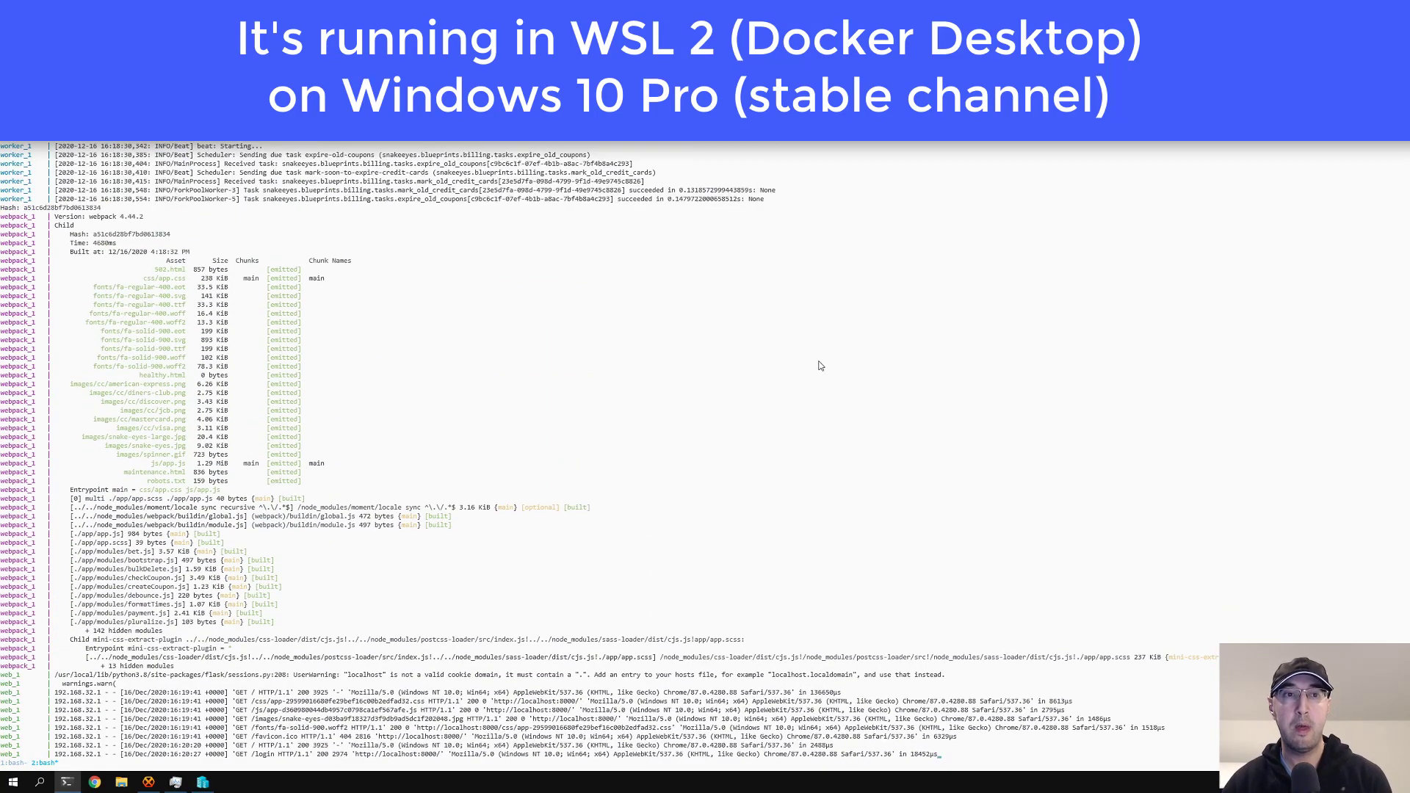
mouse_move(899, 372)
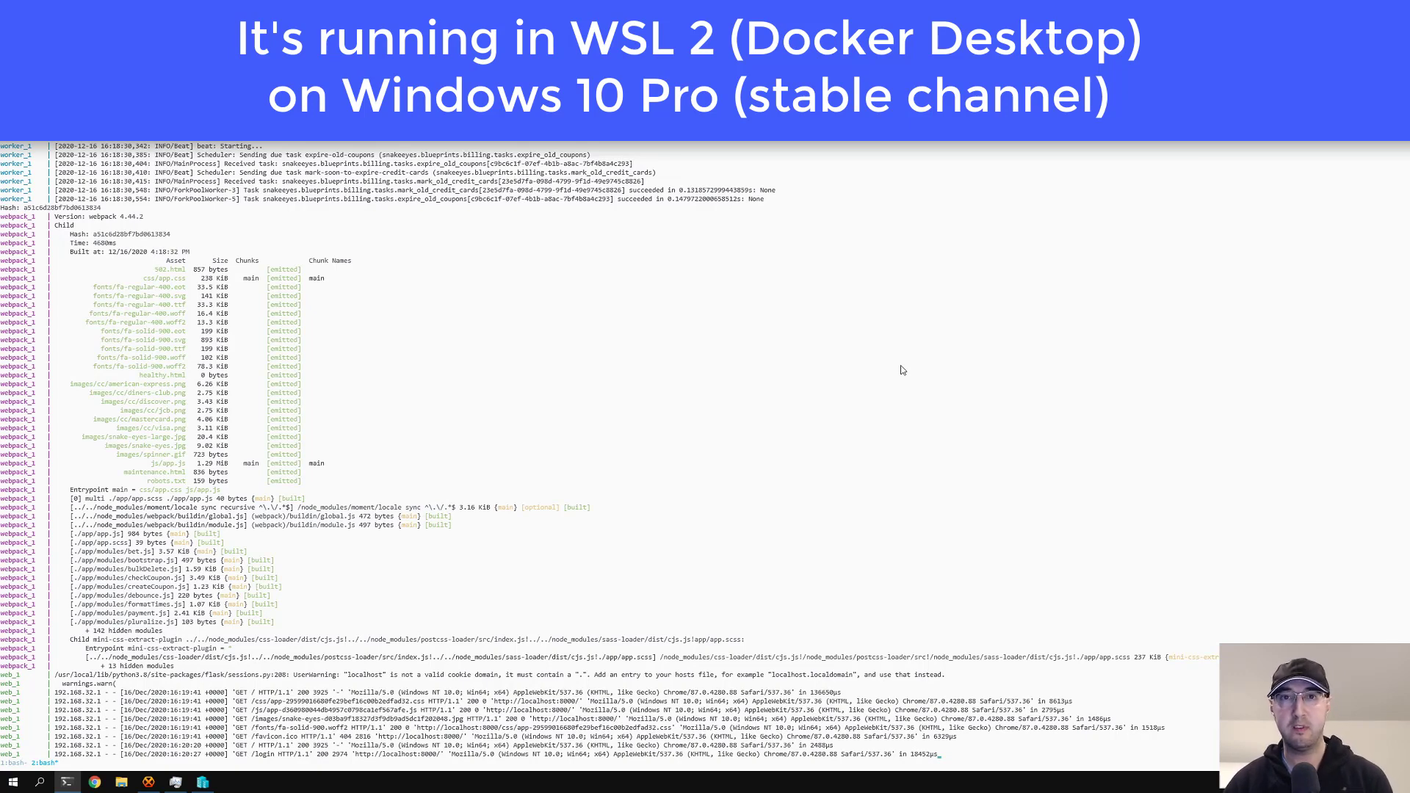
mouse_move(862, 375)
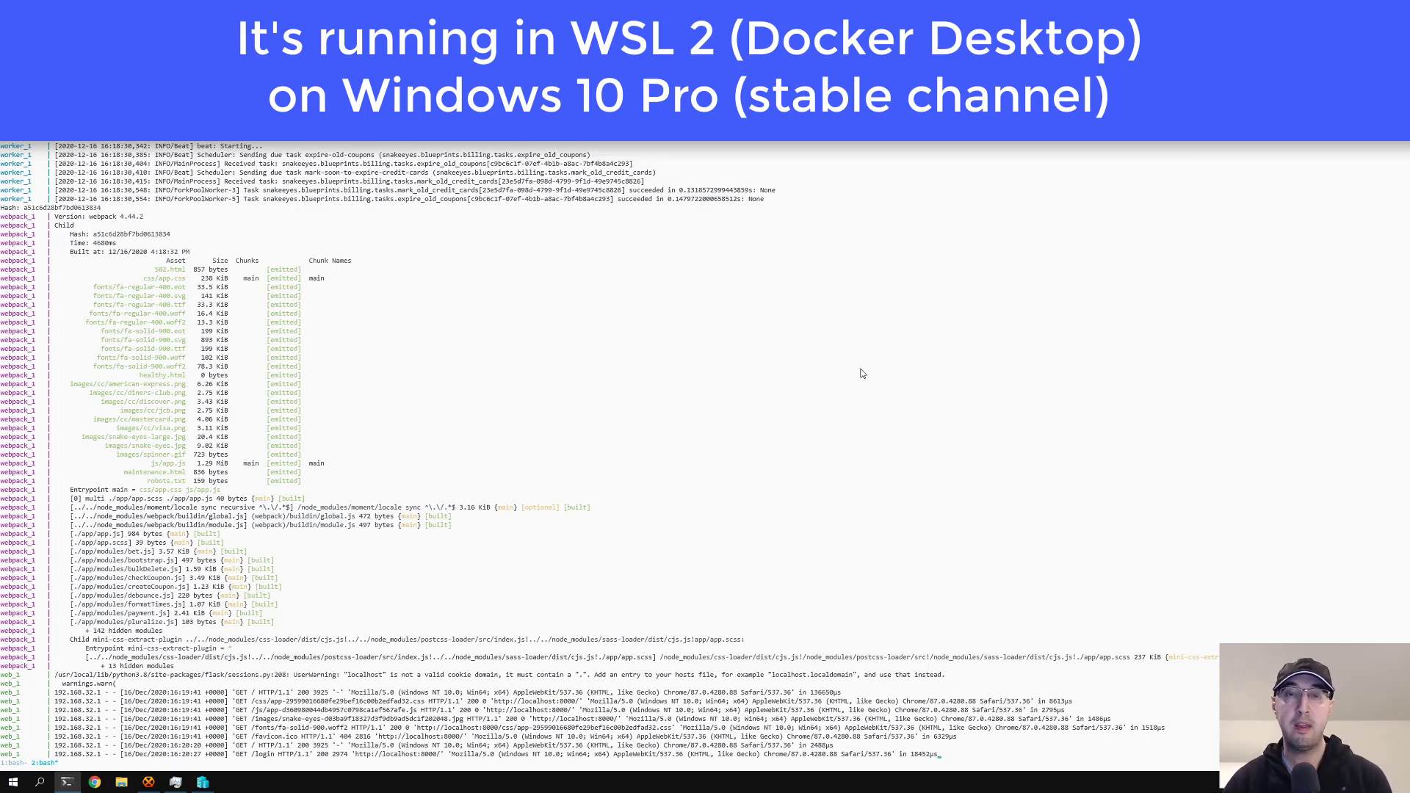
mouse_move(341, 358)
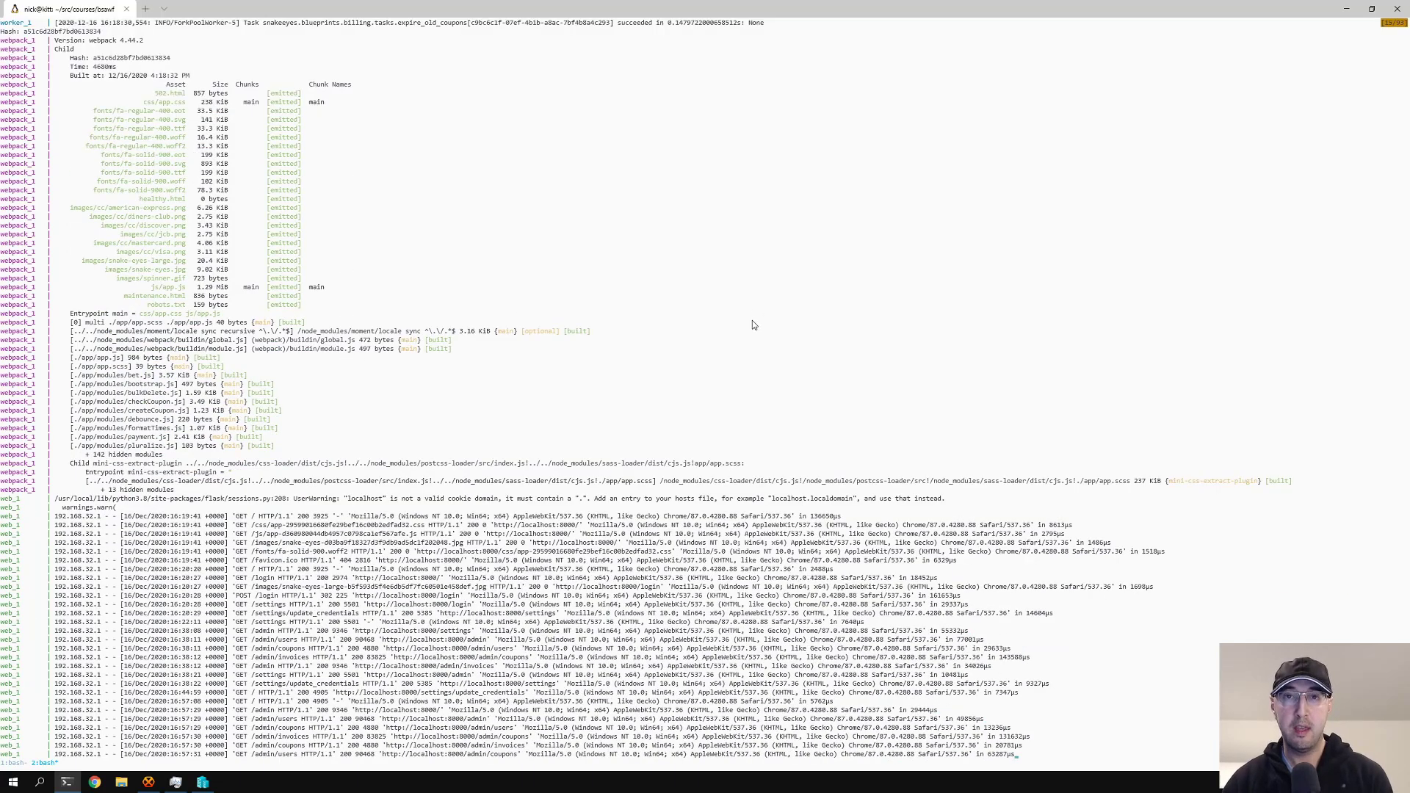
mouse_move(744, 316)
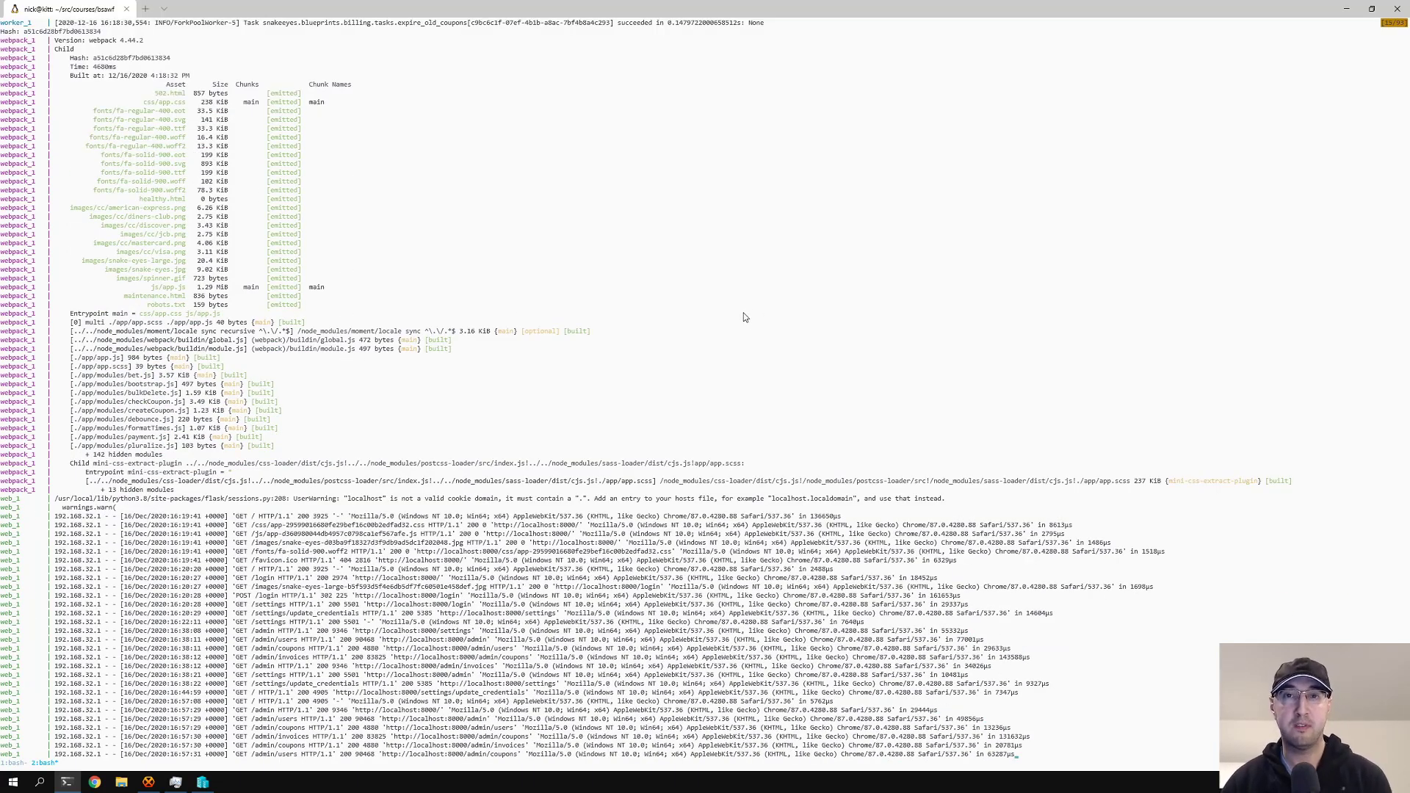
mouse_move(589, 387)
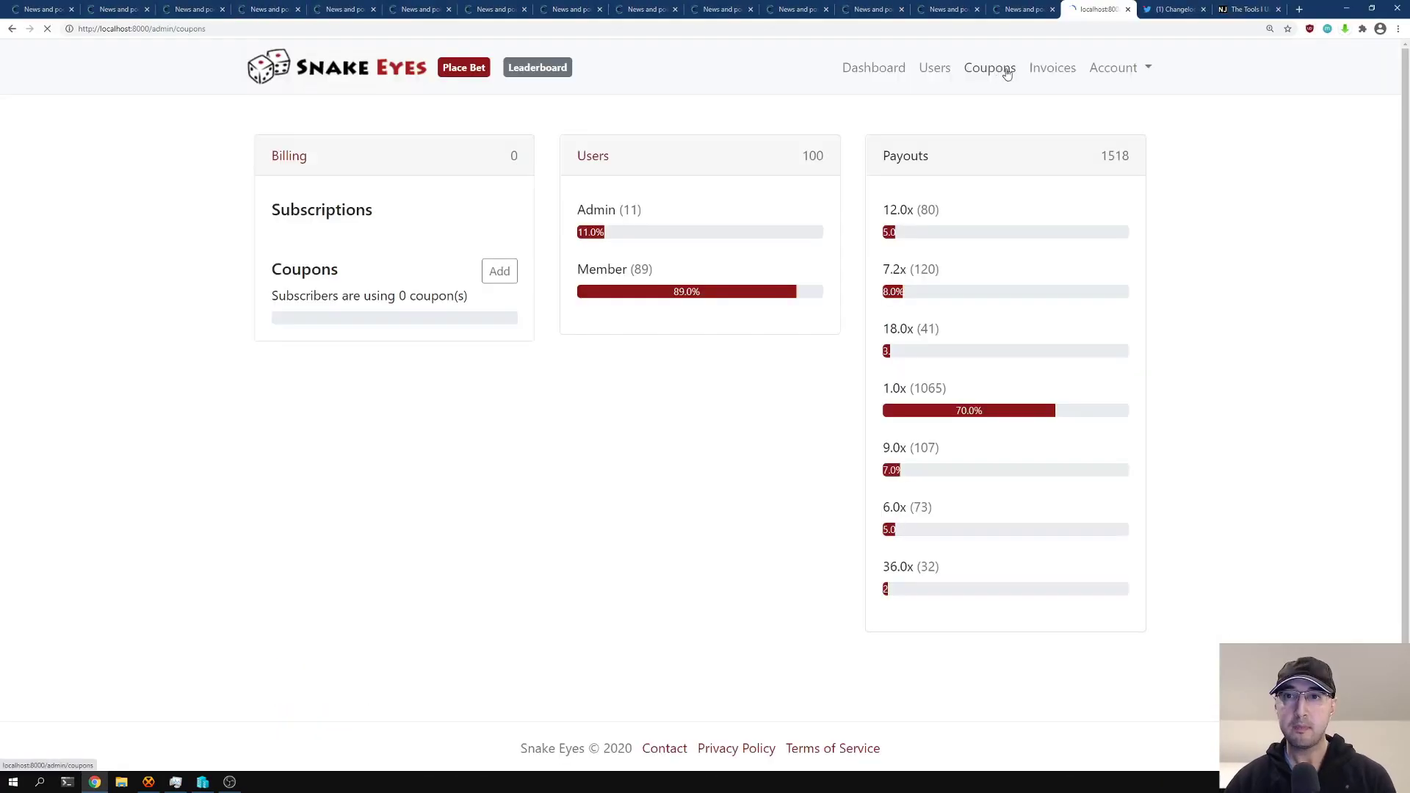
Step: View the Snake Eyes admin Invoices, return to Dashboard, and open the Account dropdown
left_click(1051, 68)
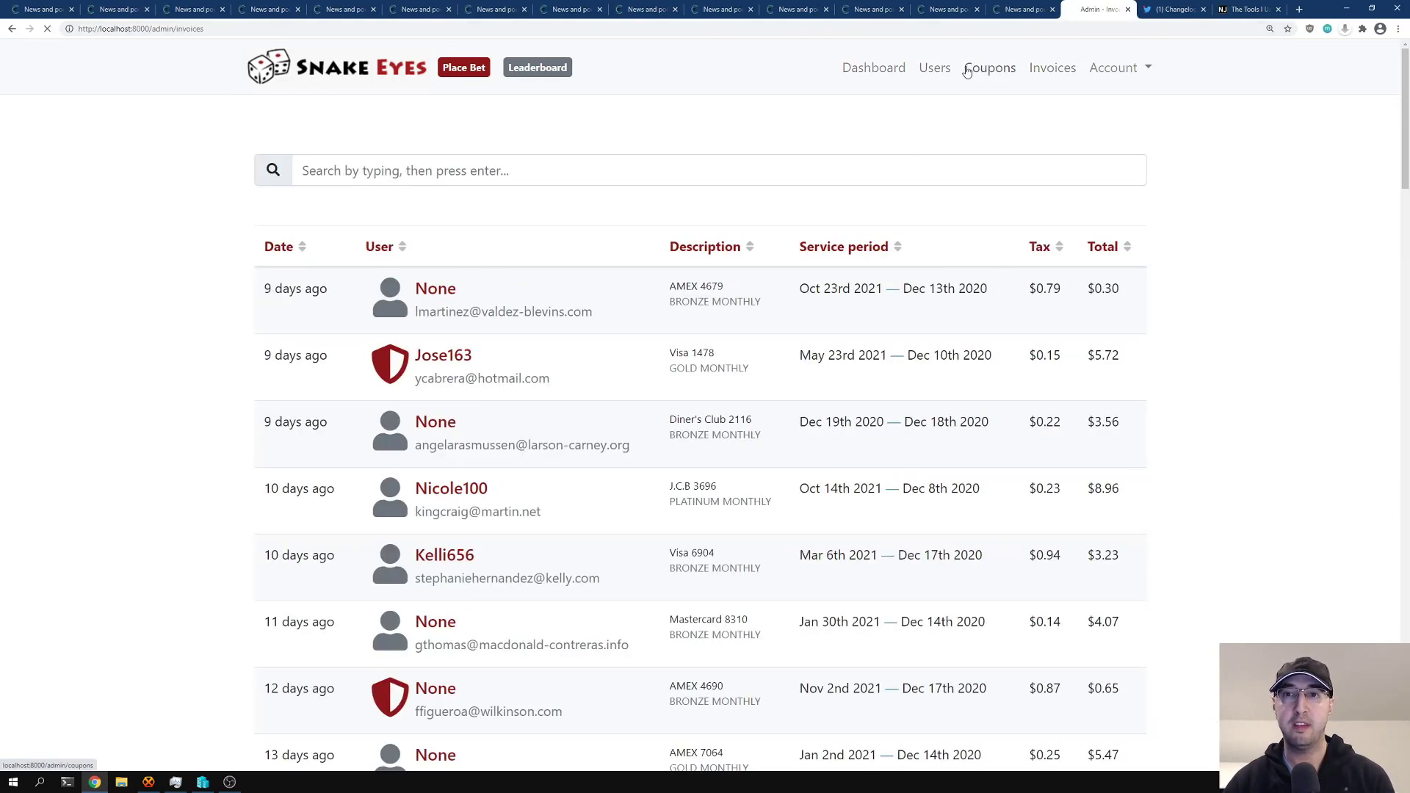
left_click(872, 67)
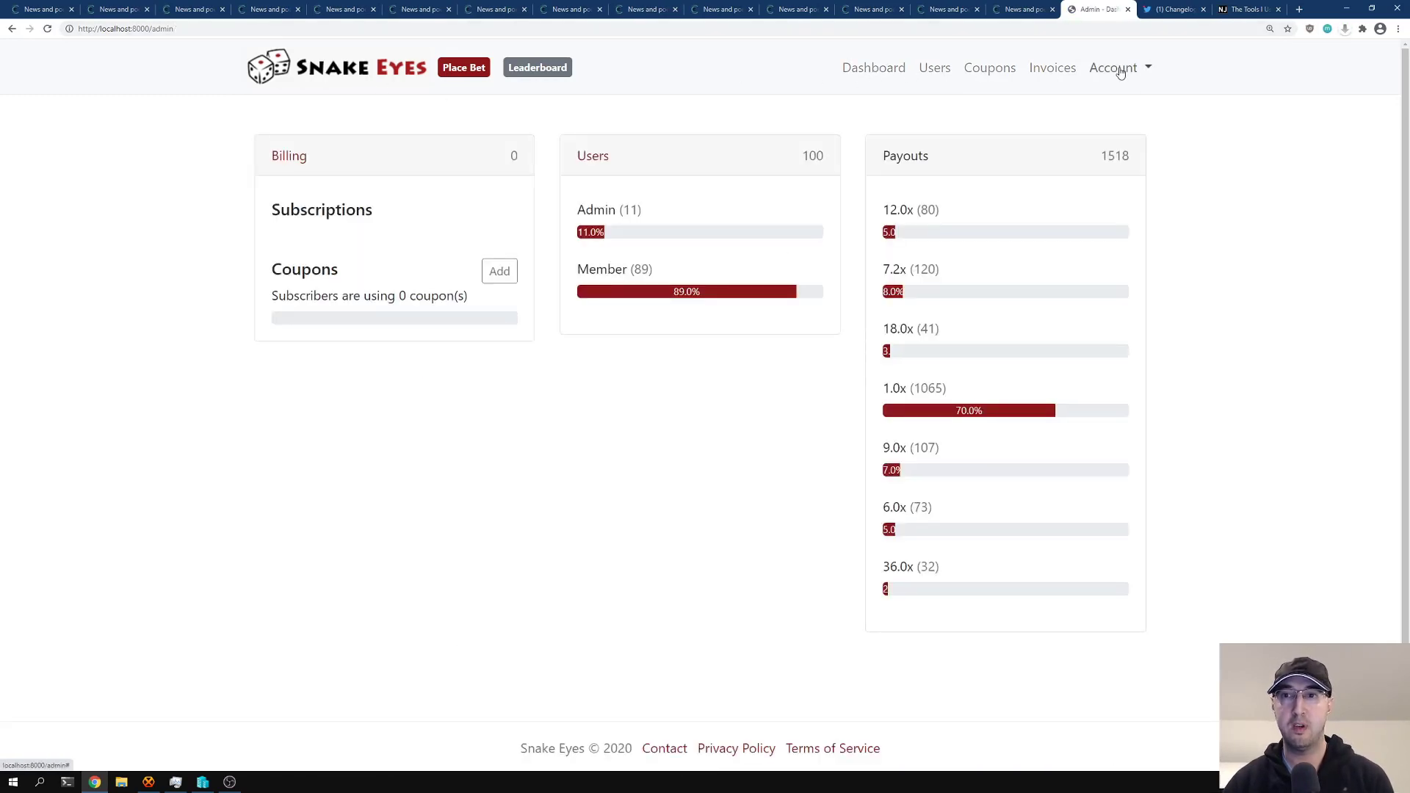
left_click(1112, 68)
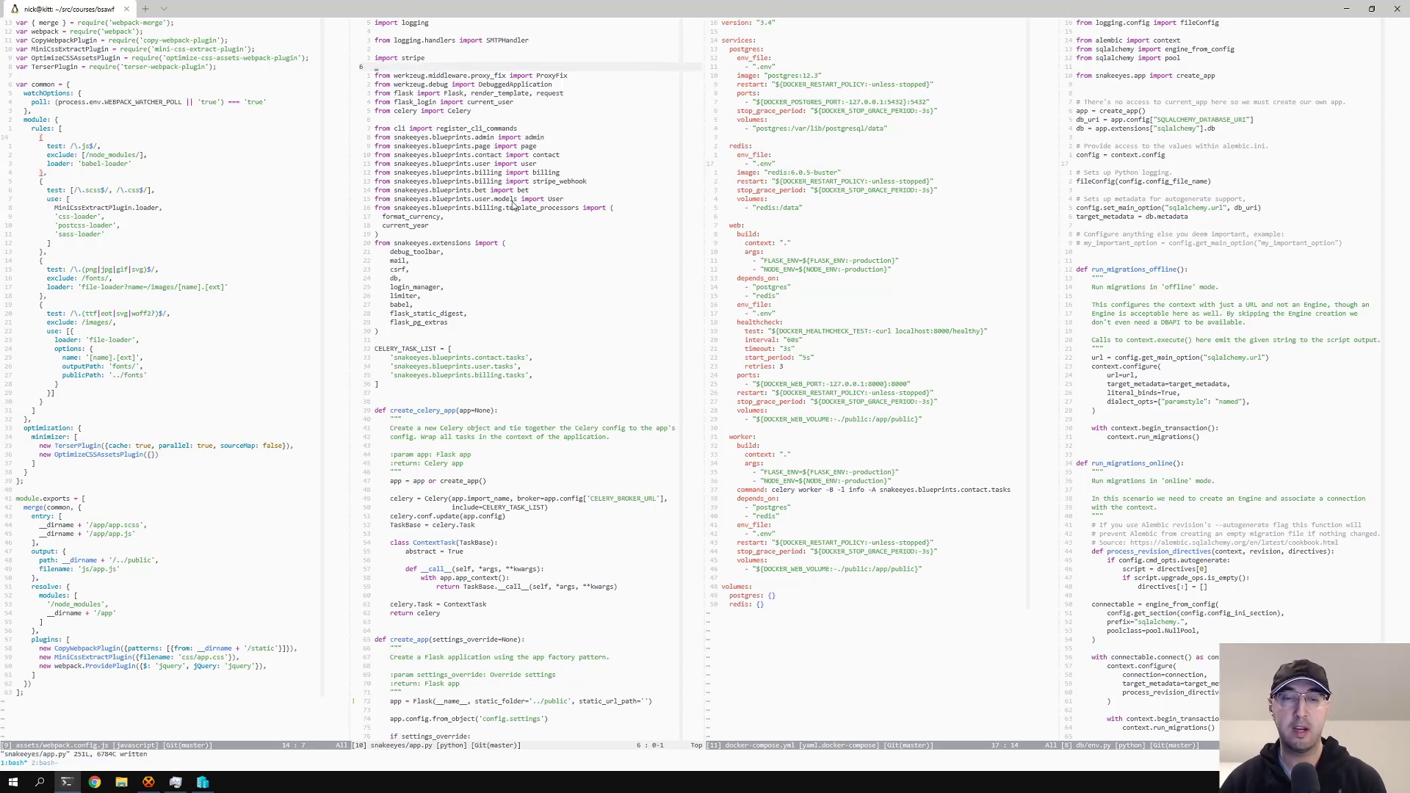
mouse_move(478, 252)
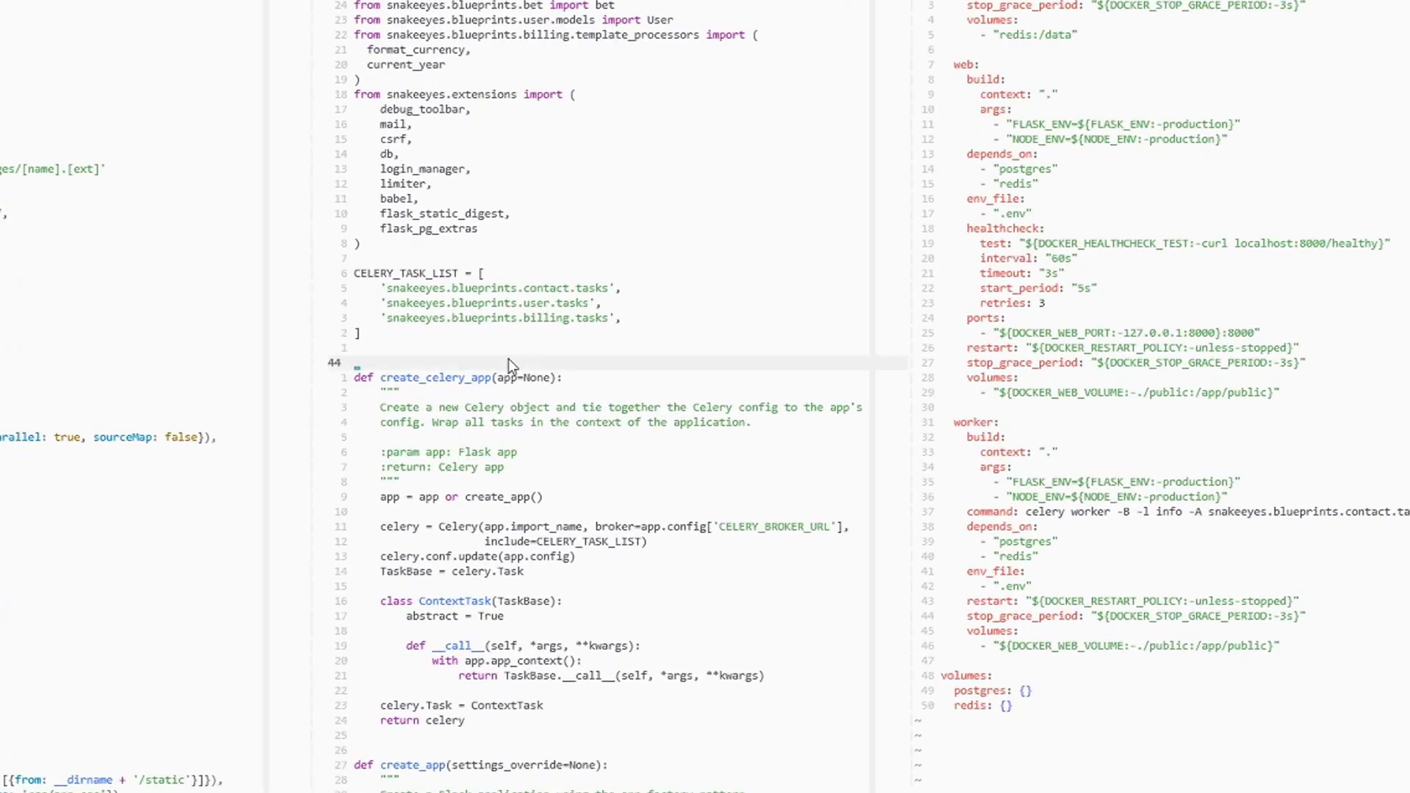
Step: Type CE on a new line above def create_celery_app in app.py
type("CE")
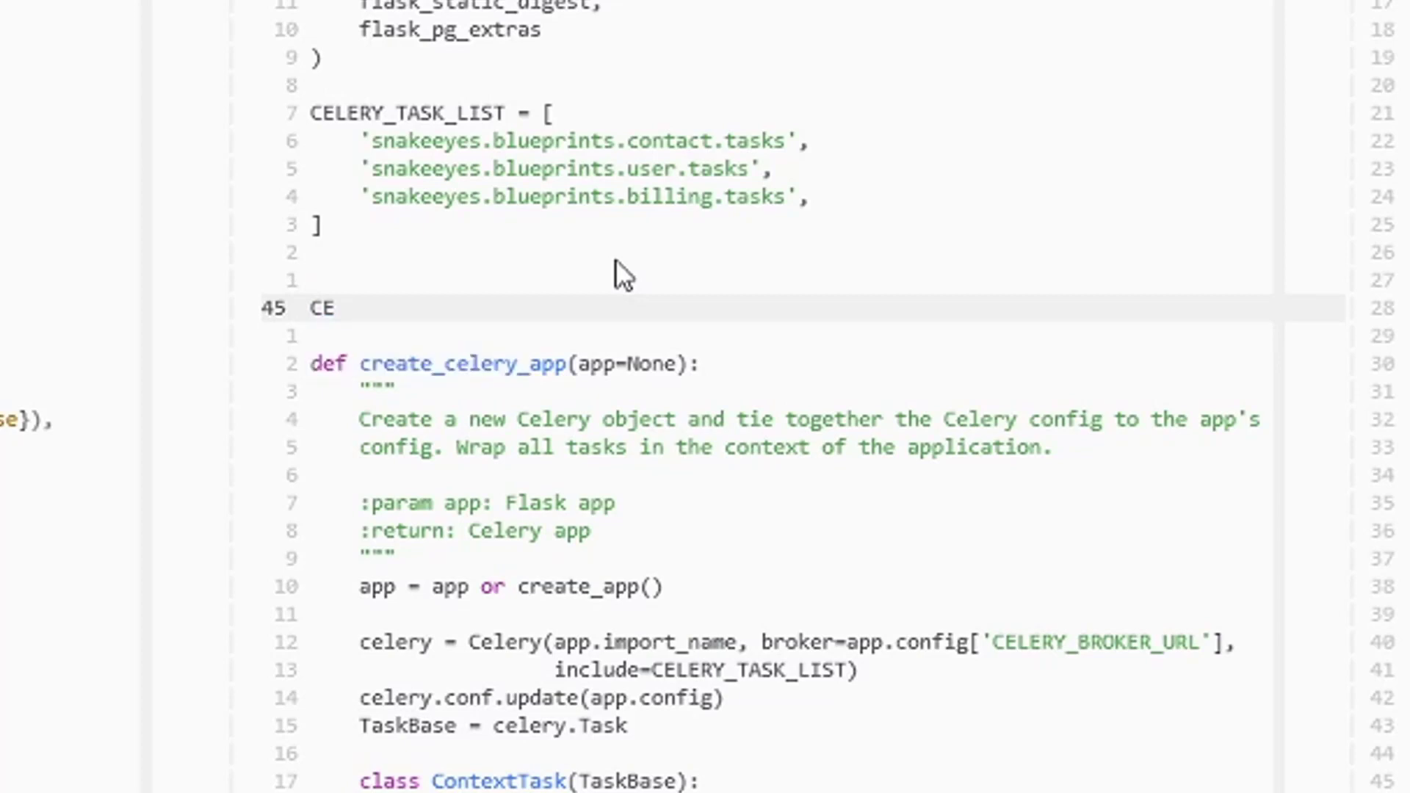
scroll("up", 3)
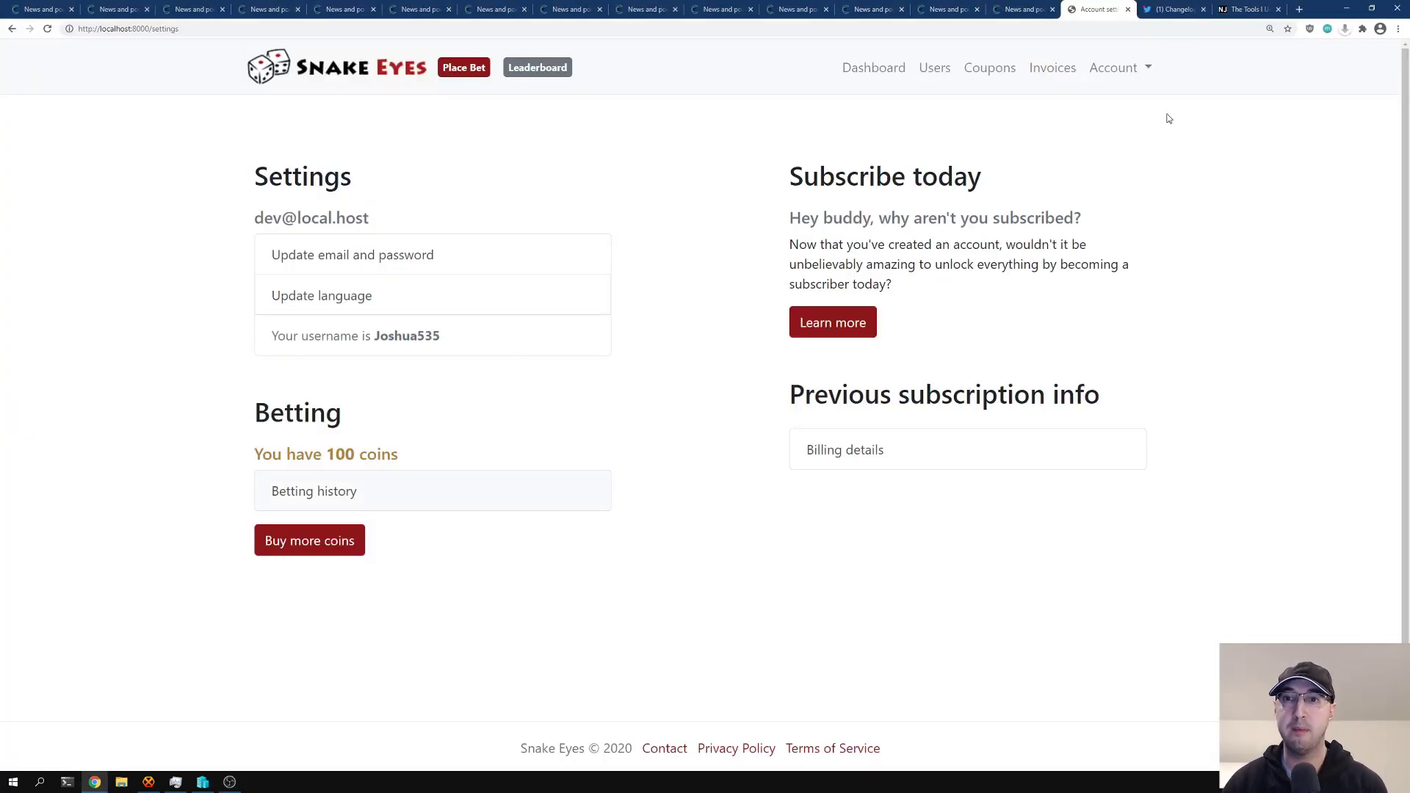
mouse_move(914, 150)
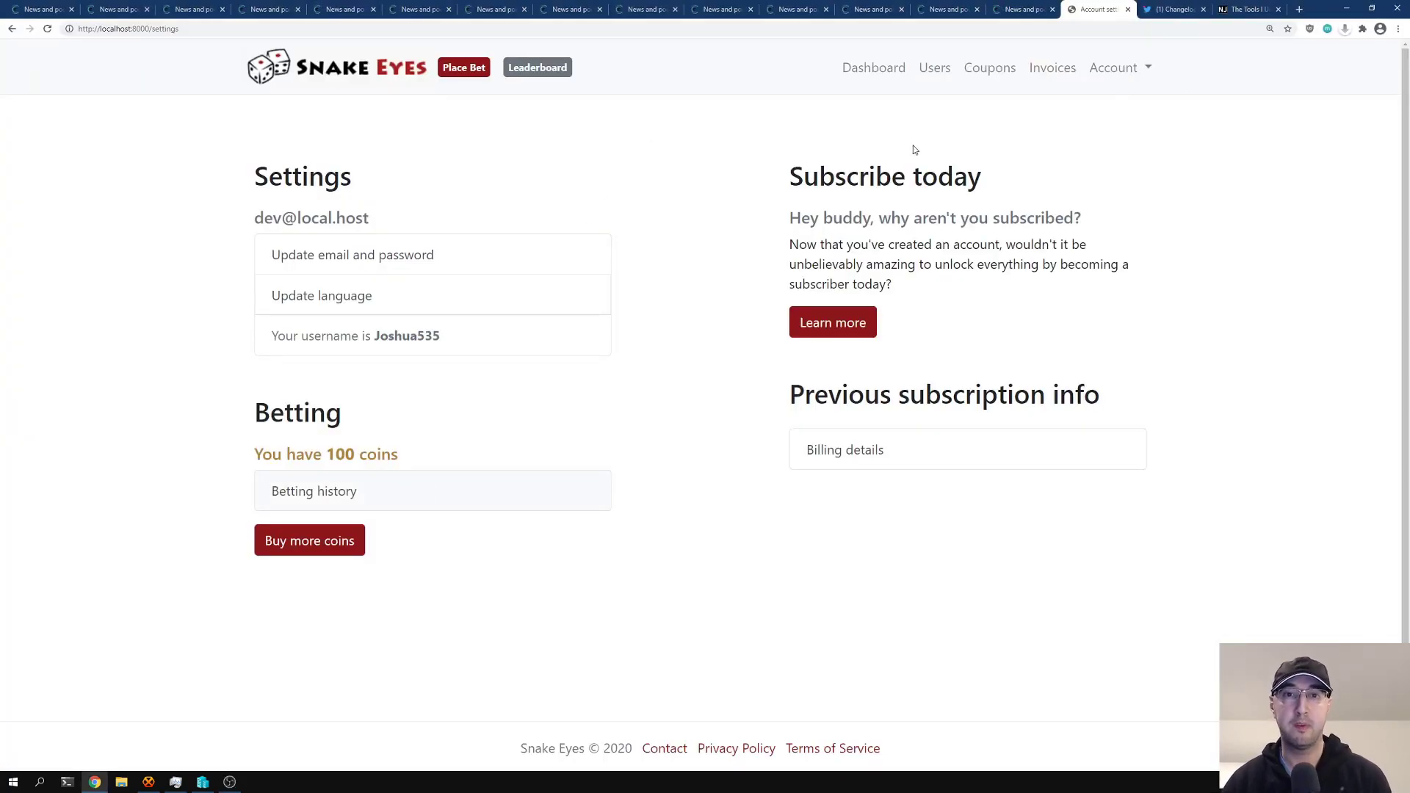
mouse_move(687, 177)
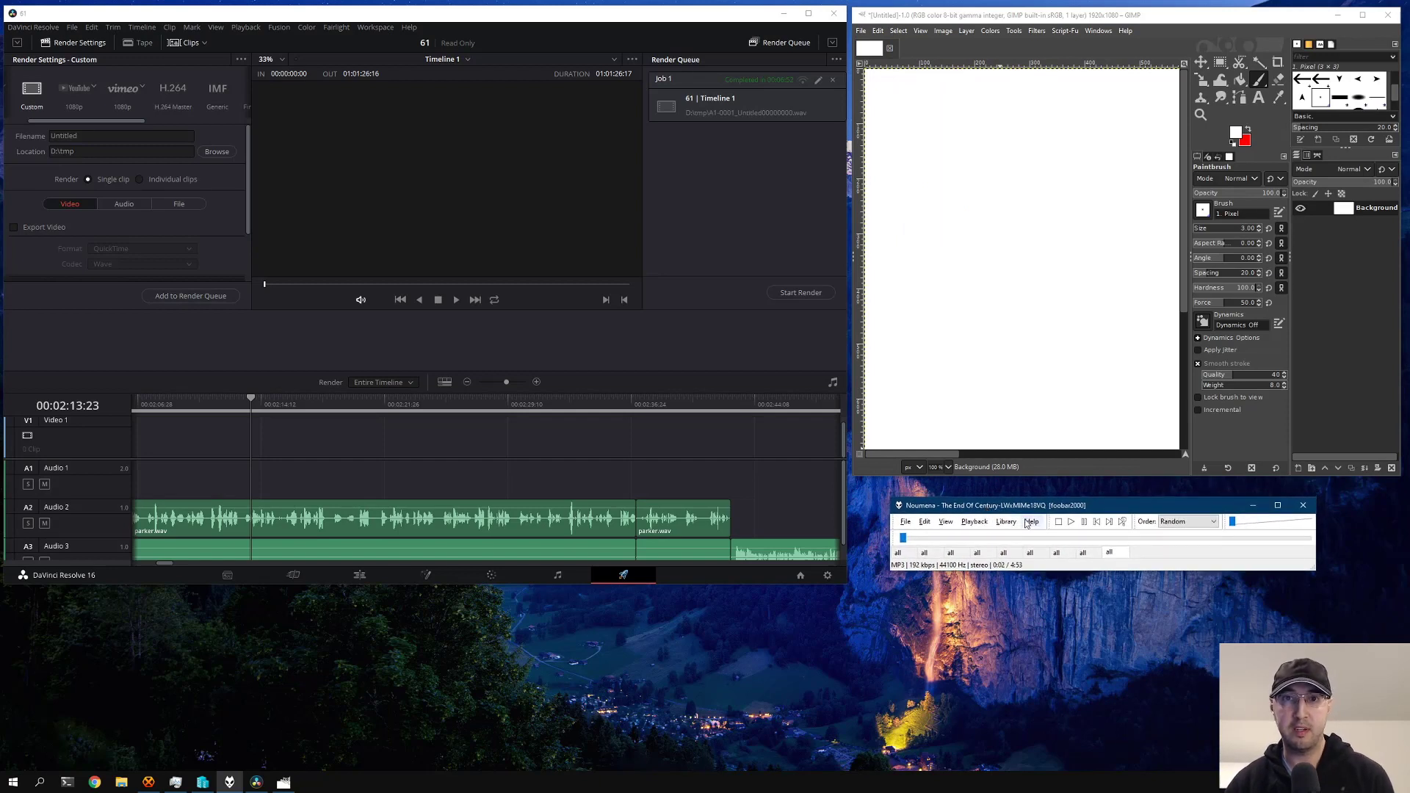
mouse_move(1032, 111)
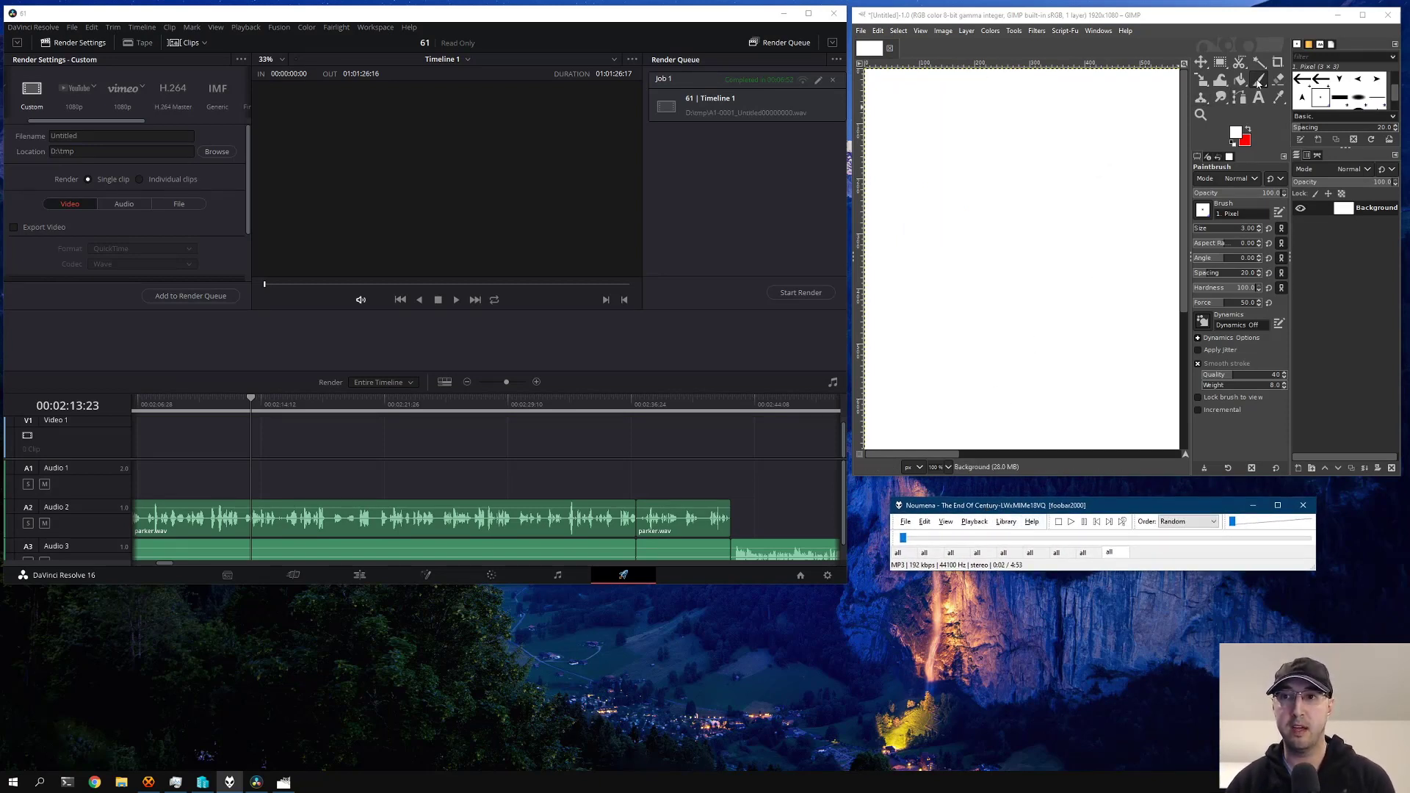
mouse_move(1134, 154)
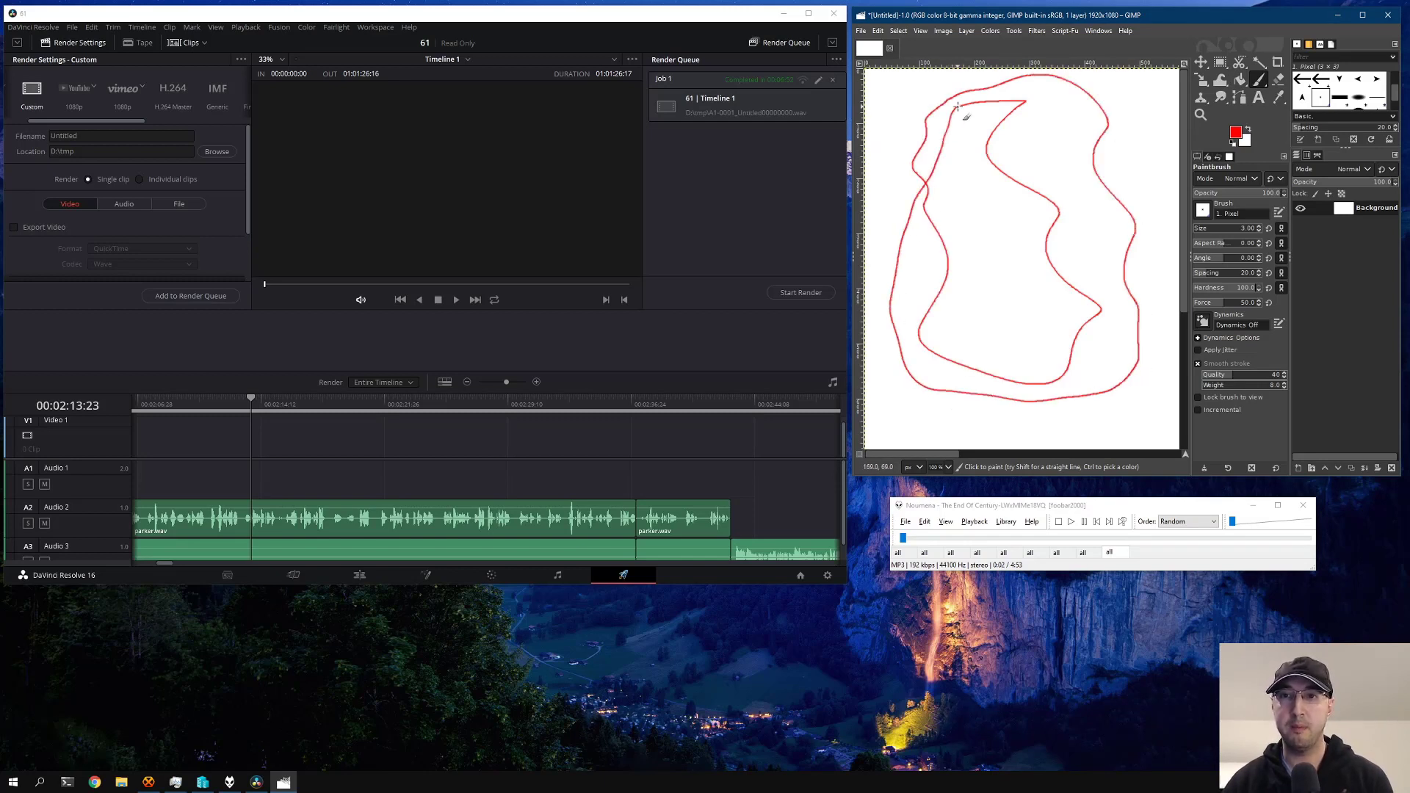
mouse_move(1025, 223)
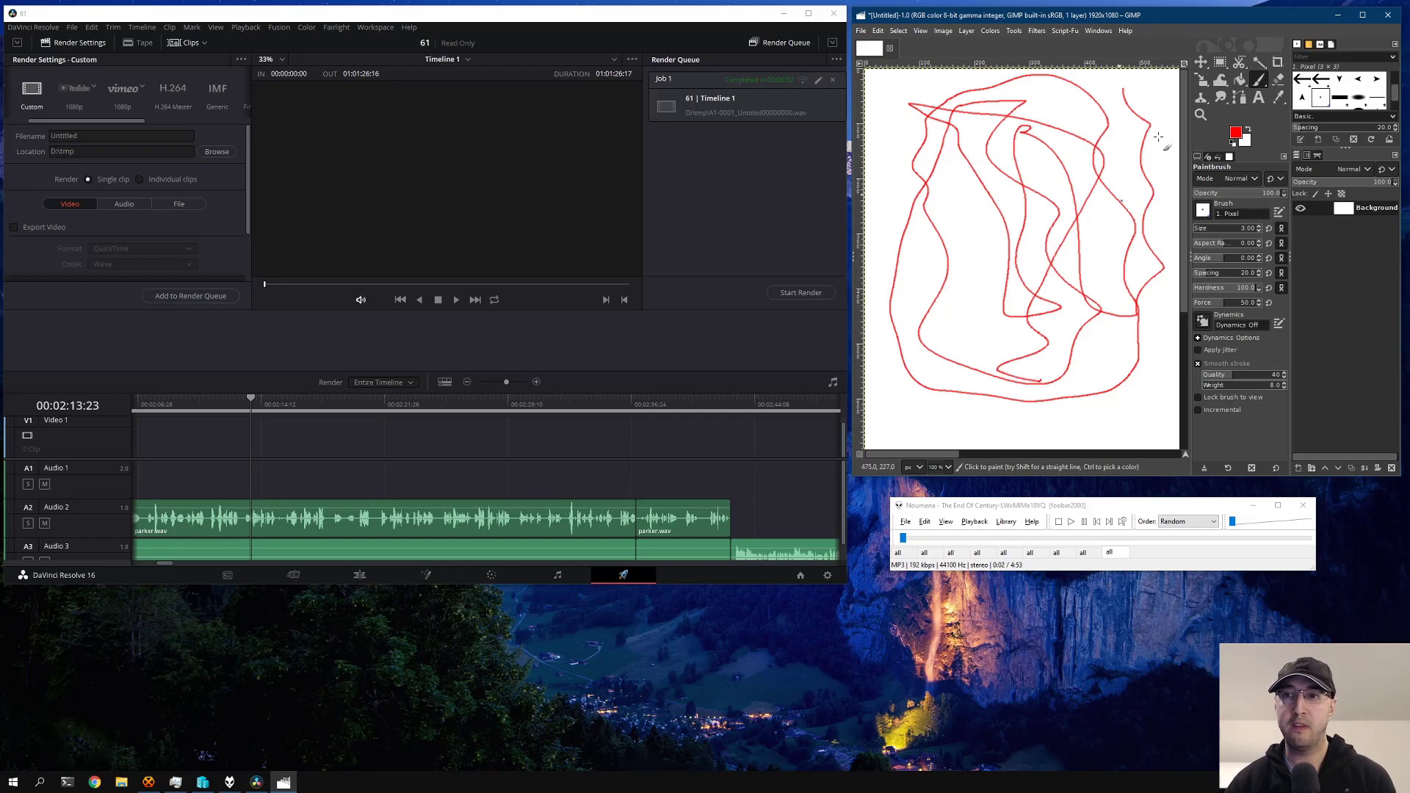
mouse_move(910, 162)
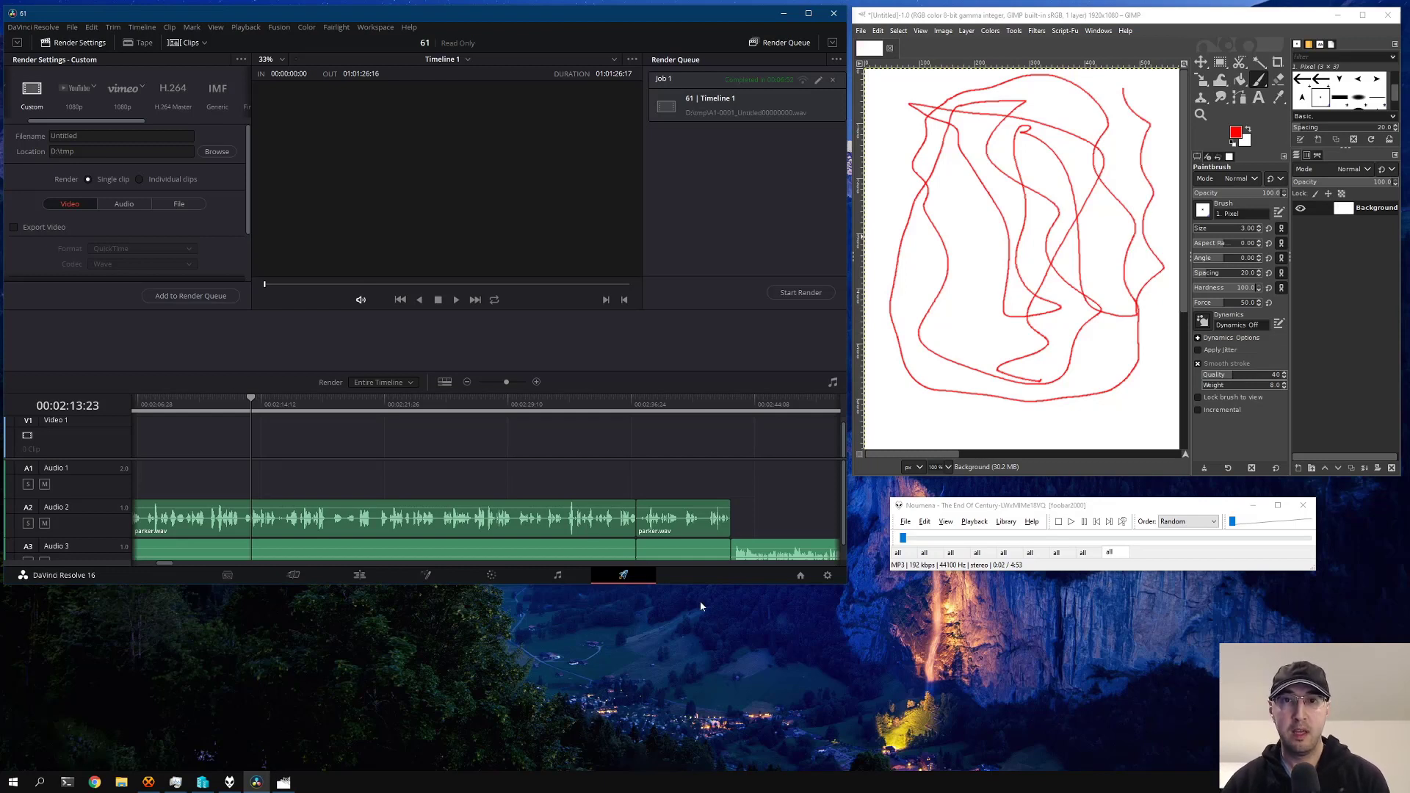
mouse_move(769, 612)
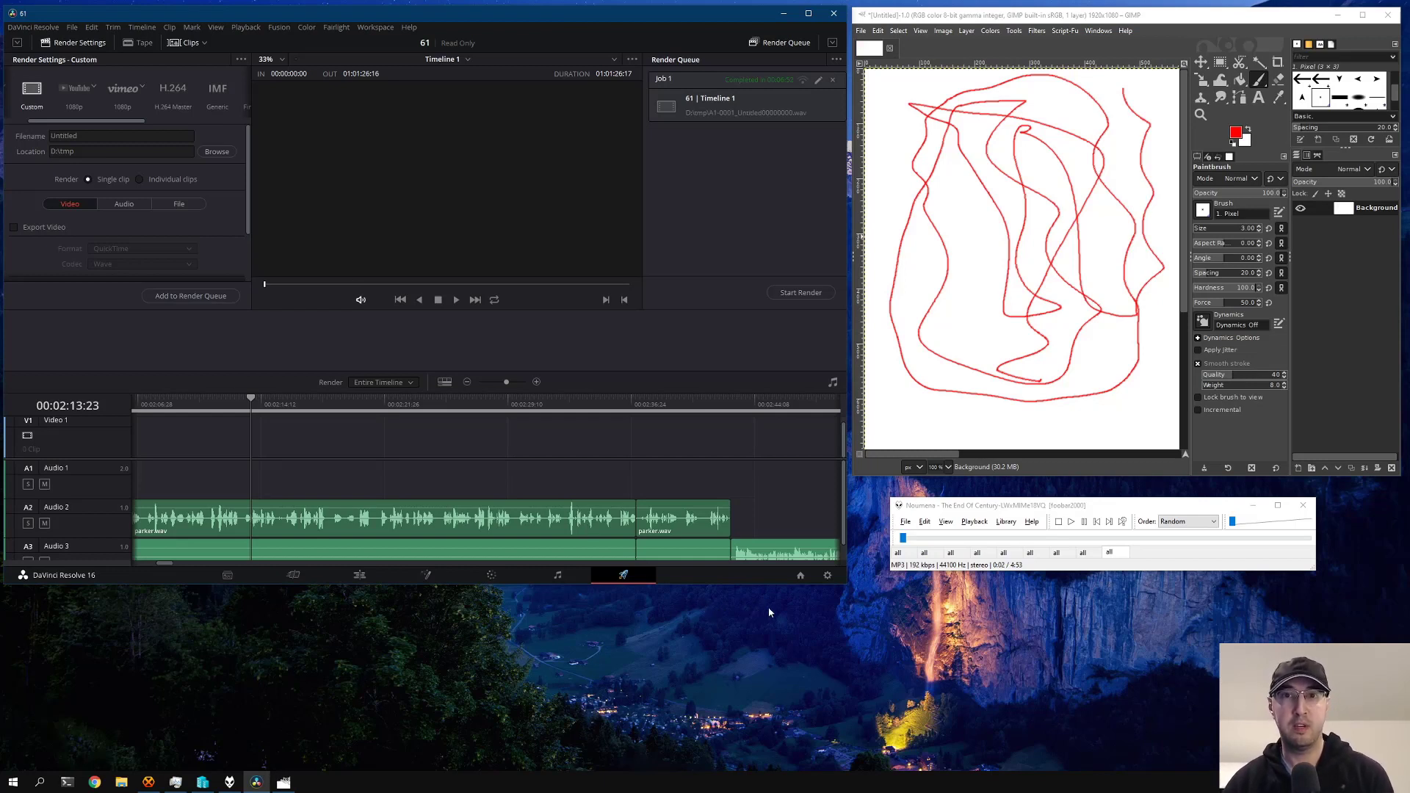
mouse_move(776, 616)
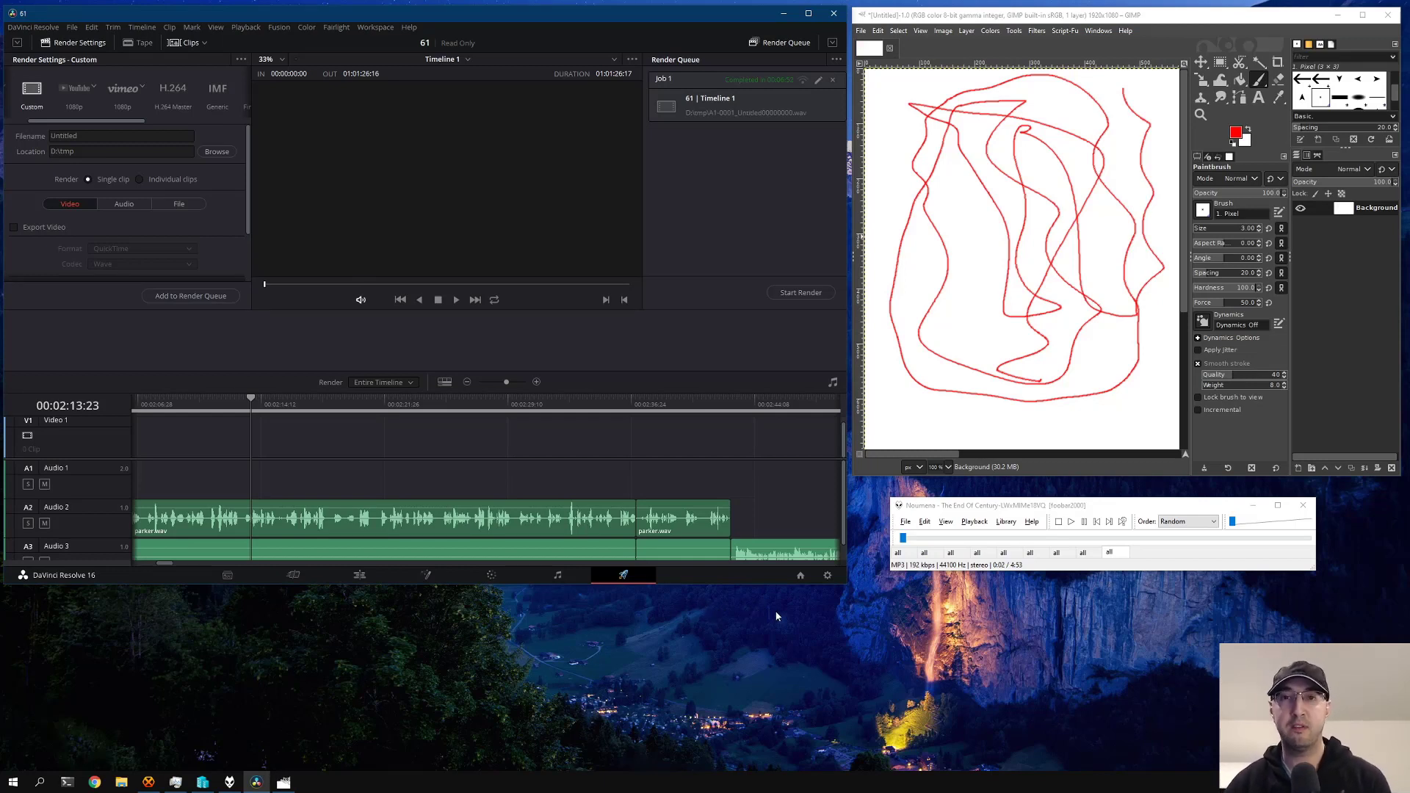
mouse_move(717, 602)
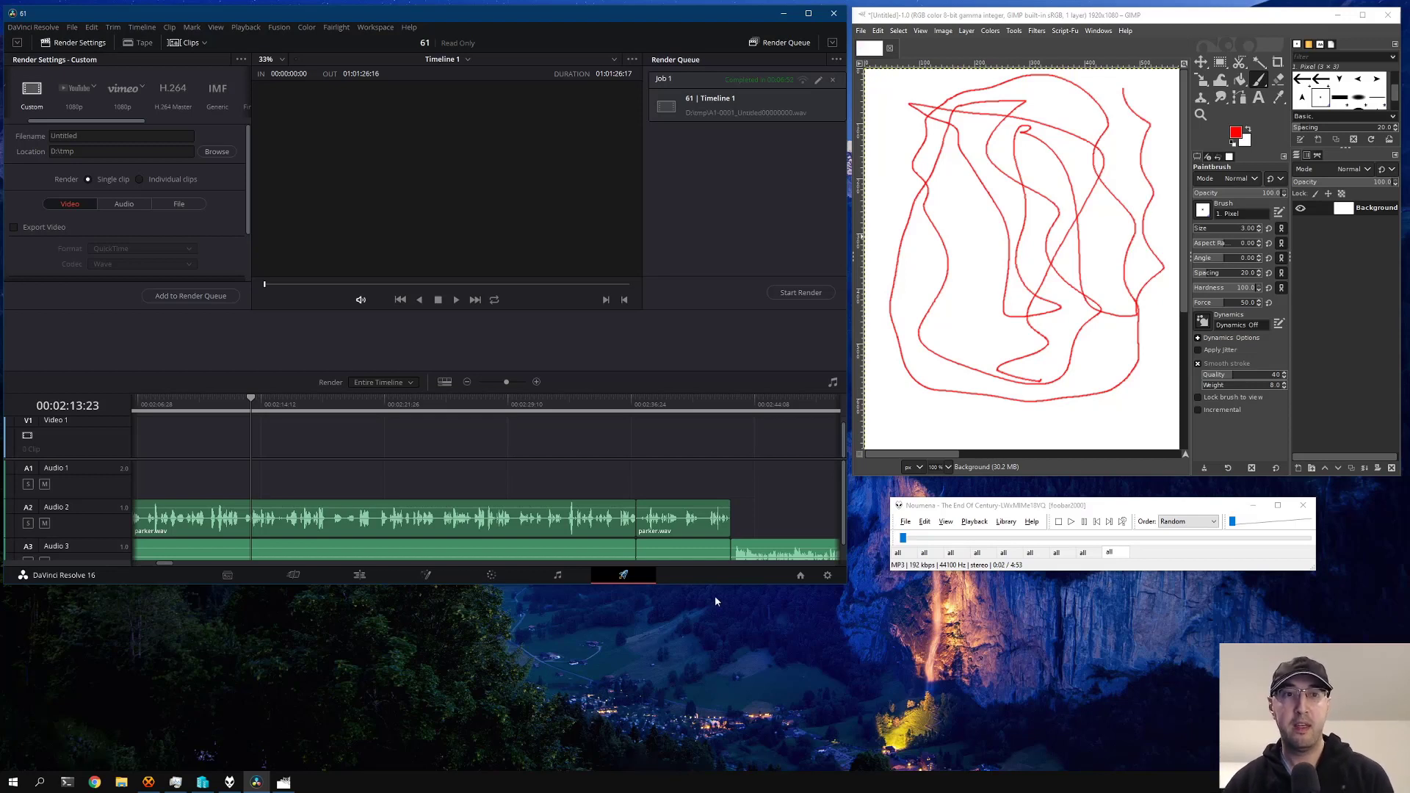
mouse_move(789, 612)
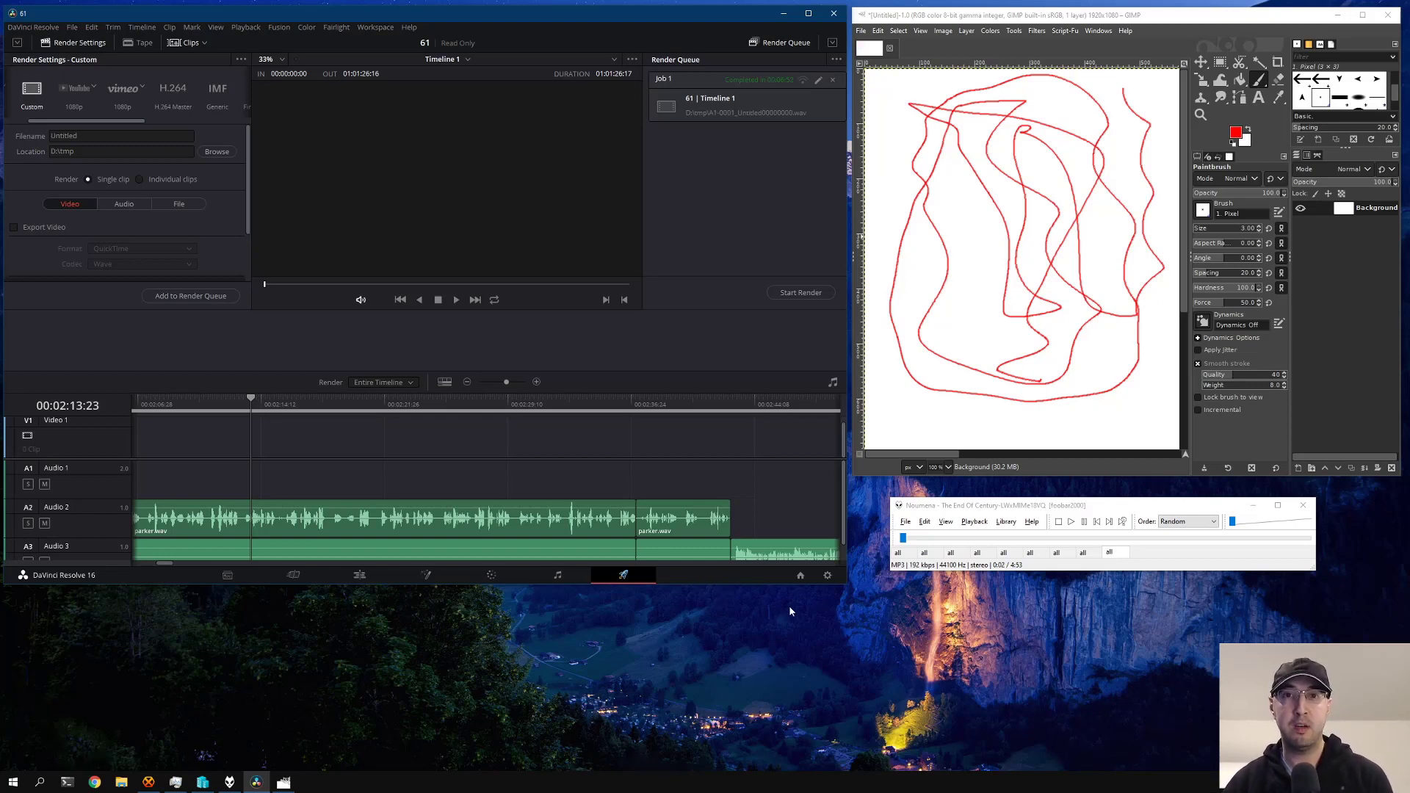
mouse_move(797, 616)
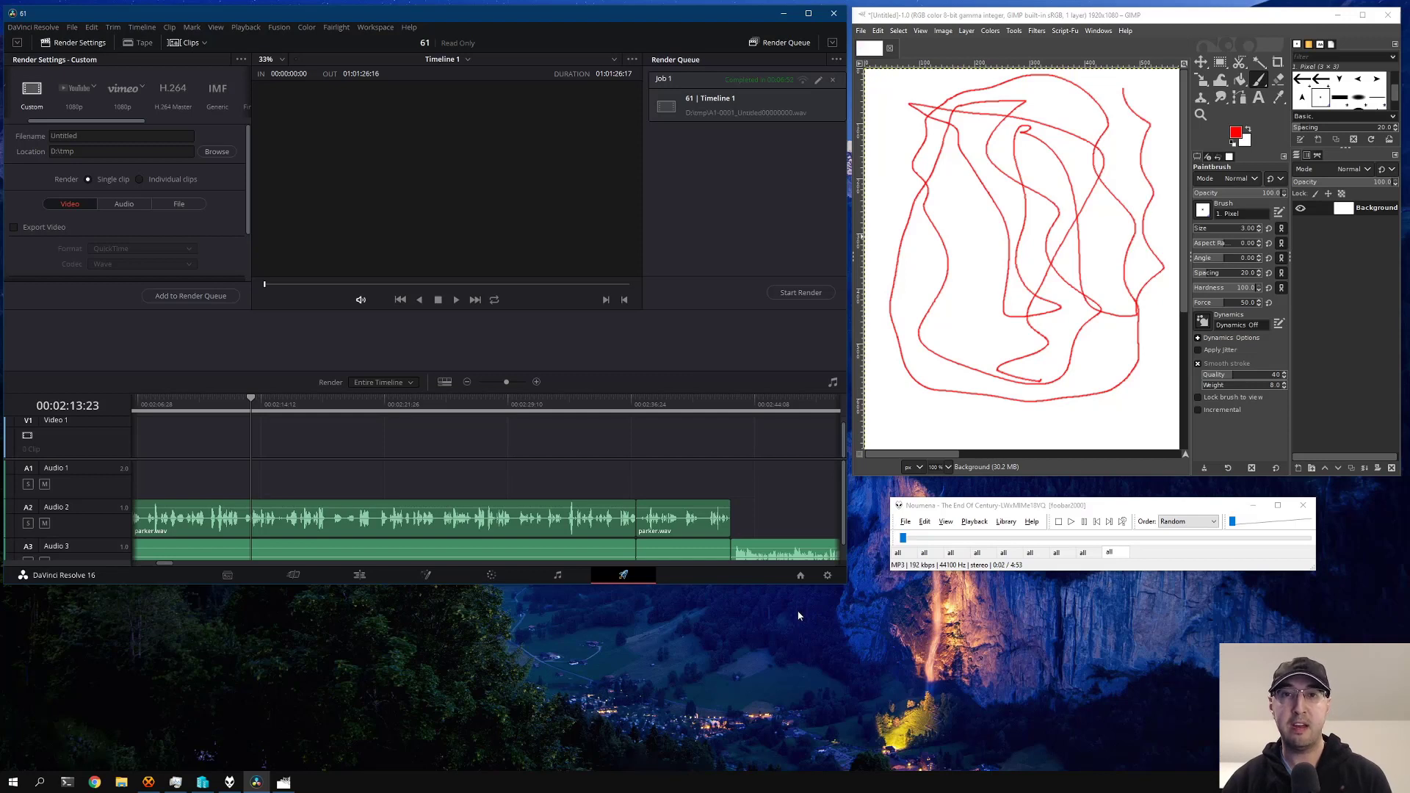
mouse_move(537, 372)
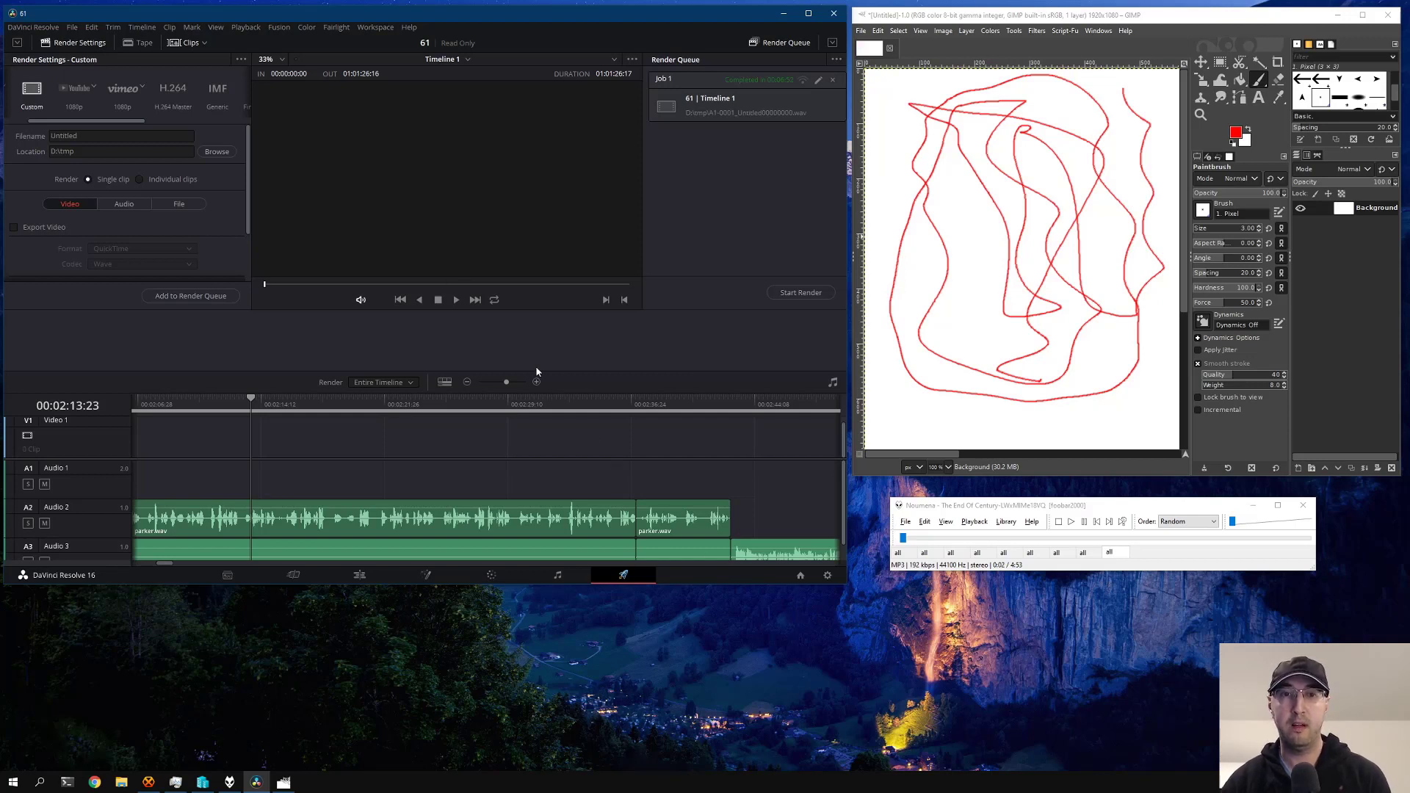
mouse_move(749, 401)
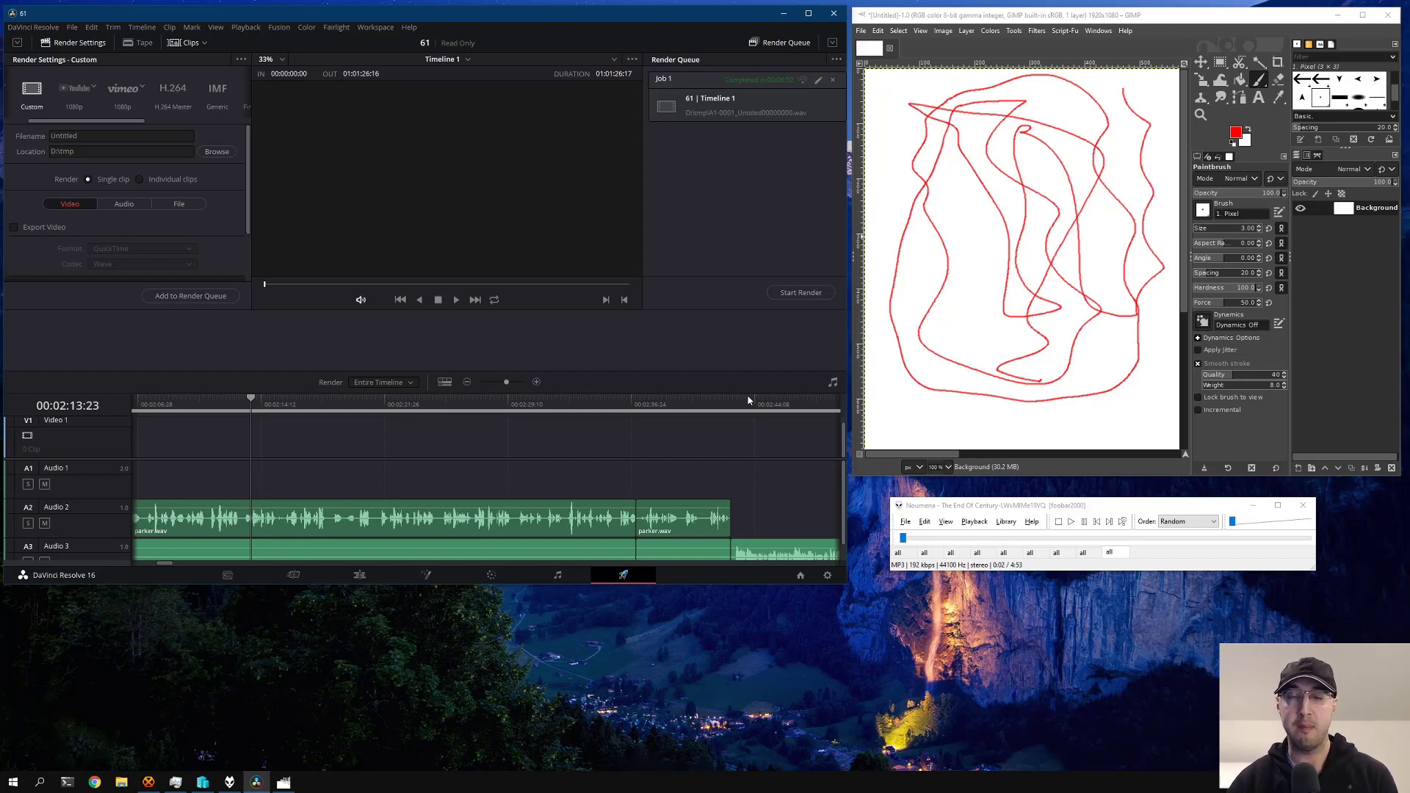
mouse_move(760, 416)
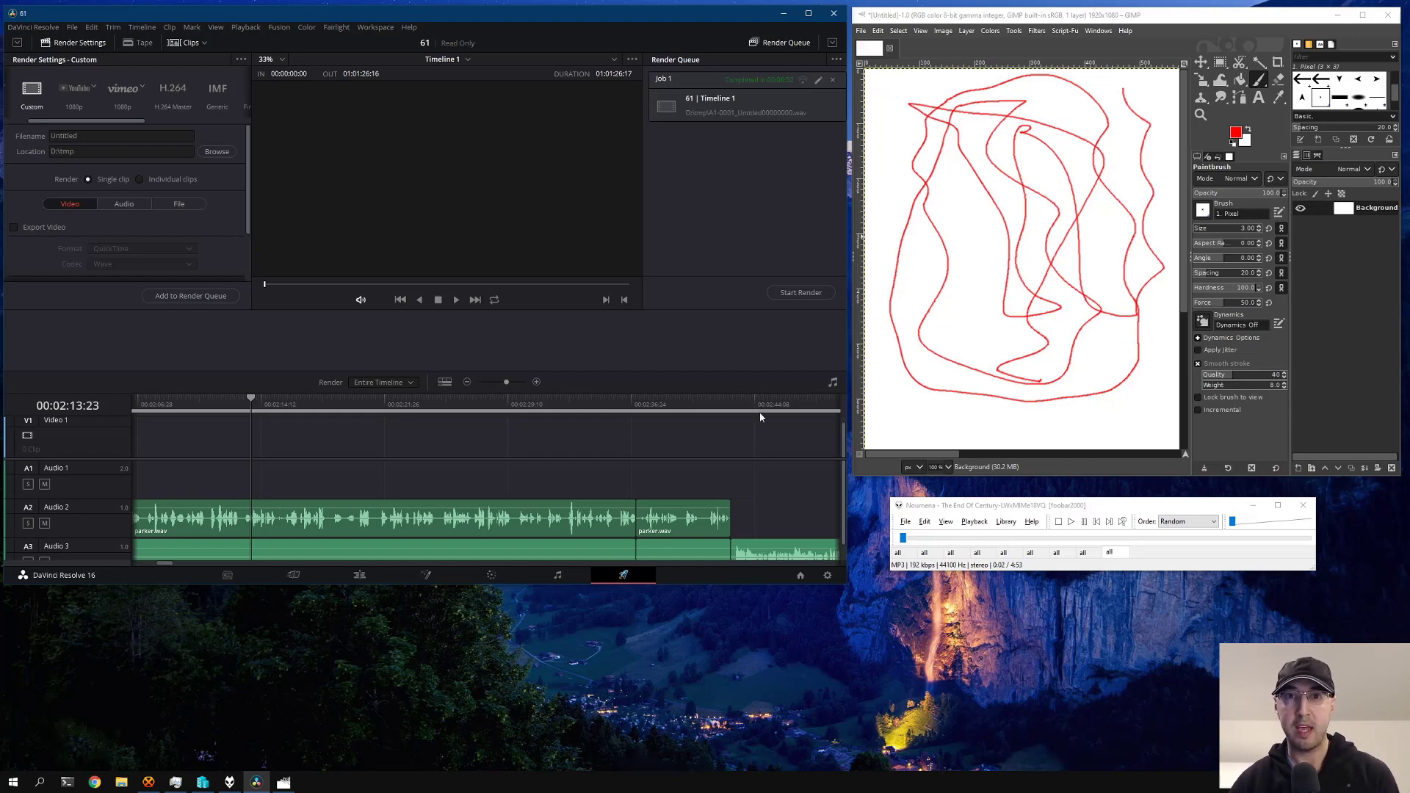
mouse_move(552, 398)
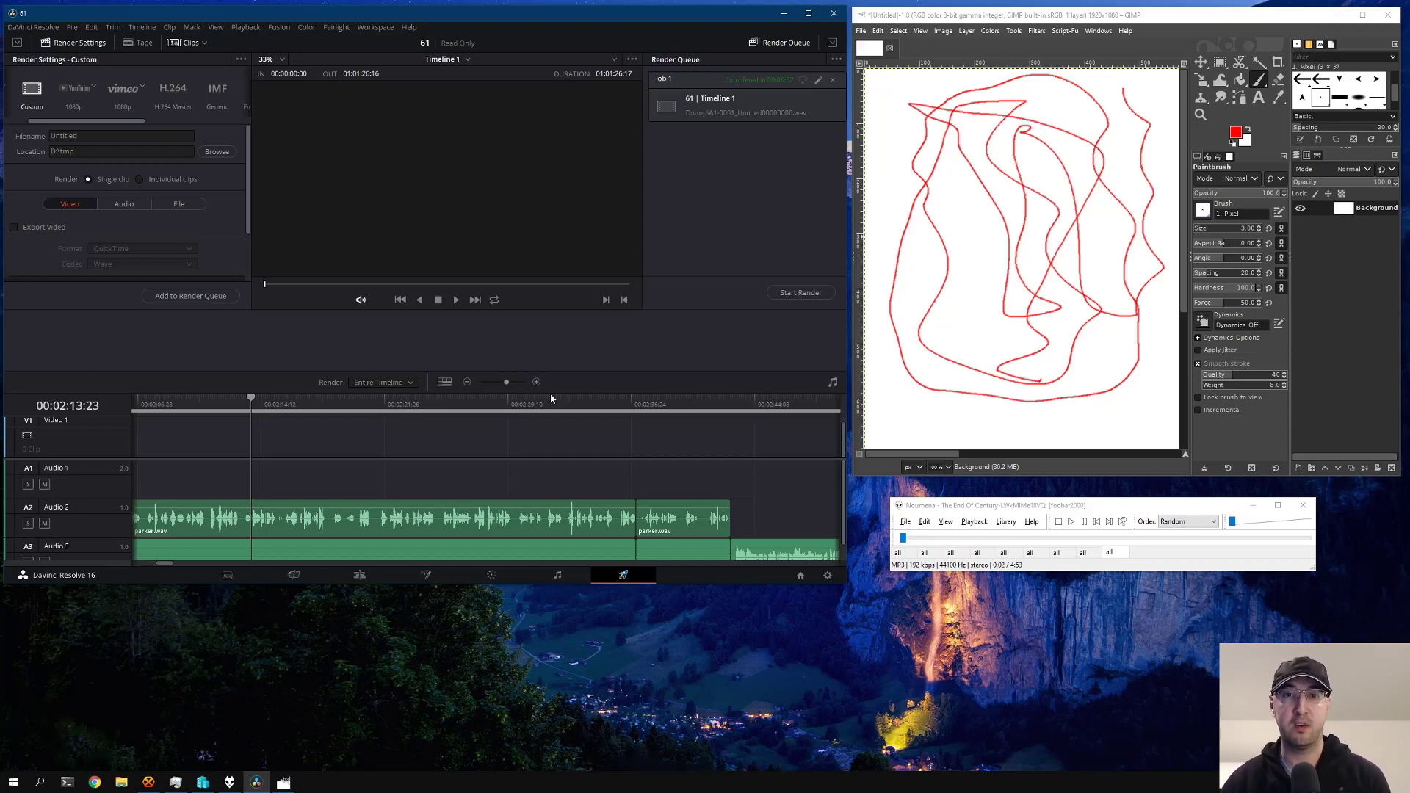
left_click(602, 398)
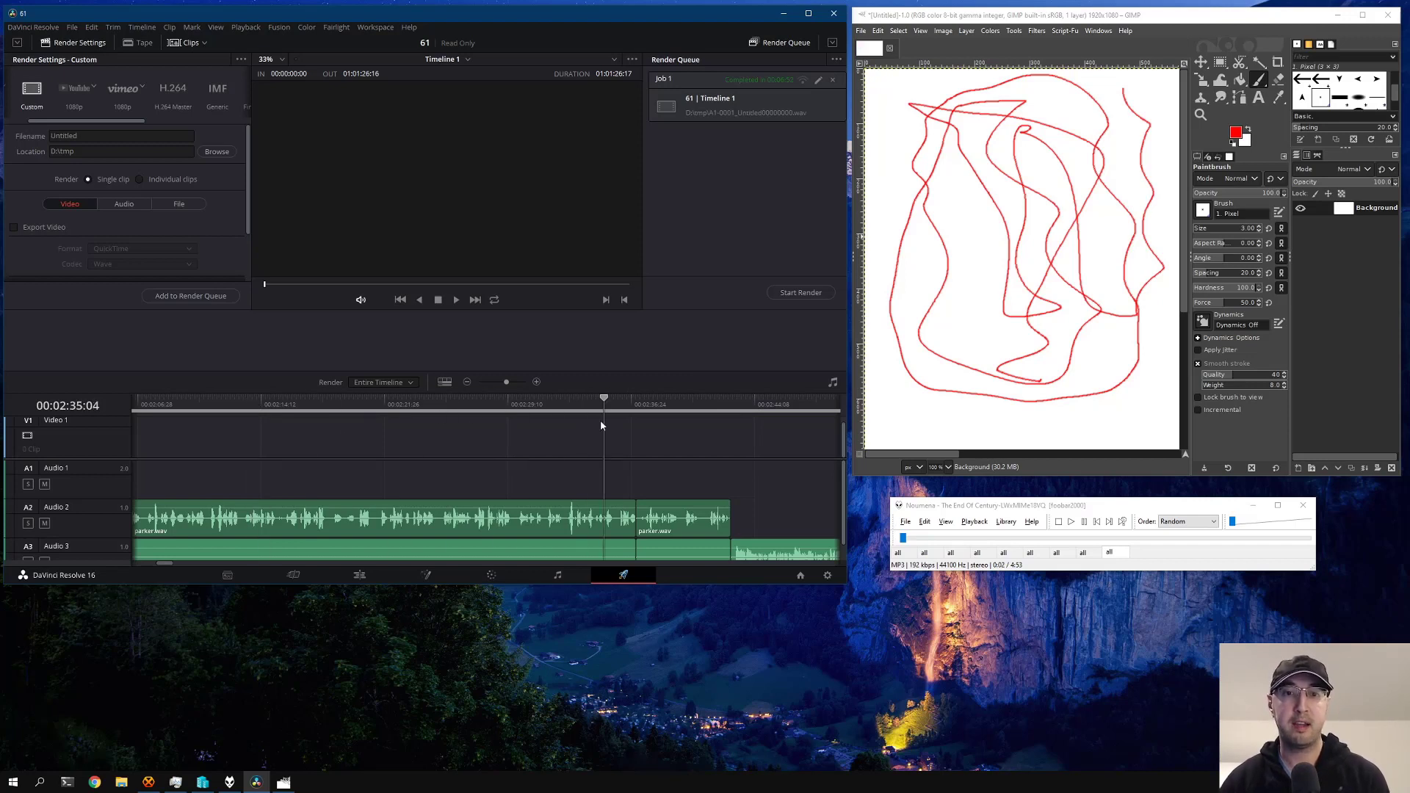
left_click(406, 397)
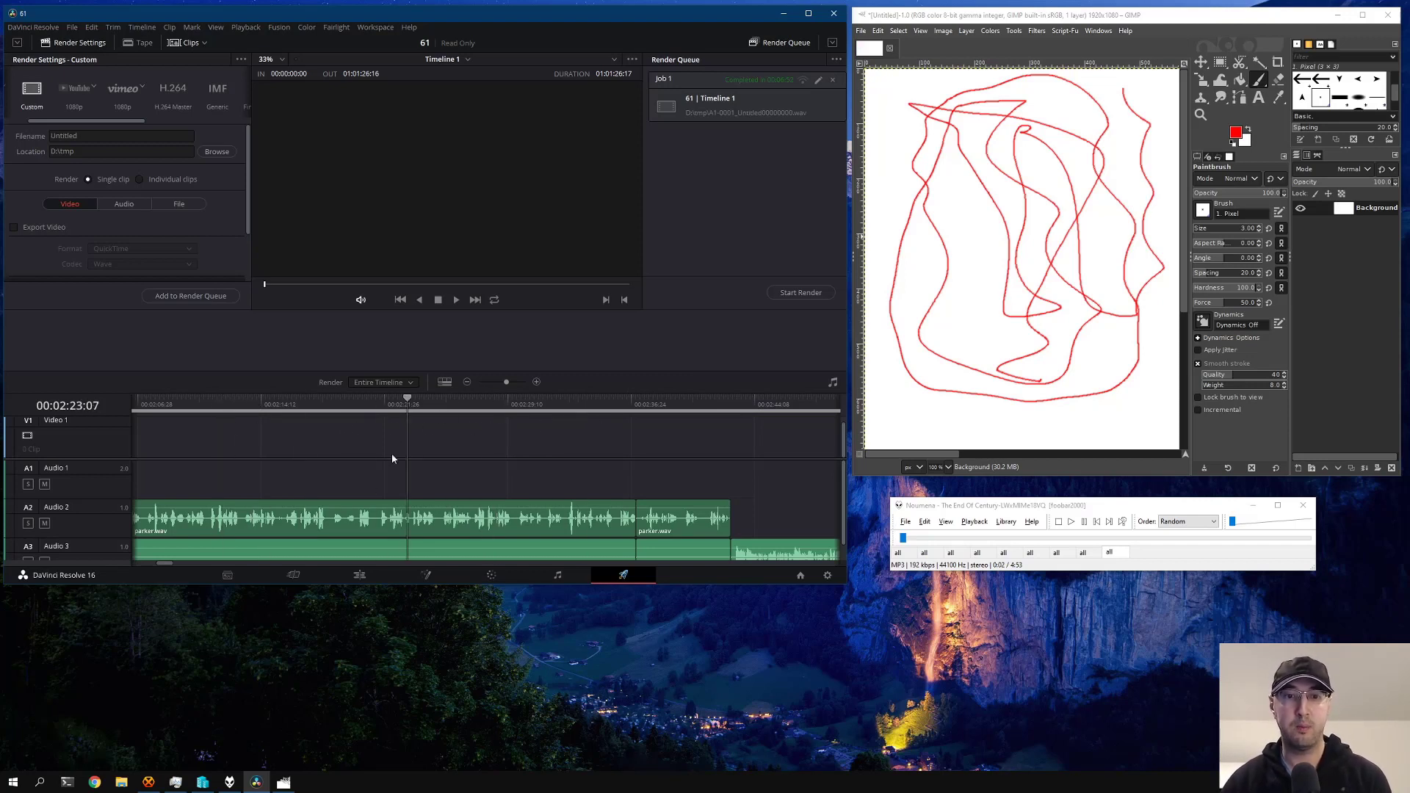
left_click(255, 397)
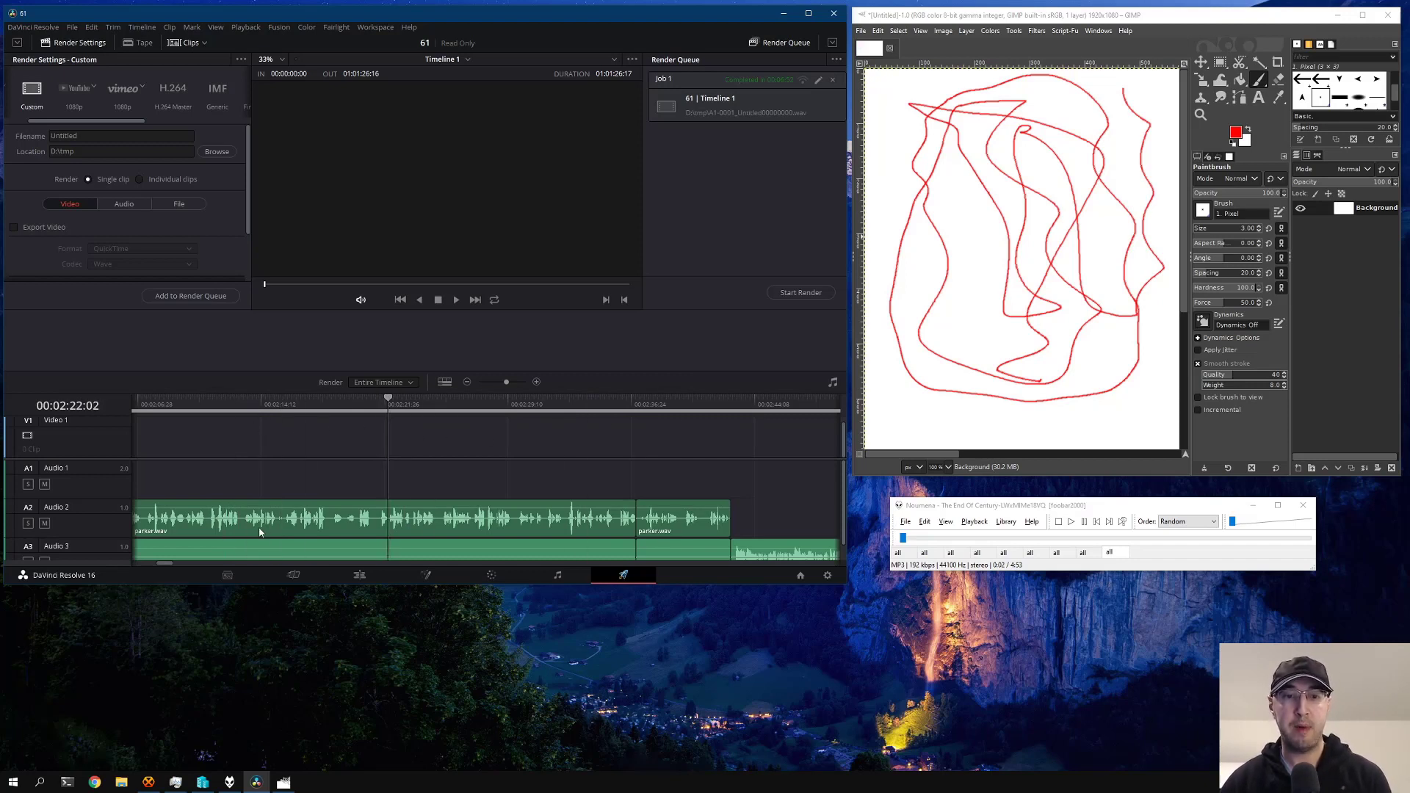
mouse_move(415, 462)
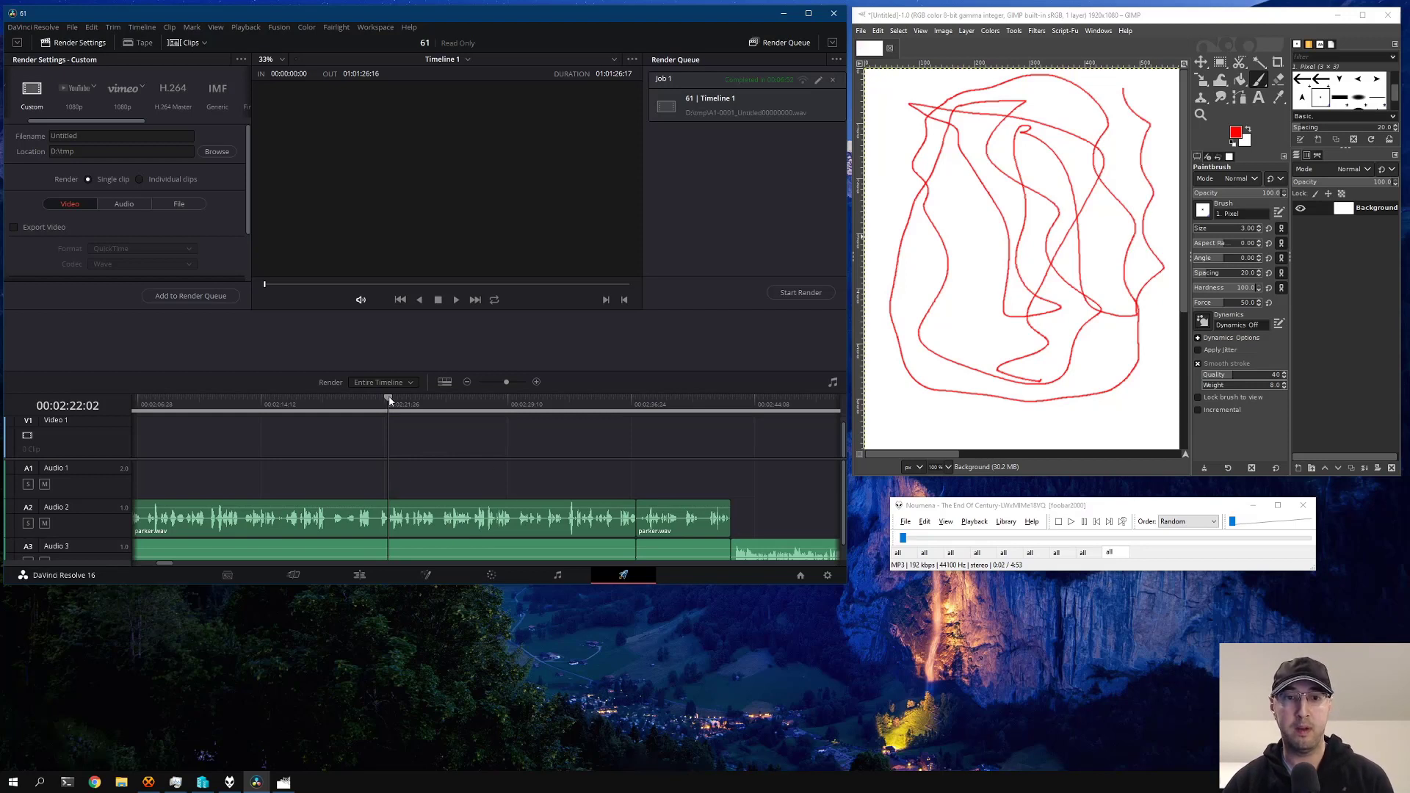
left_click(617, 416)
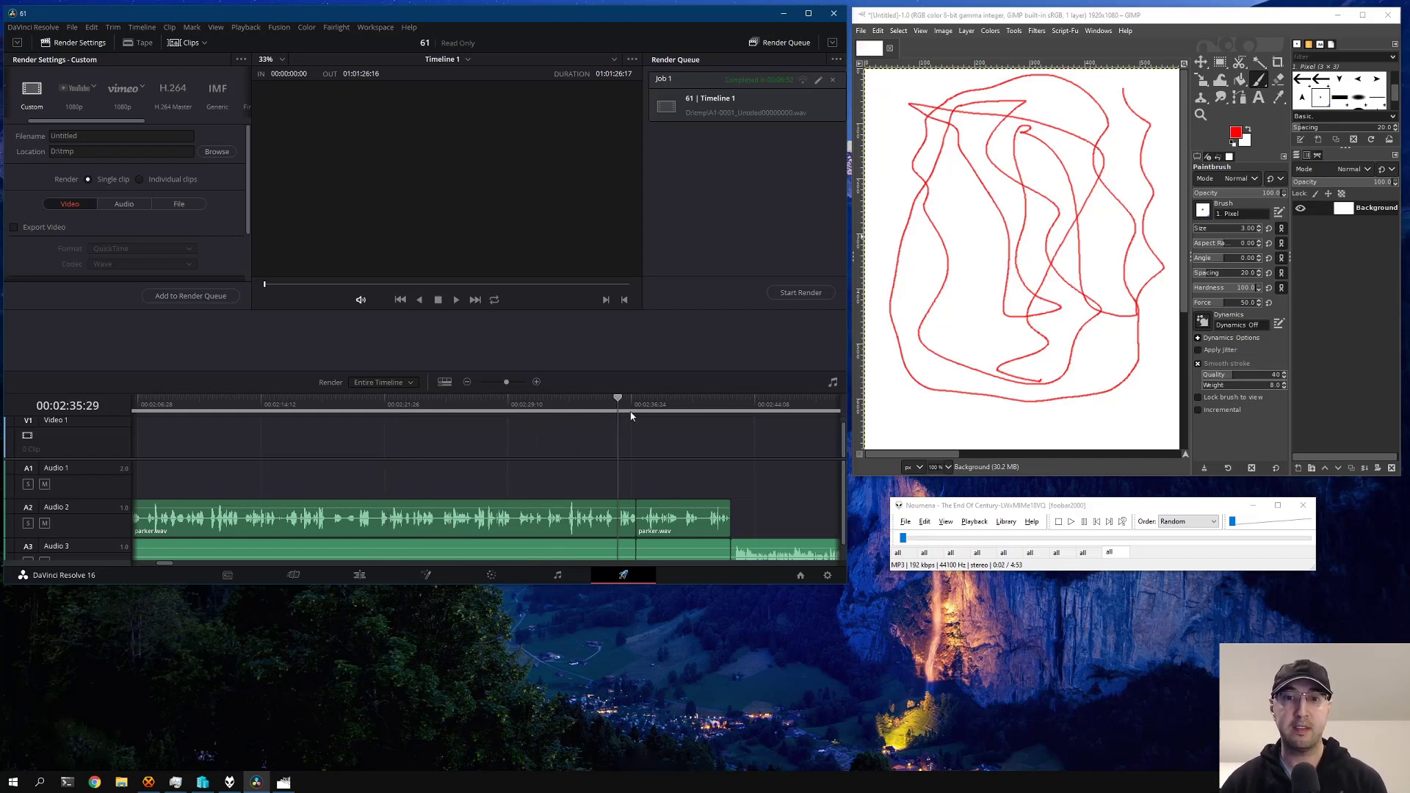
left_click(164, 404)
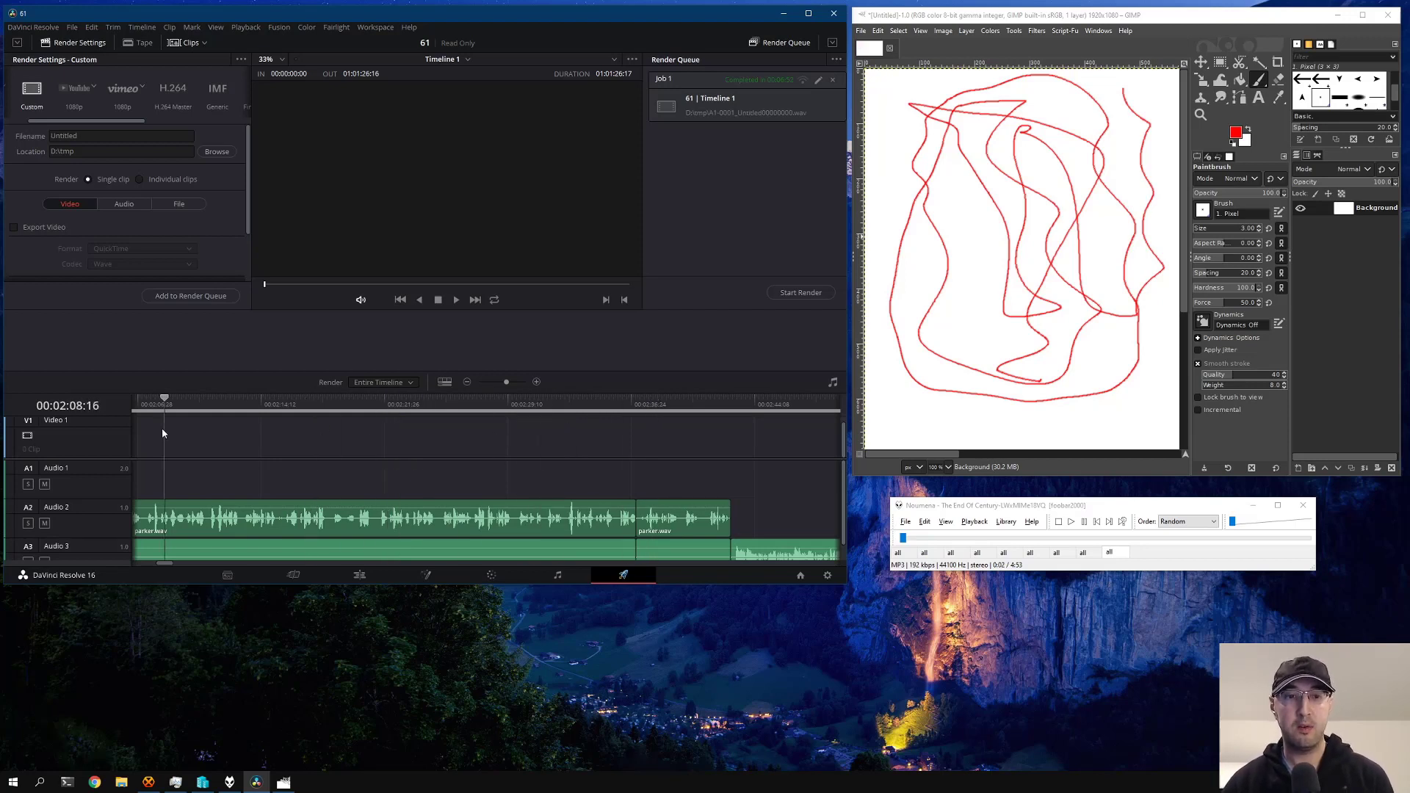
left_click(473, 404)
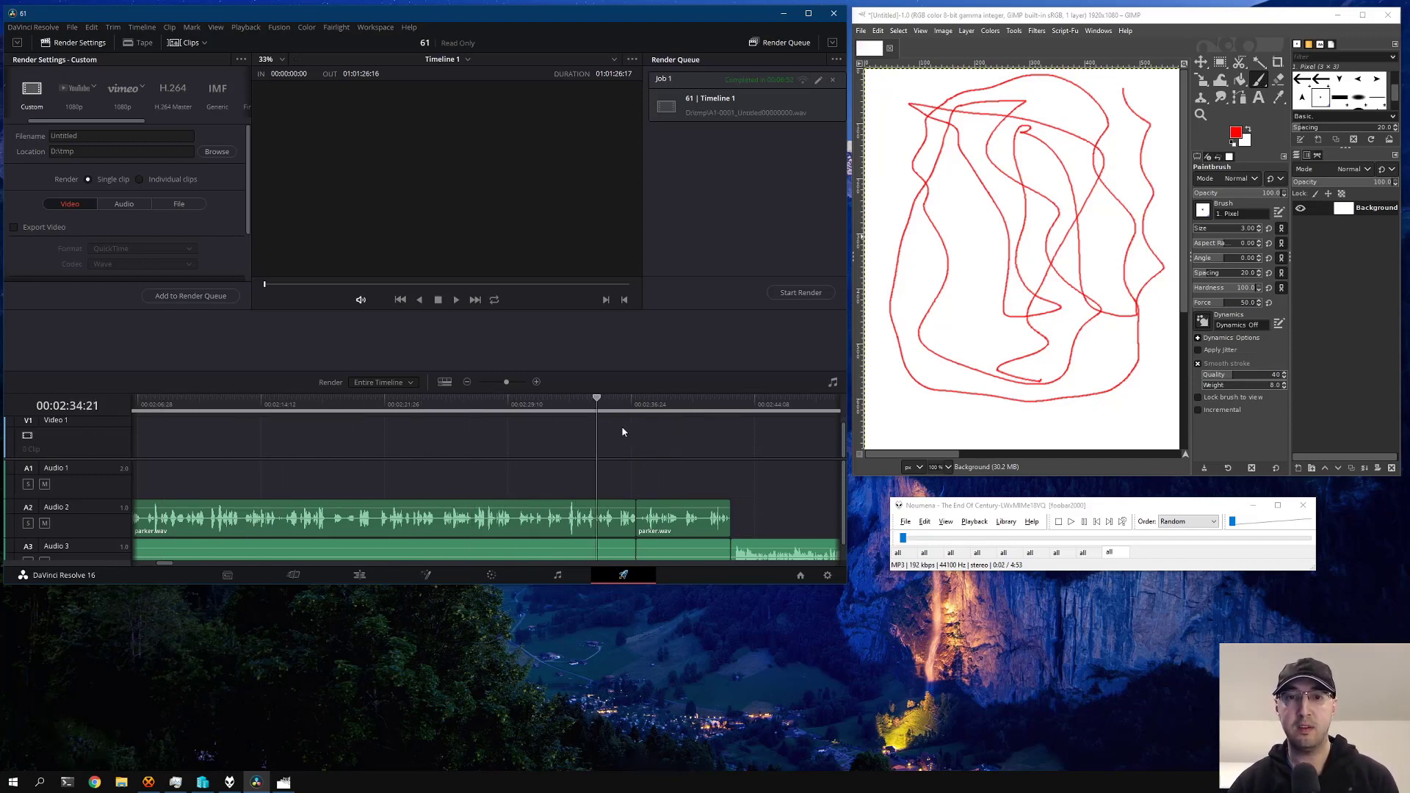
left_click(329, 398)
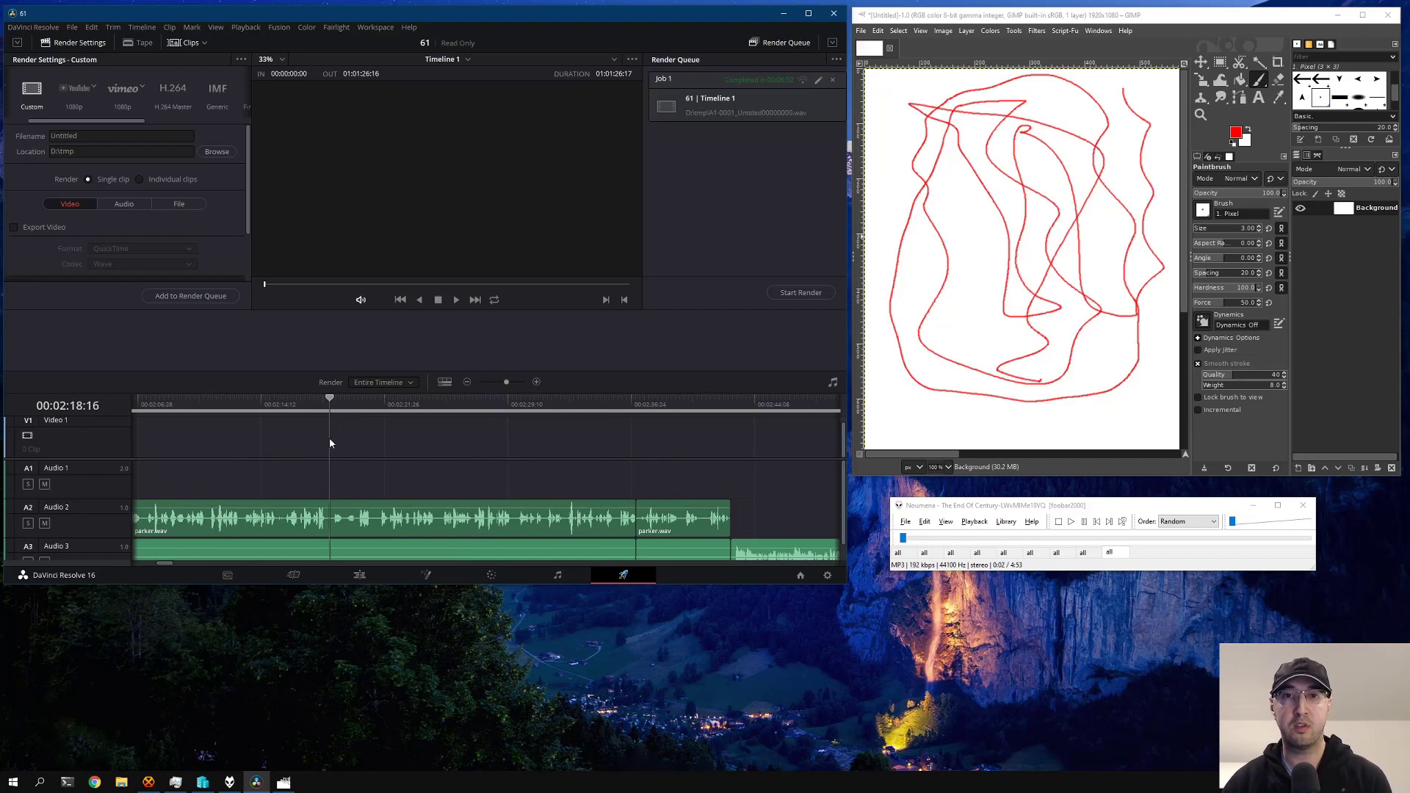
mouse_move(402, 405)
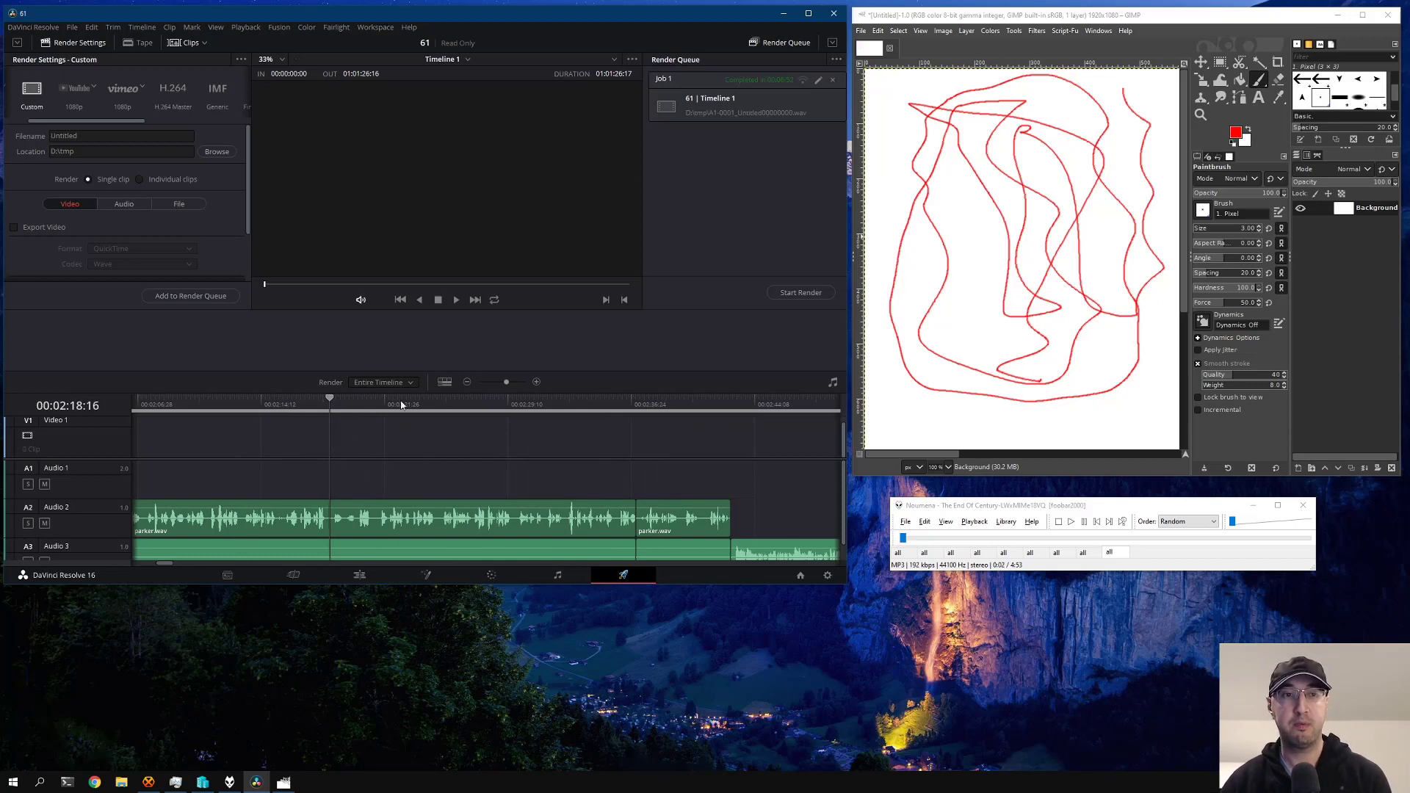
mouse_move(738, 376)
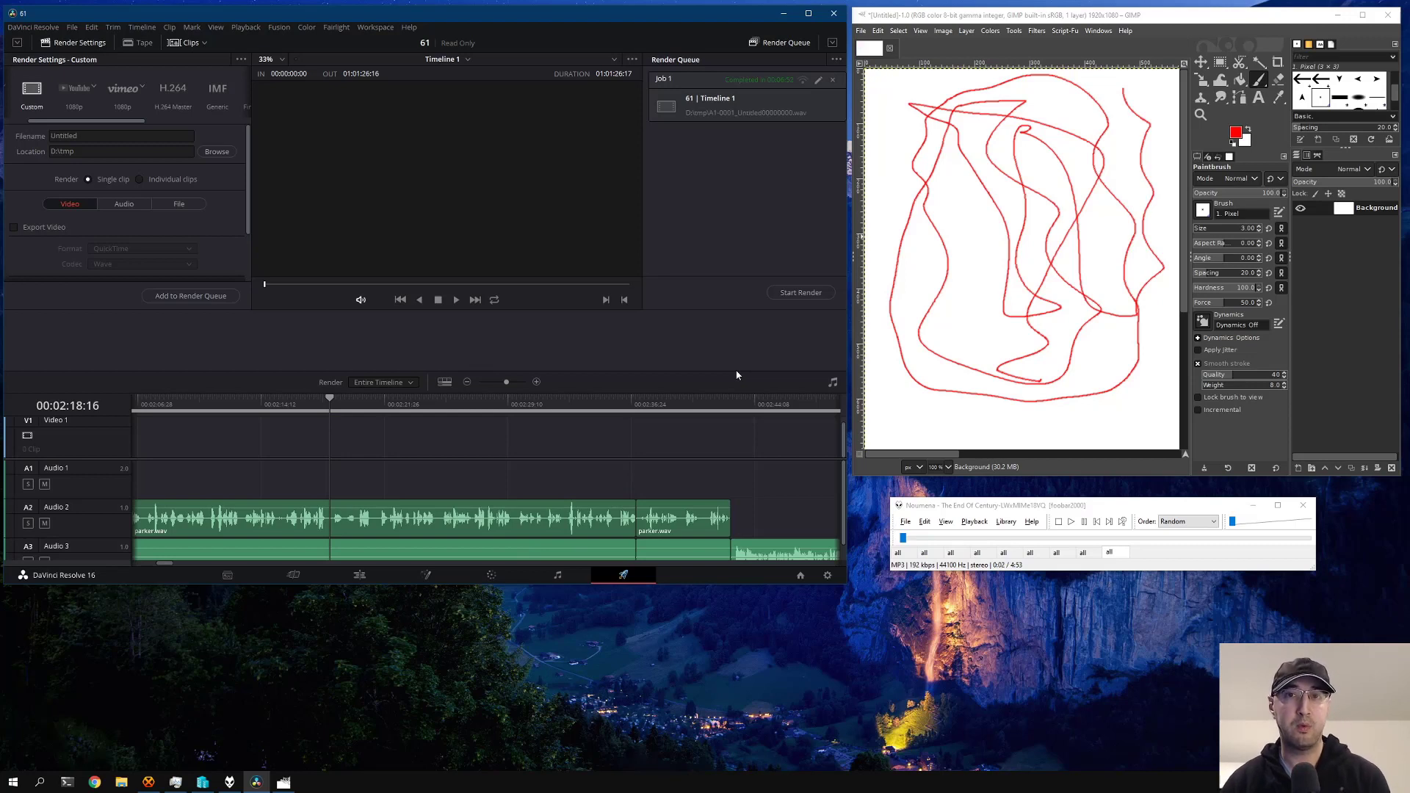
mouse_move(360, 597)
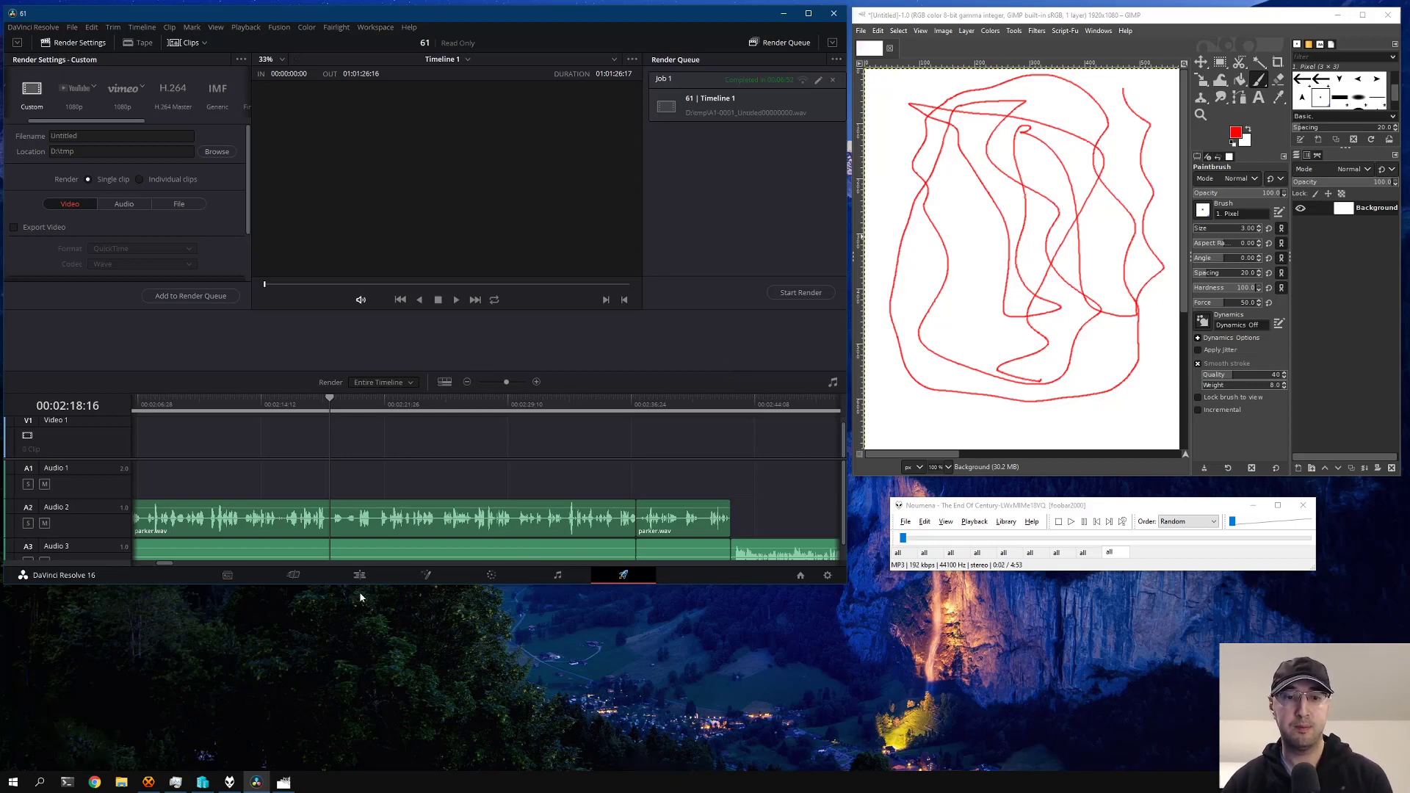
mouse_move(896, 232)
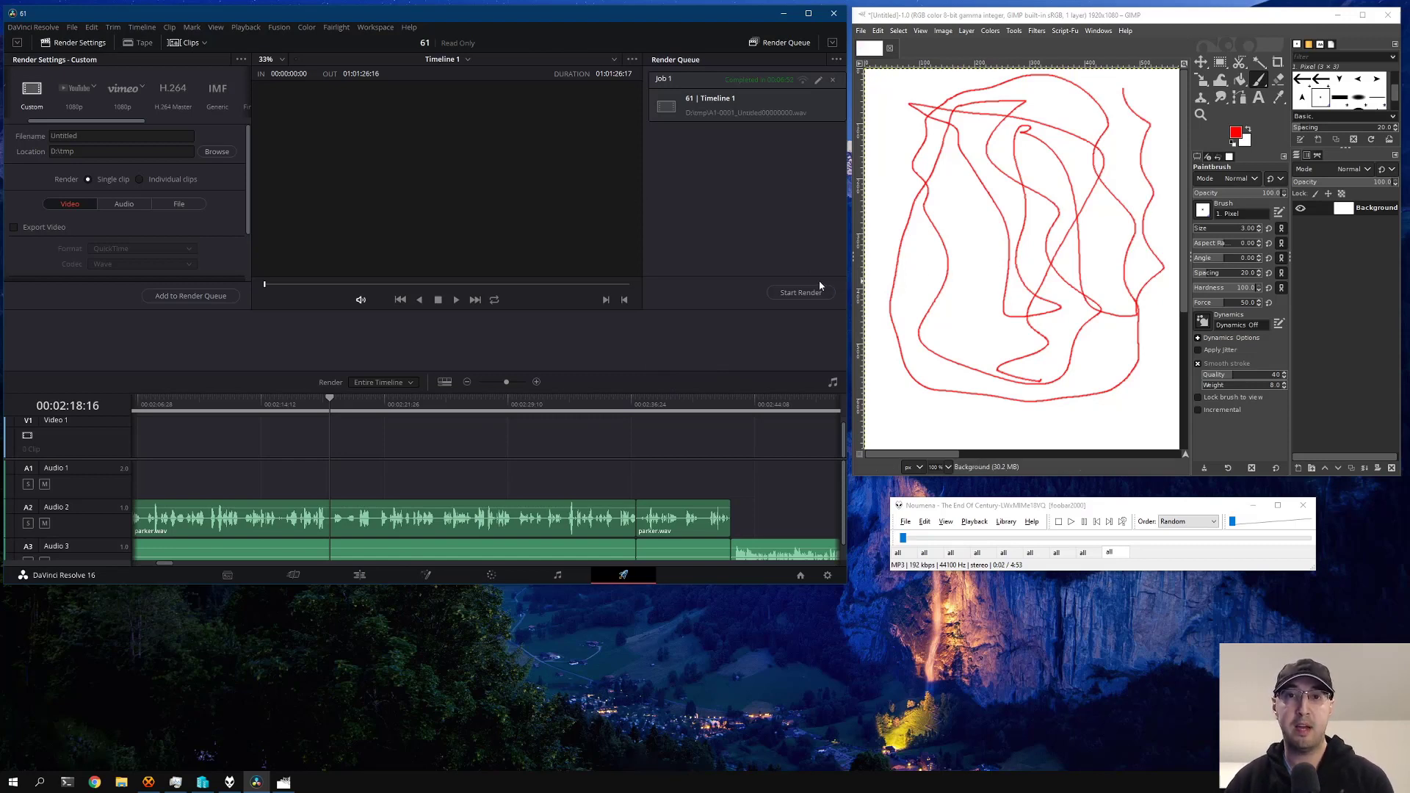
mouse_move(869, 257)
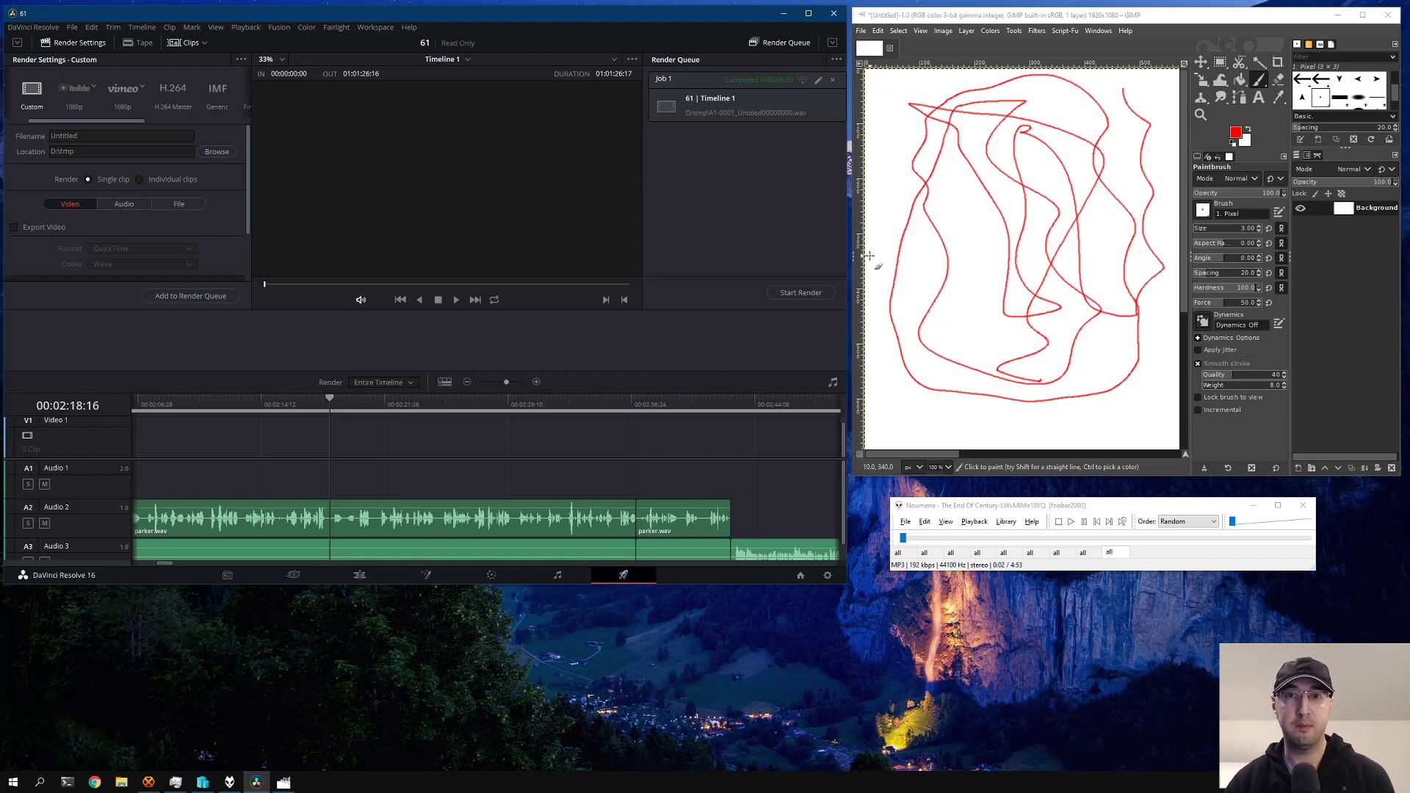
mouse_move(796, 272)
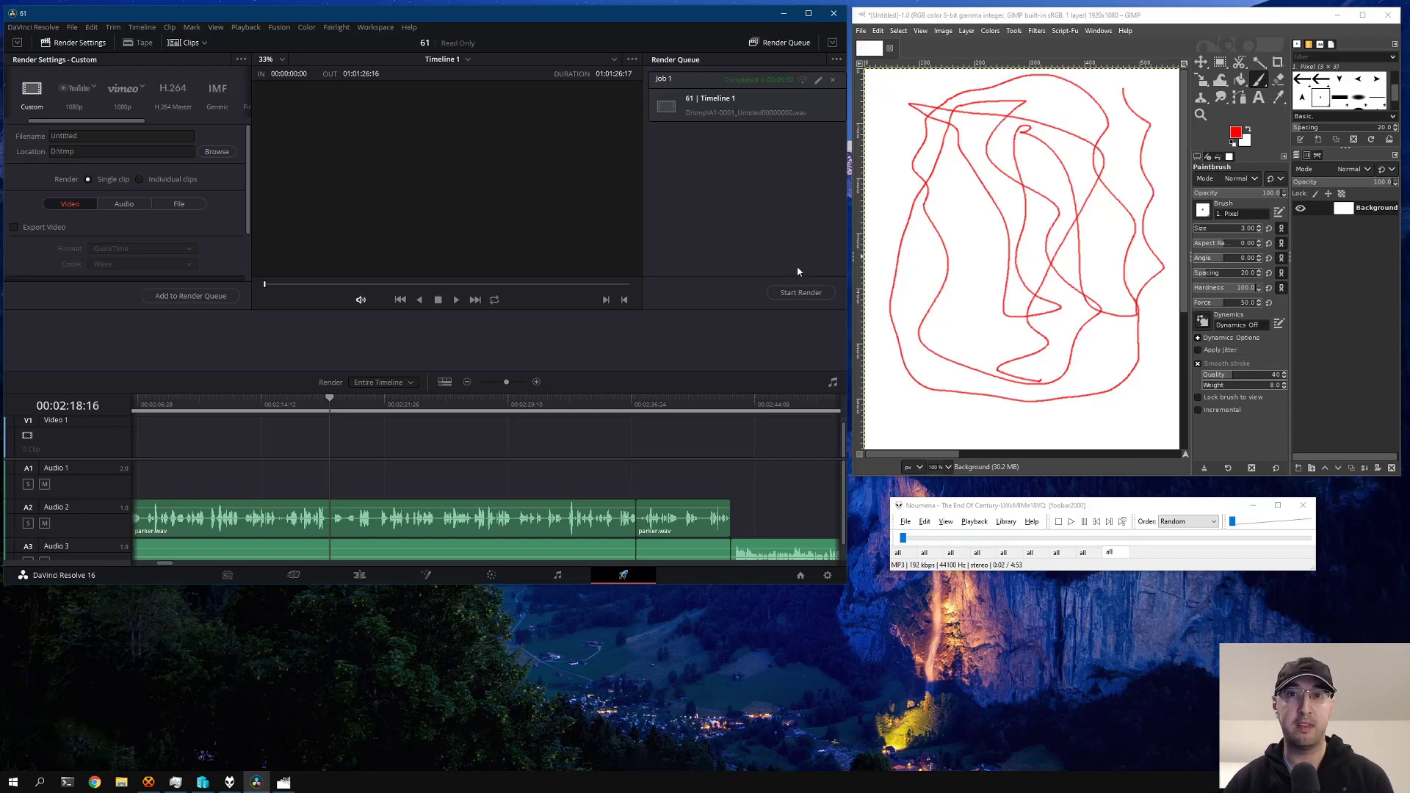
mouse_move(760, 252)
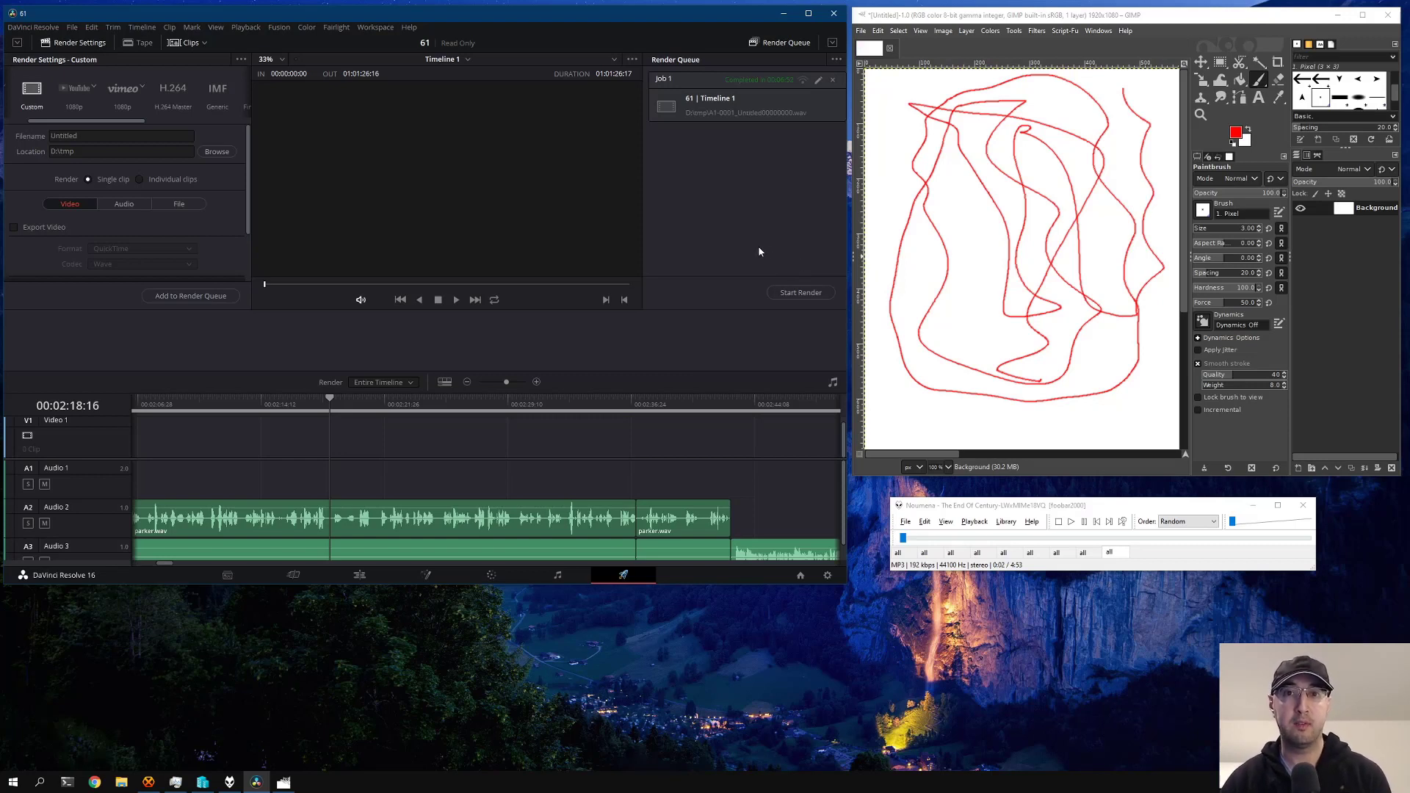
mouse_move(772, 309)
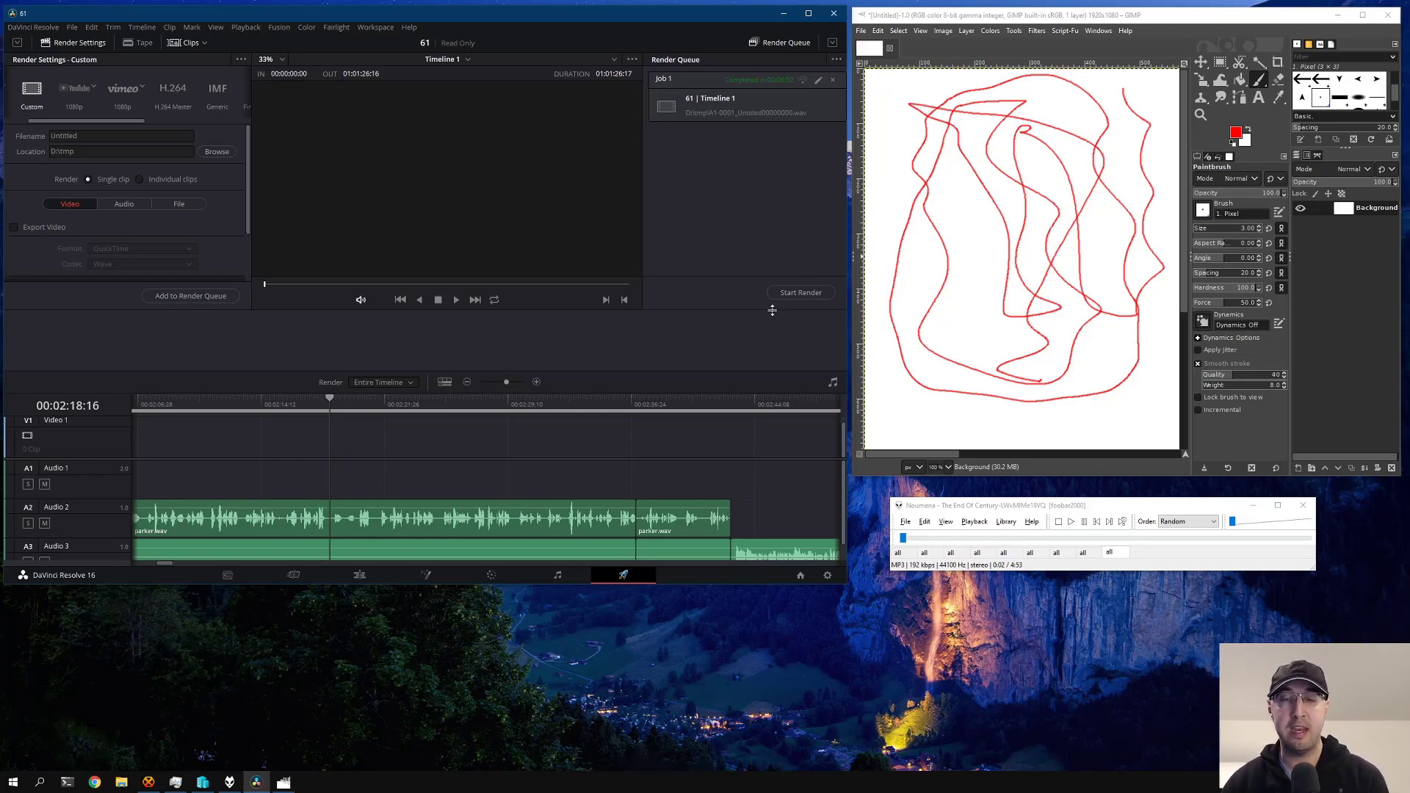
mouse_move(292, 608)
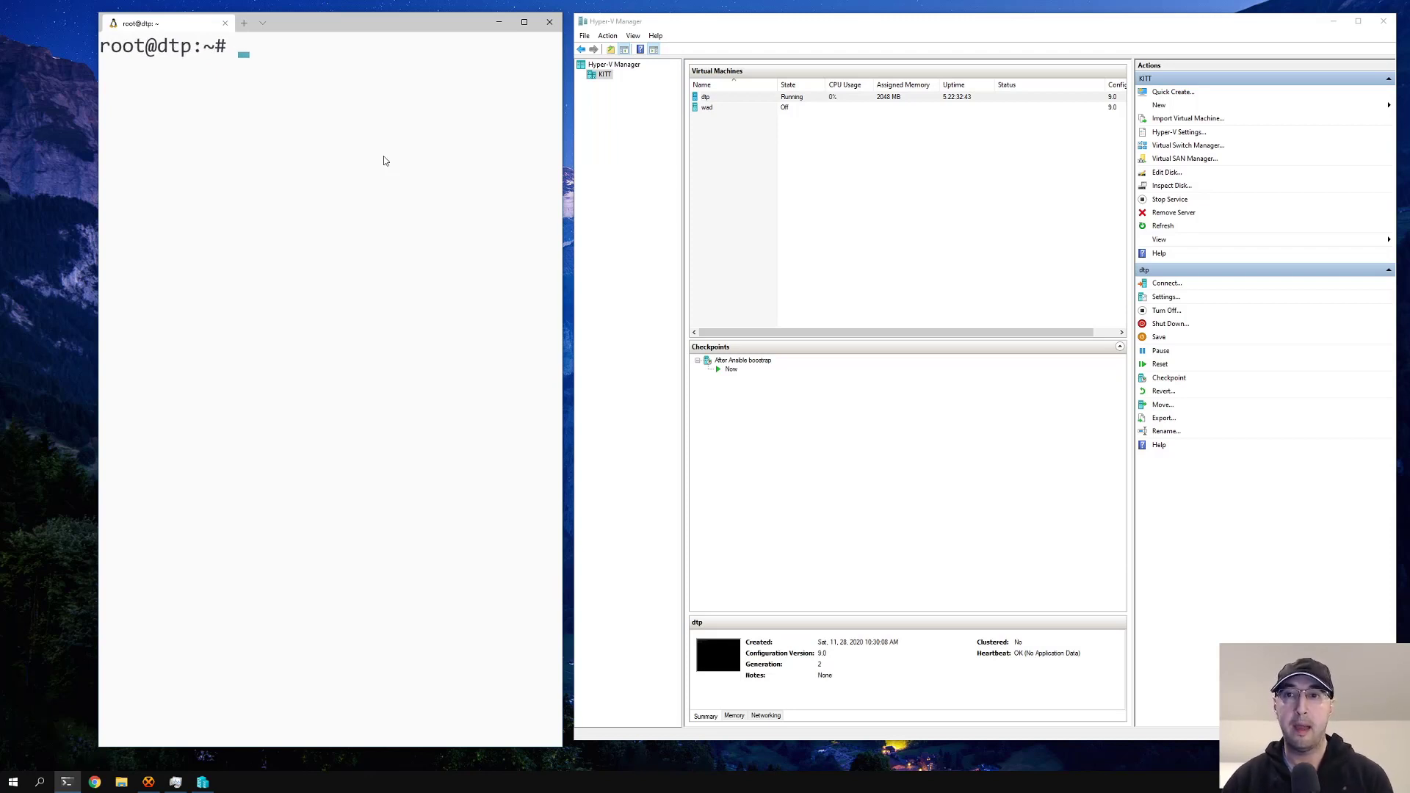
mouse_move(744, 152)
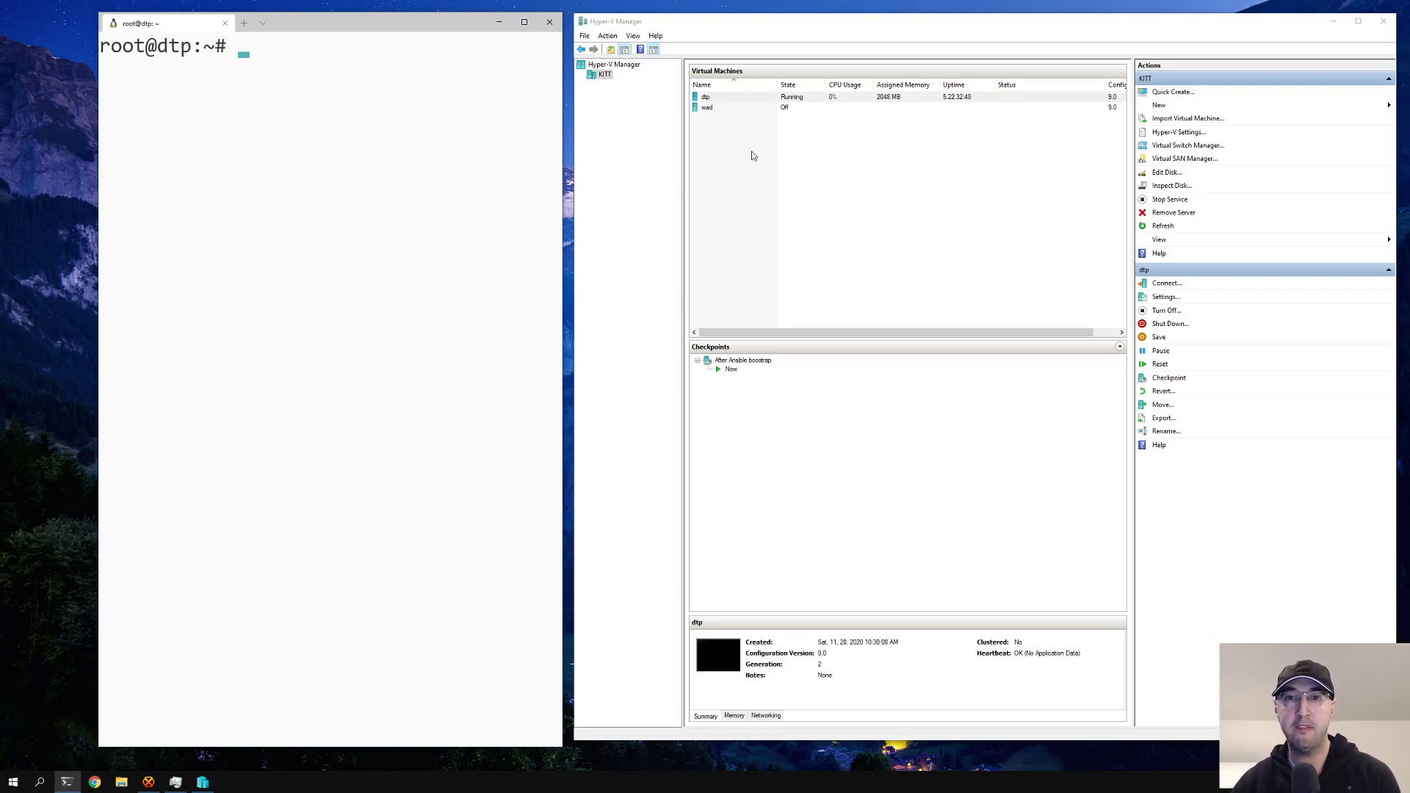
mouse_move(720, 115)
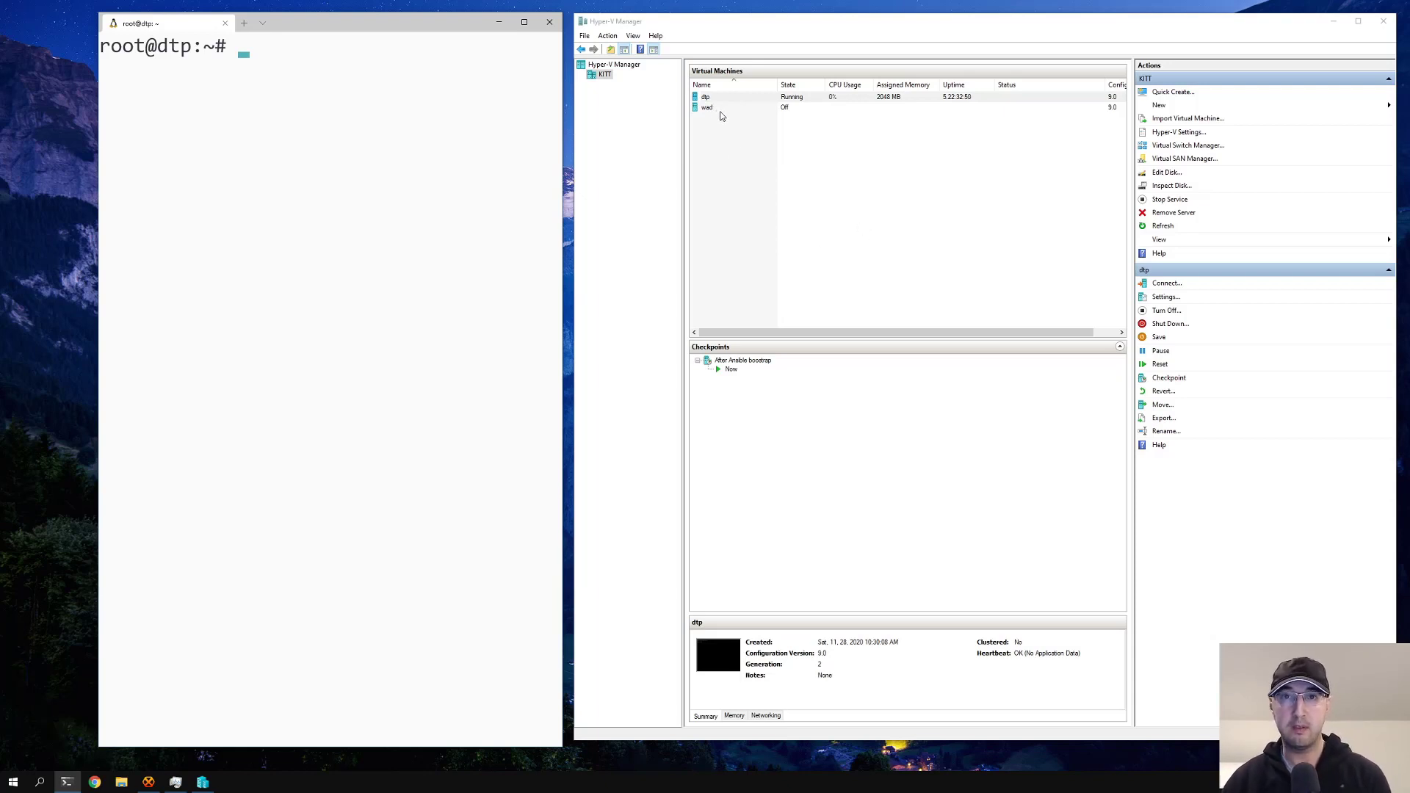
mouse_move(716, 116)
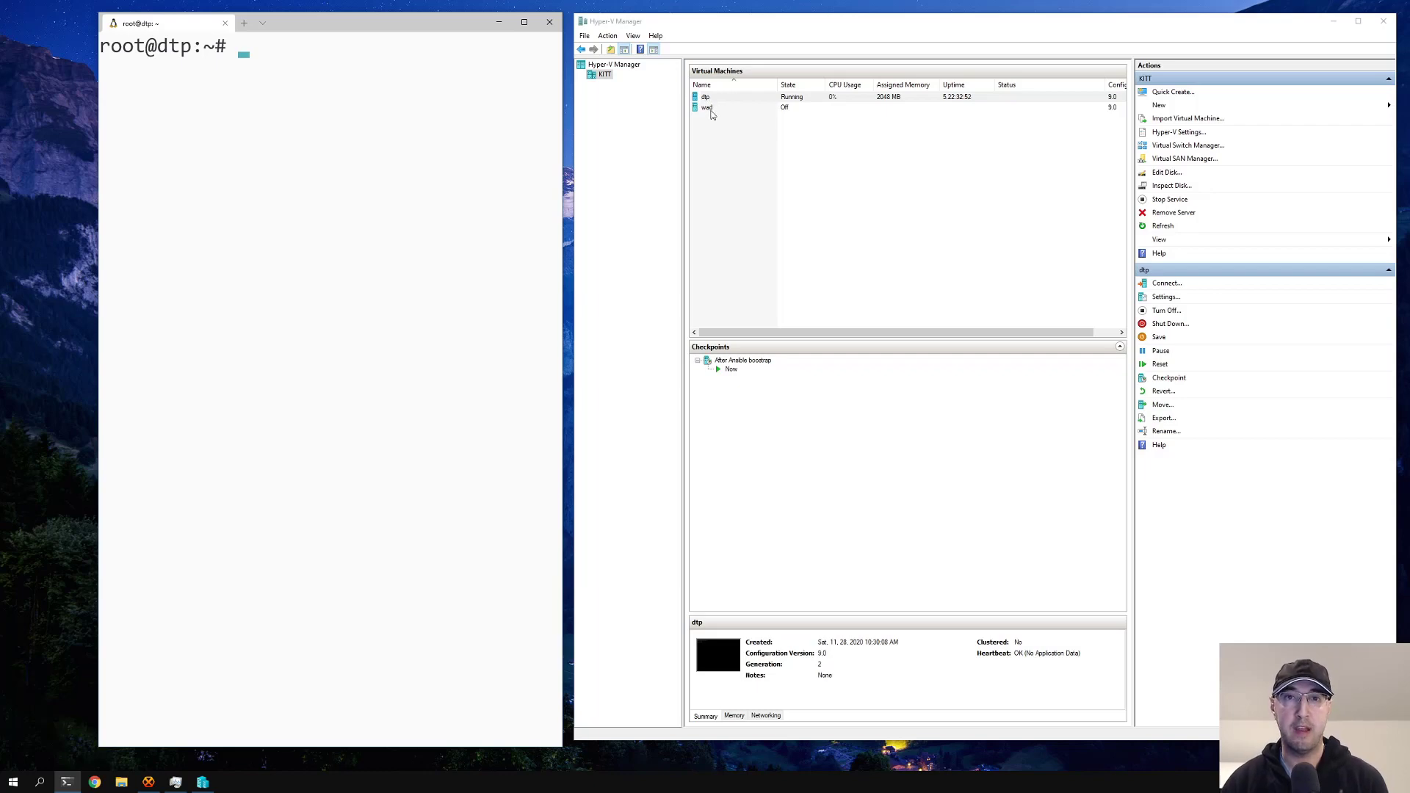
mouse_move(297, 540)
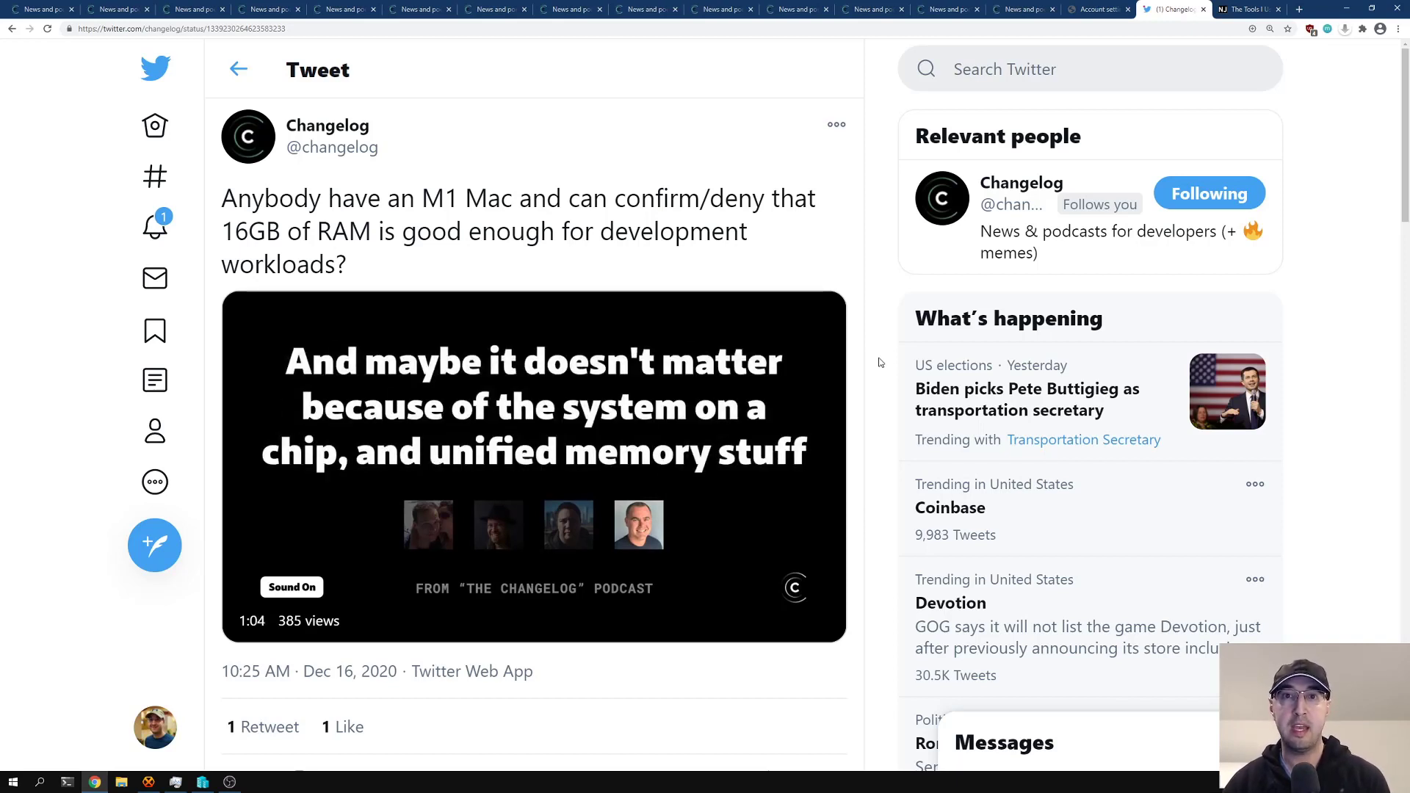
Step: Scroll the Changelog 16GB RAM tweet down to Nick's reply and back up to the playing clip
scroll("down", 3)
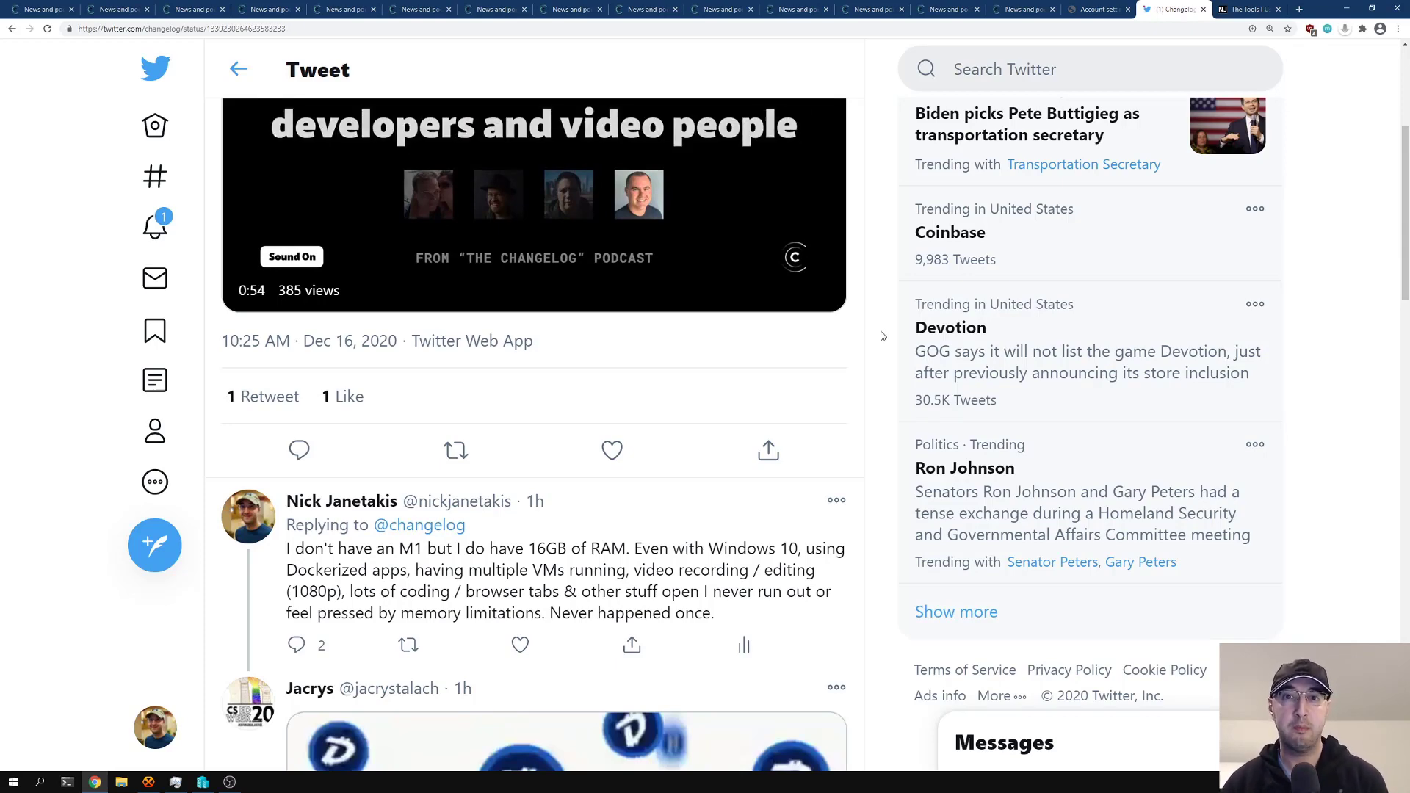
scroll("up", 3)
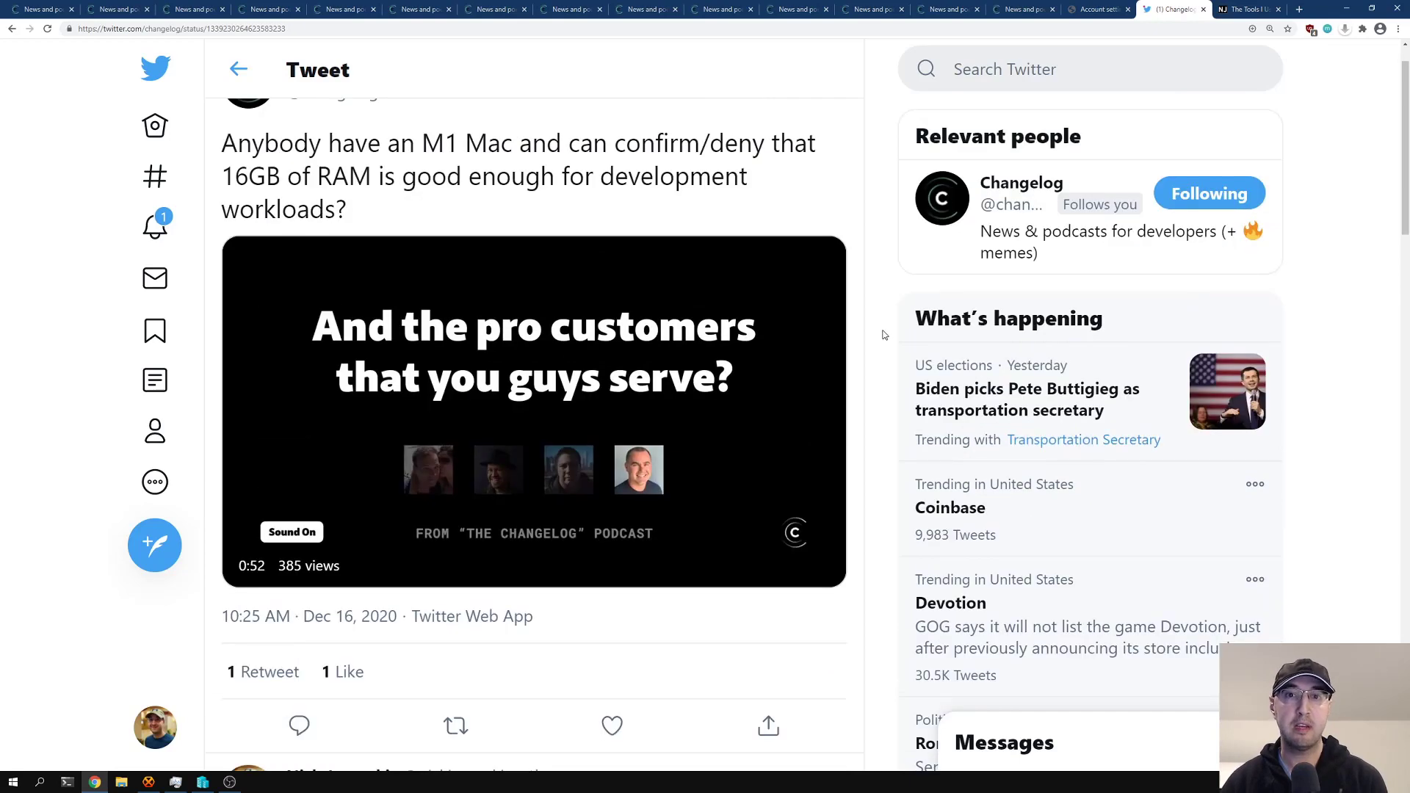
scroll("down", 3)
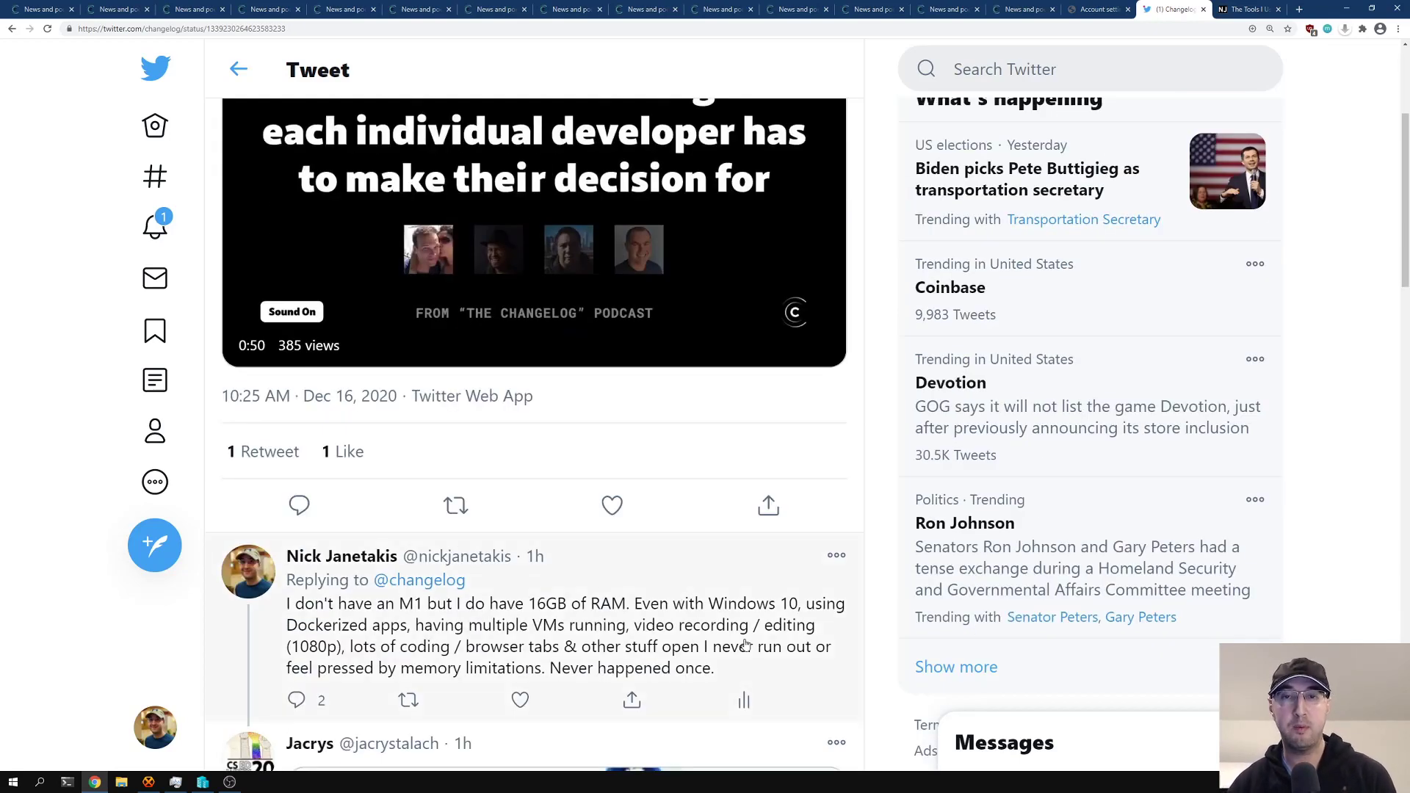
mouse_move(854, 442)
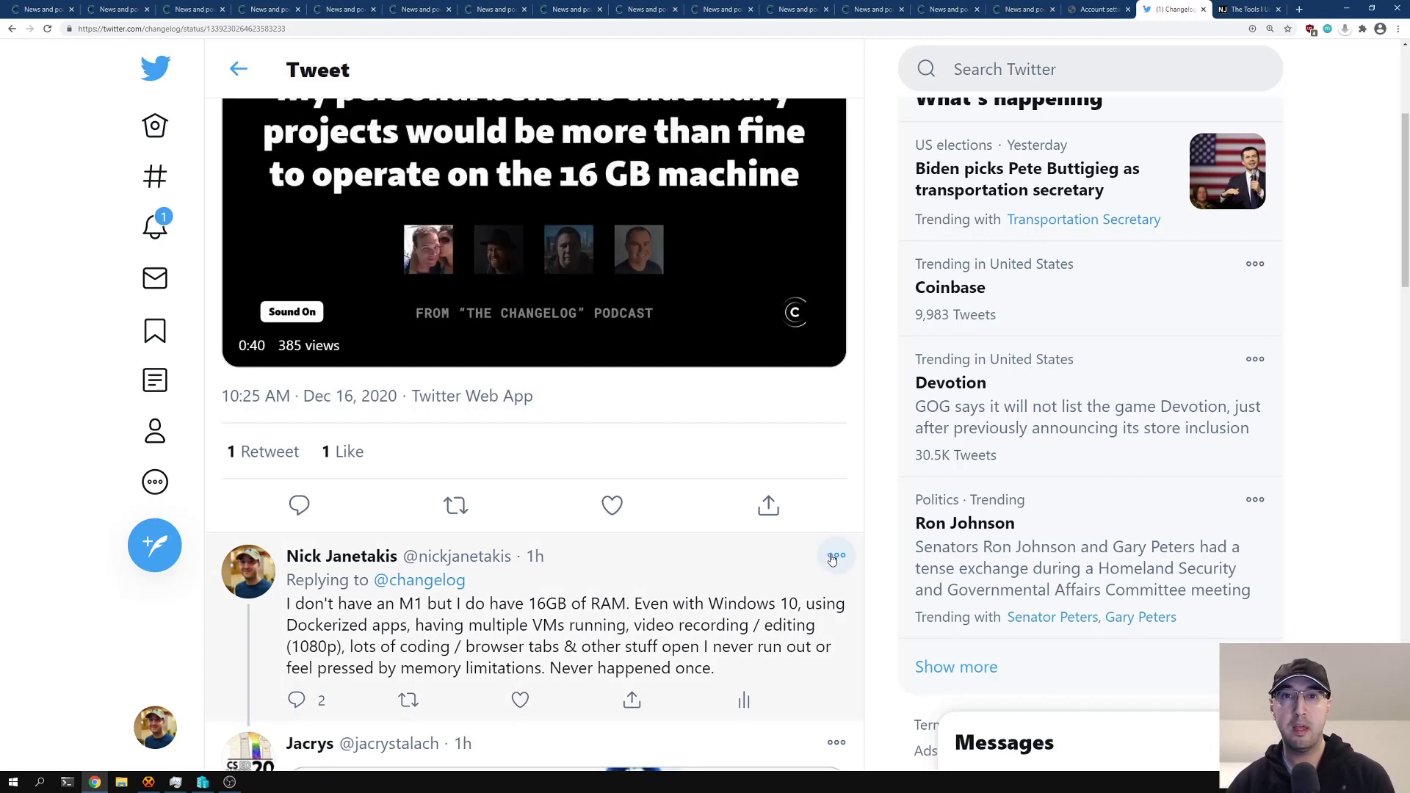
mouse_move(805, 530)
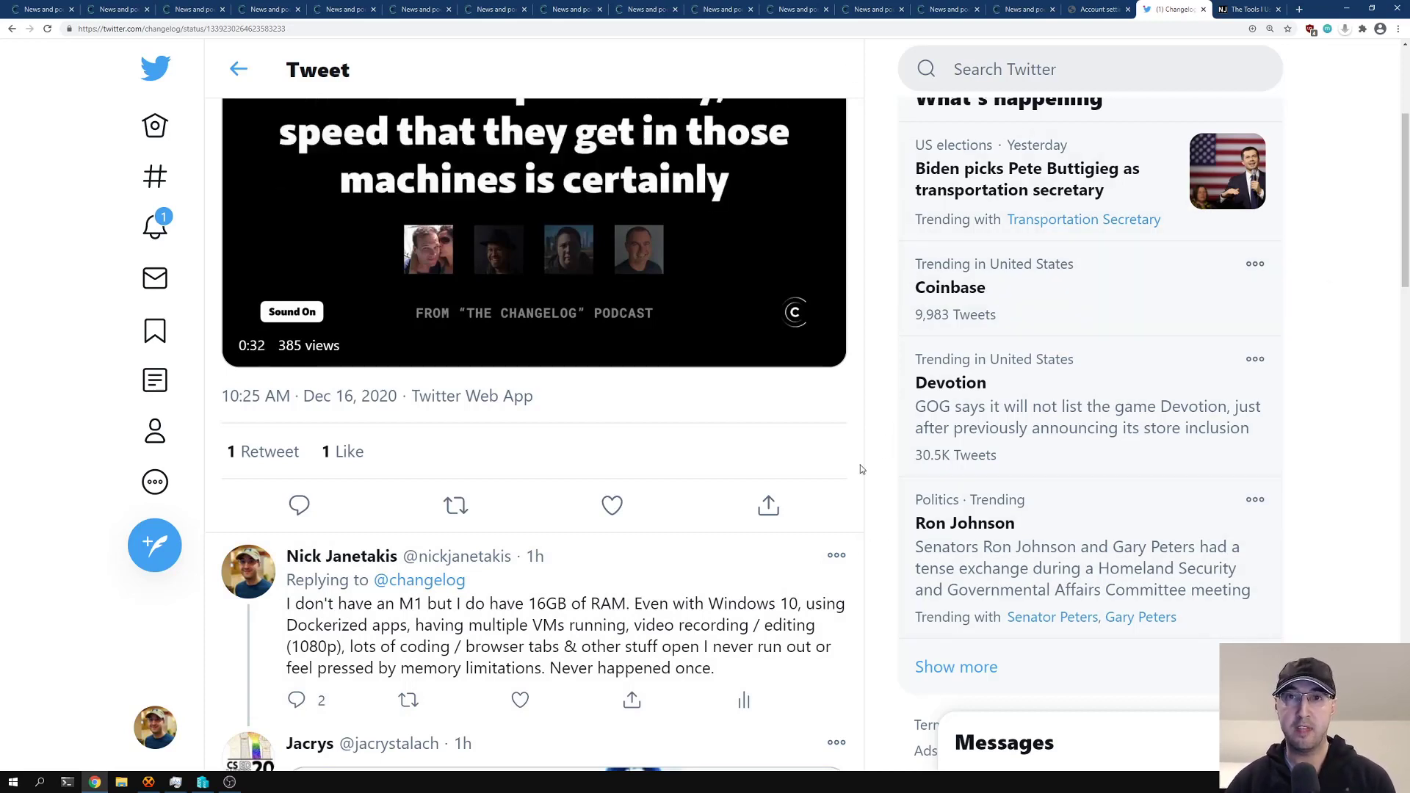
mouse_move(884, 424)
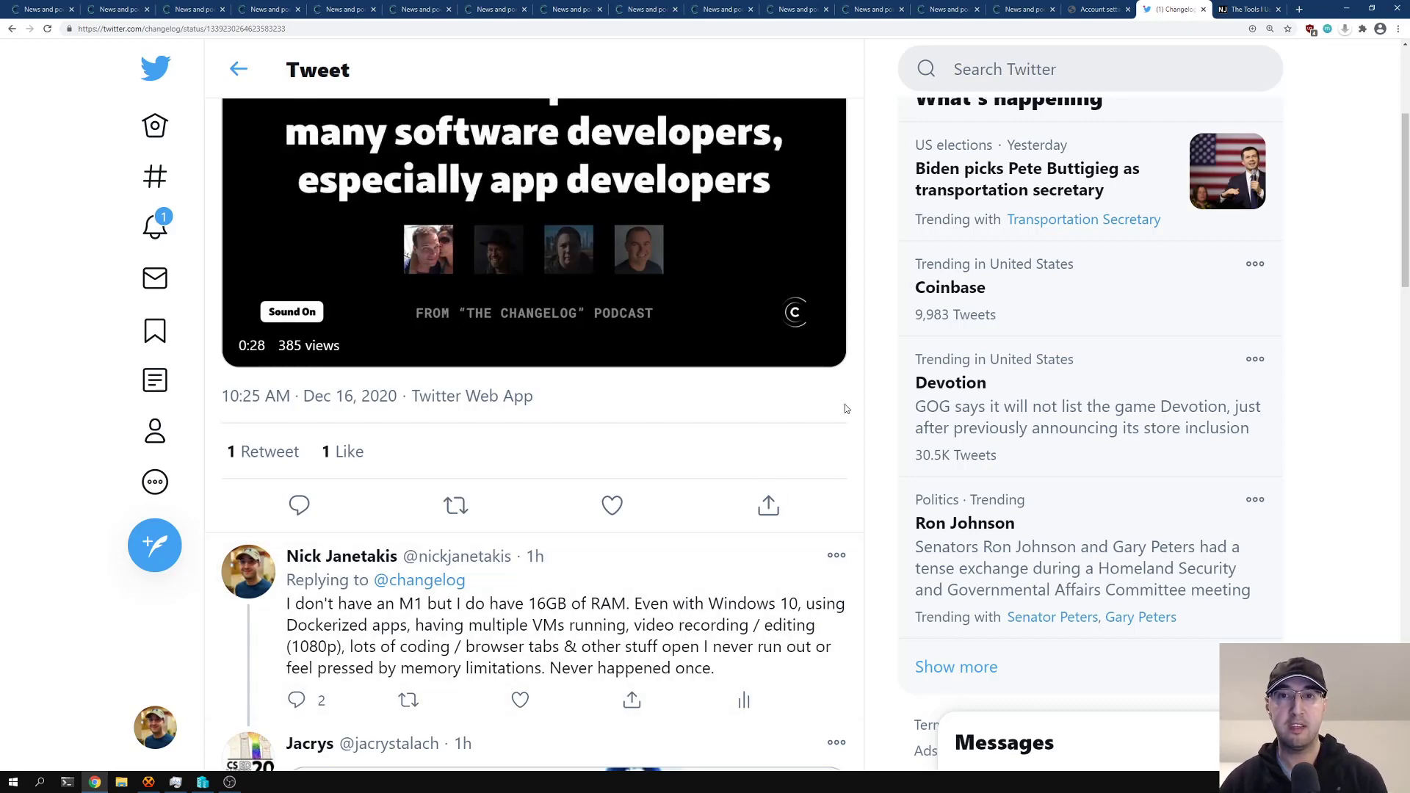
scroll("up", 3)
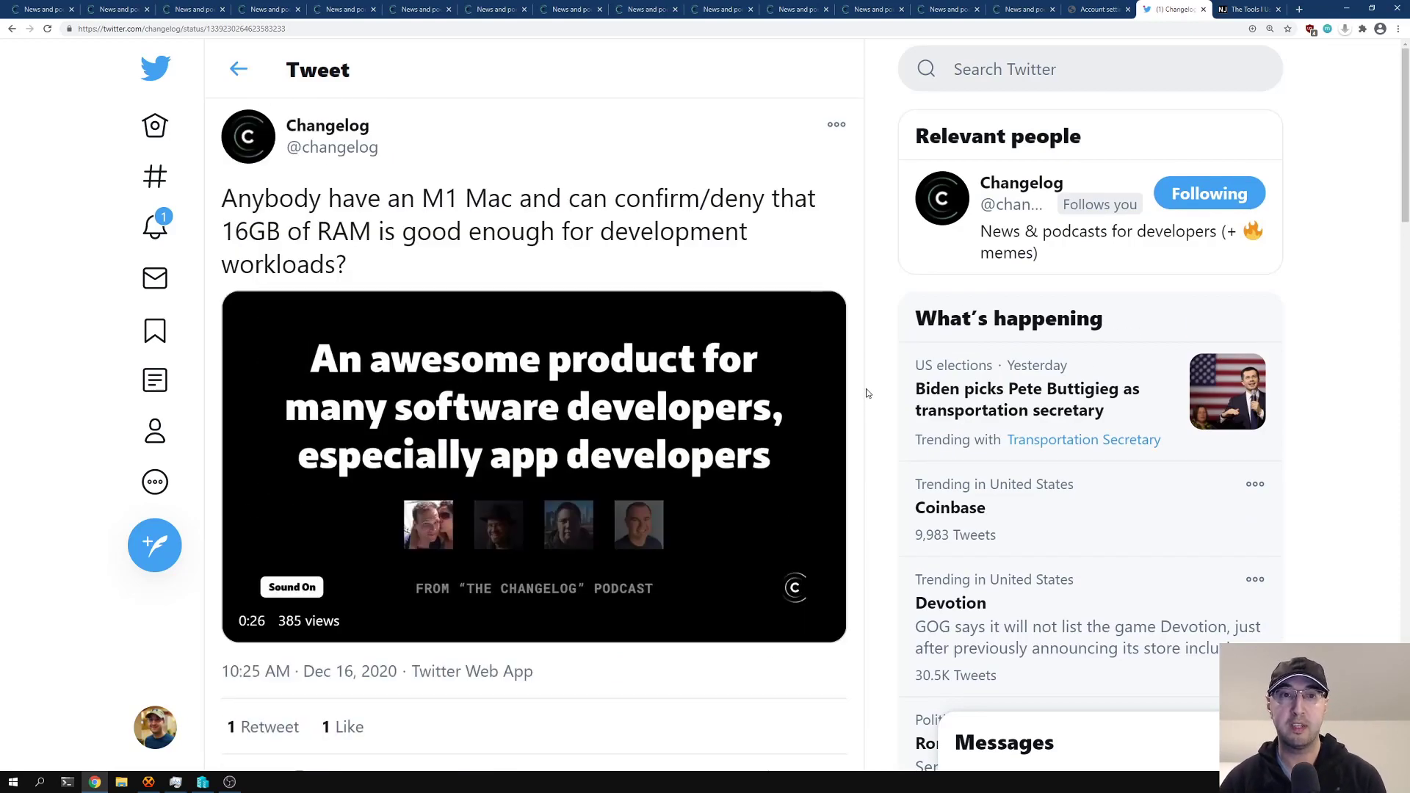